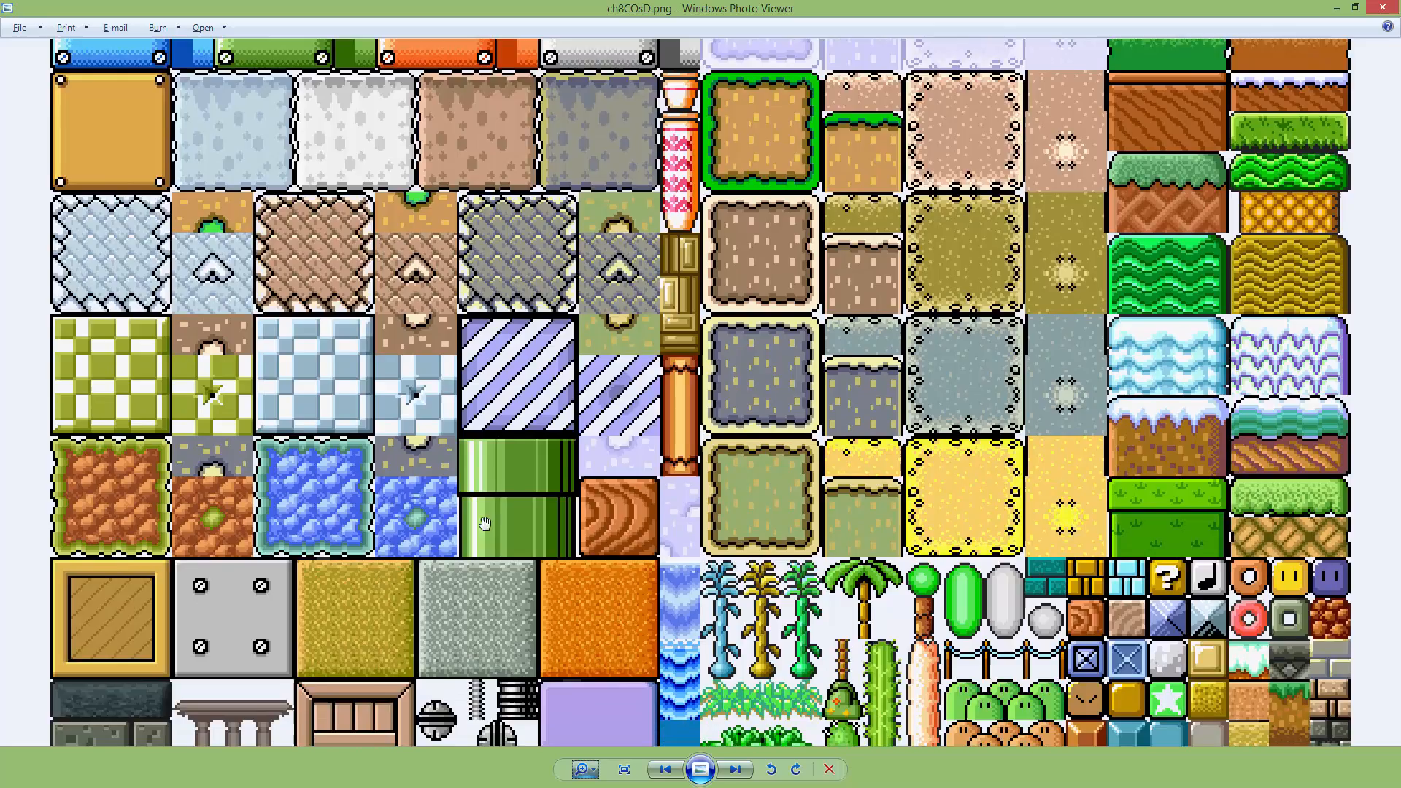
Scroll through the ch8COsD.png Mario tile sheet in Windows Photo Viewer.
{"action": "scroll", "scroll_direction": "down", "scroll_amount": 3}
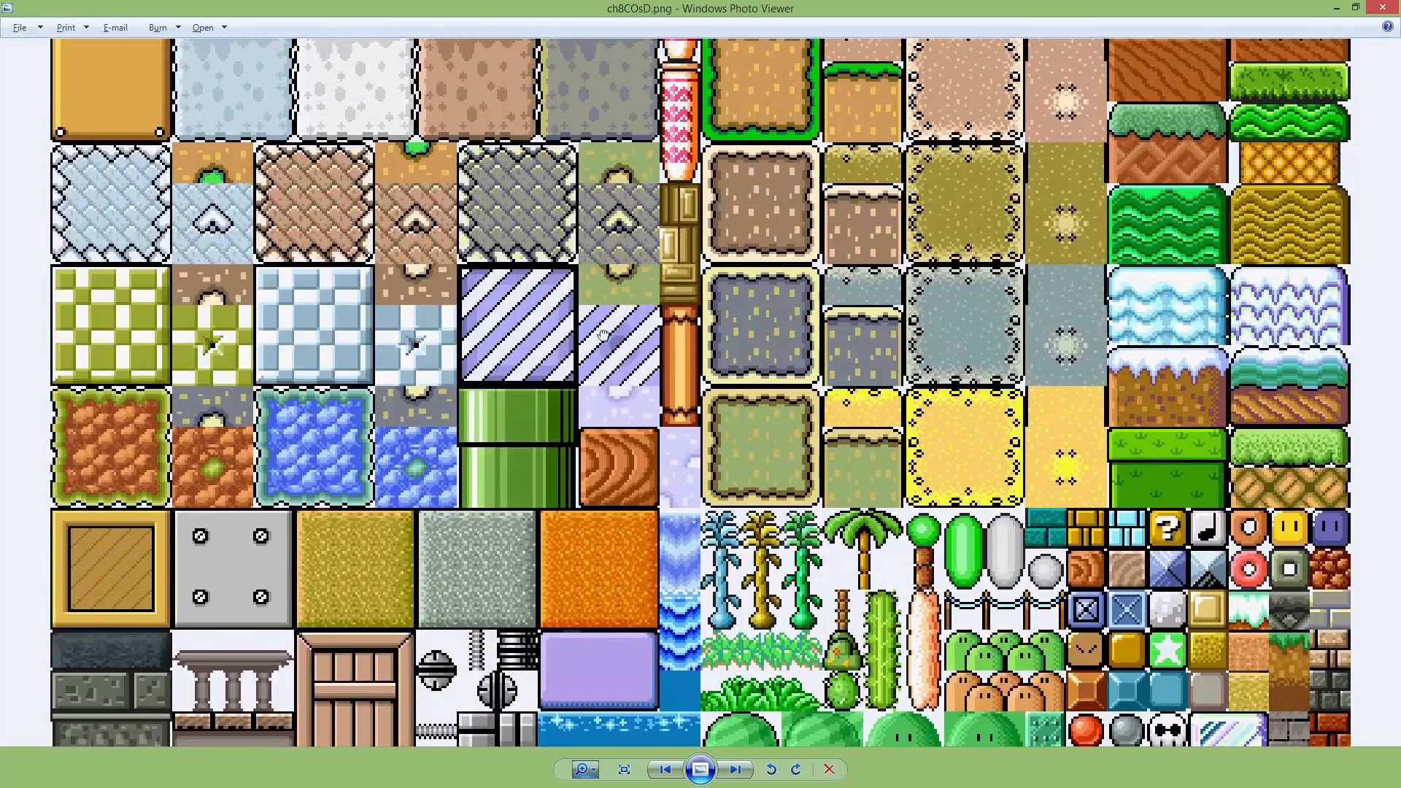
{"action": "scroll", "scroll_direction": "down", "scroll_amount": 3}
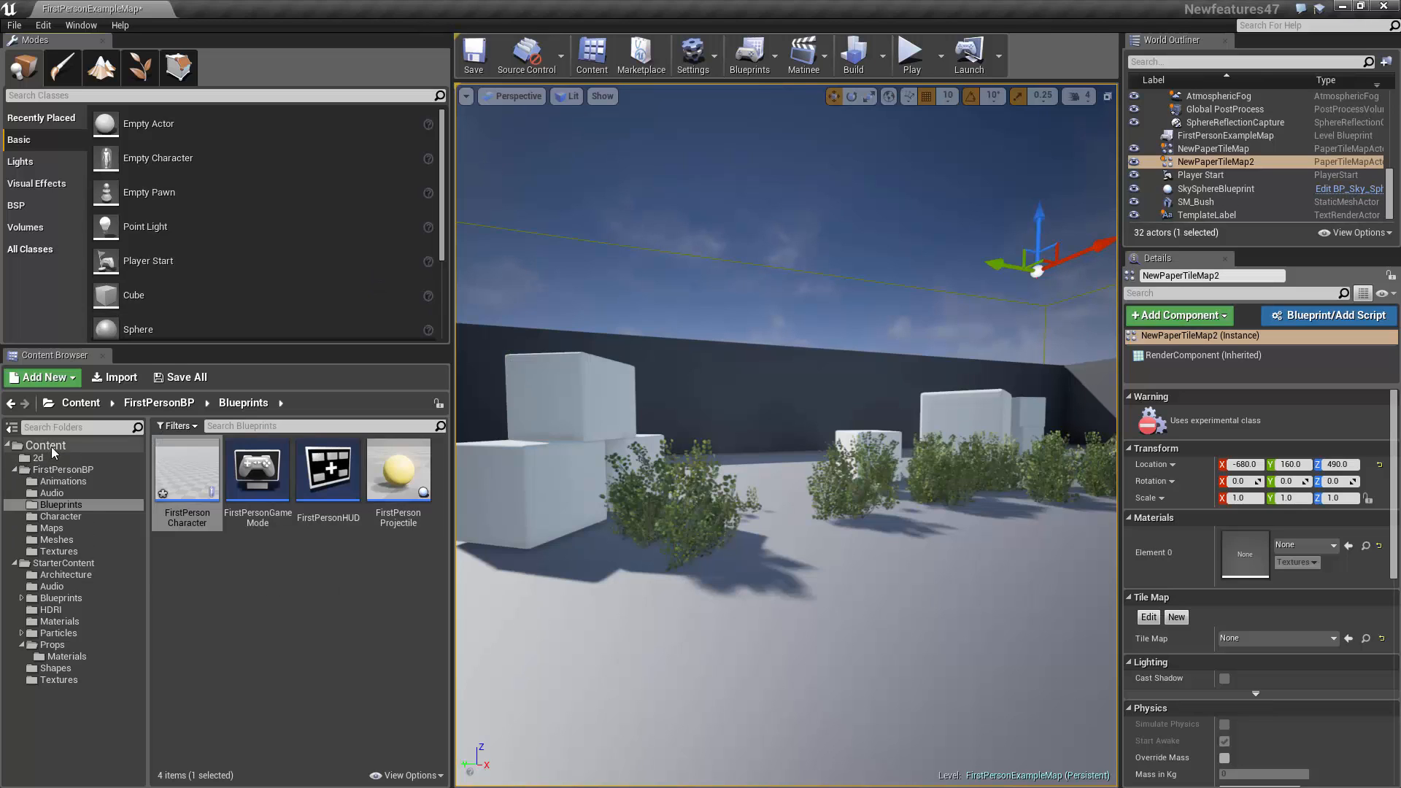
Go to the 2d content folder and open the ch8COsD tile sheet texture in its editor.
{"action": "left_click", "coordinate": [38, 433]}
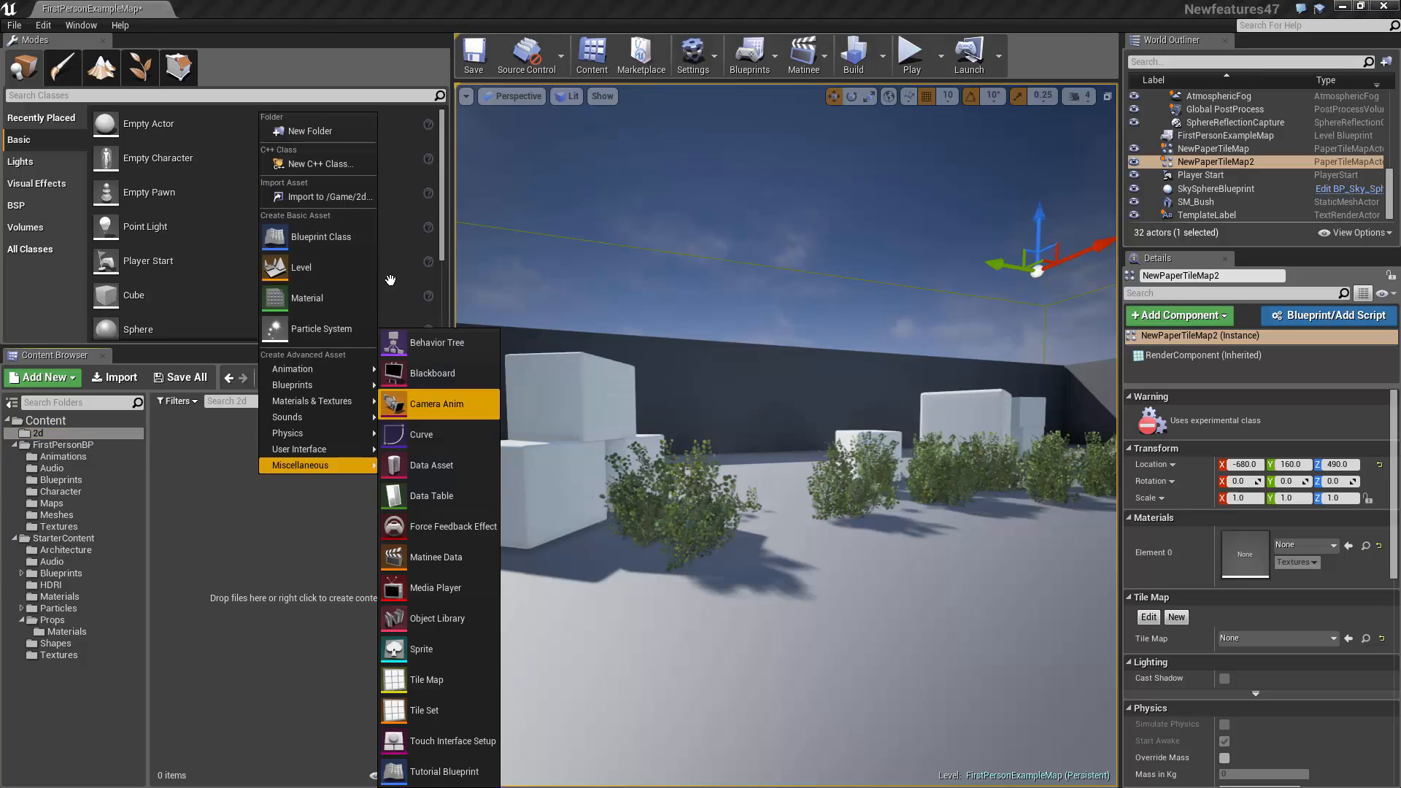
{"action": "left_click", "coordinate": [315, 196]}
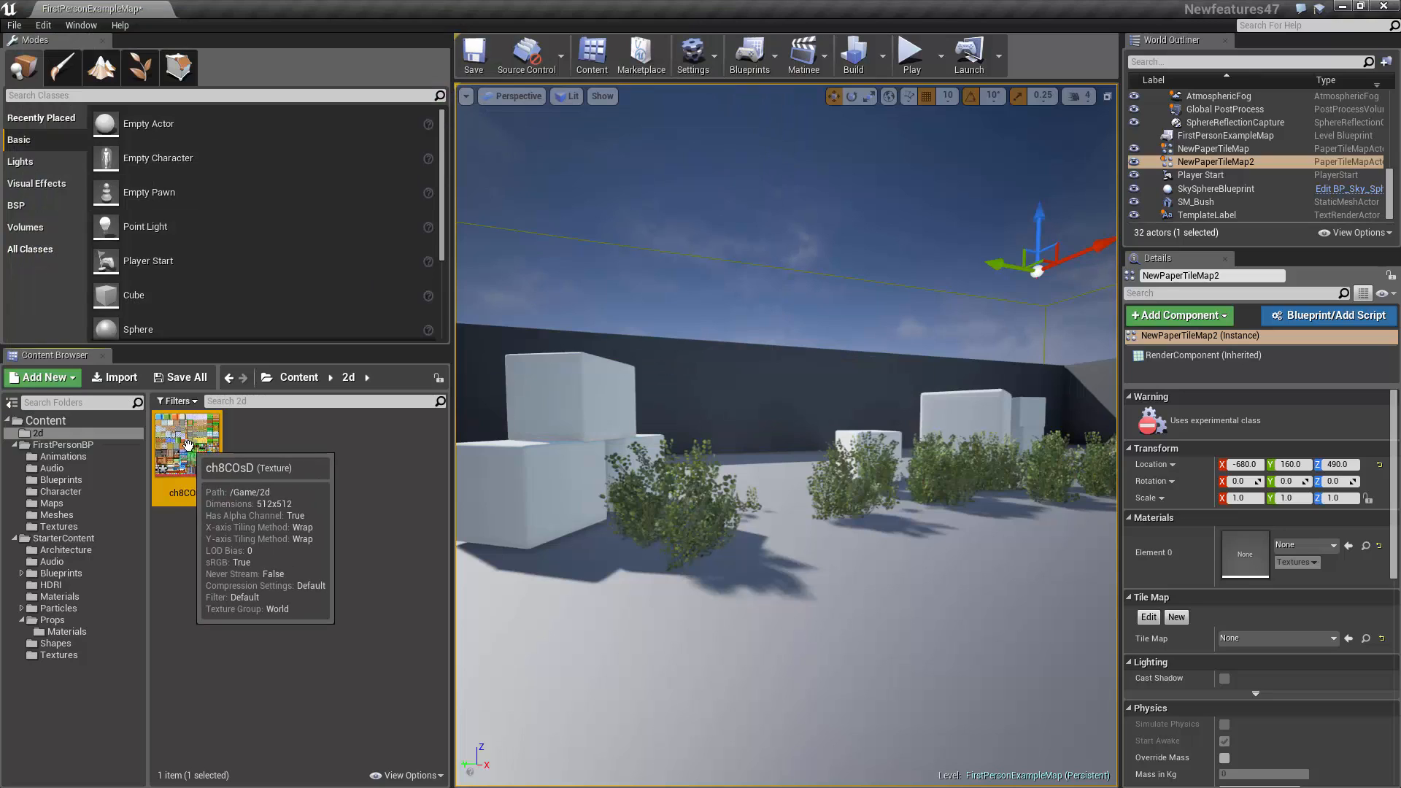
{"action": "double_click", "coordinate": [186, 447]}
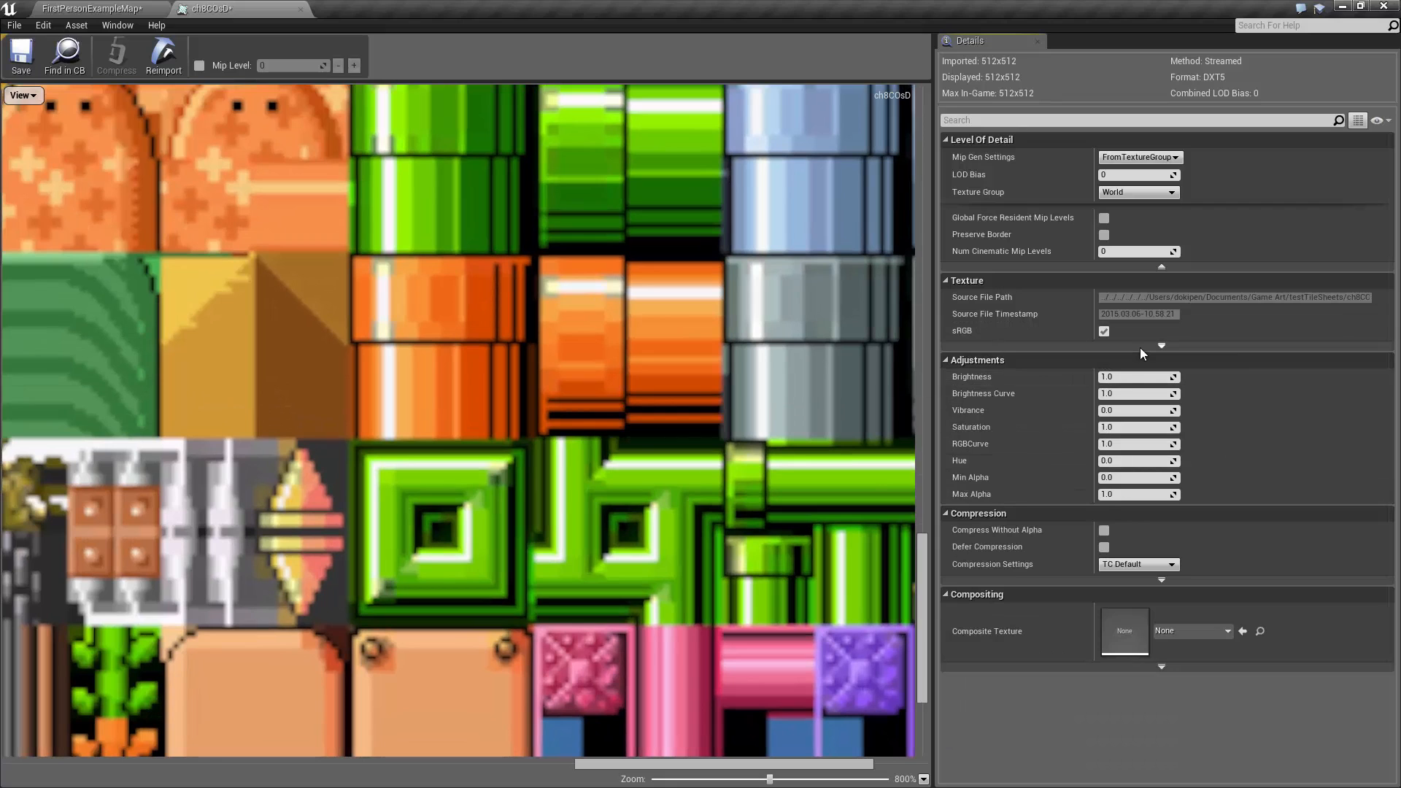
Set the tile sheet texture's Filter to Nearest in the advanced Texture settings.
{"action": "left_click", "coordinate": [1161, 347]}
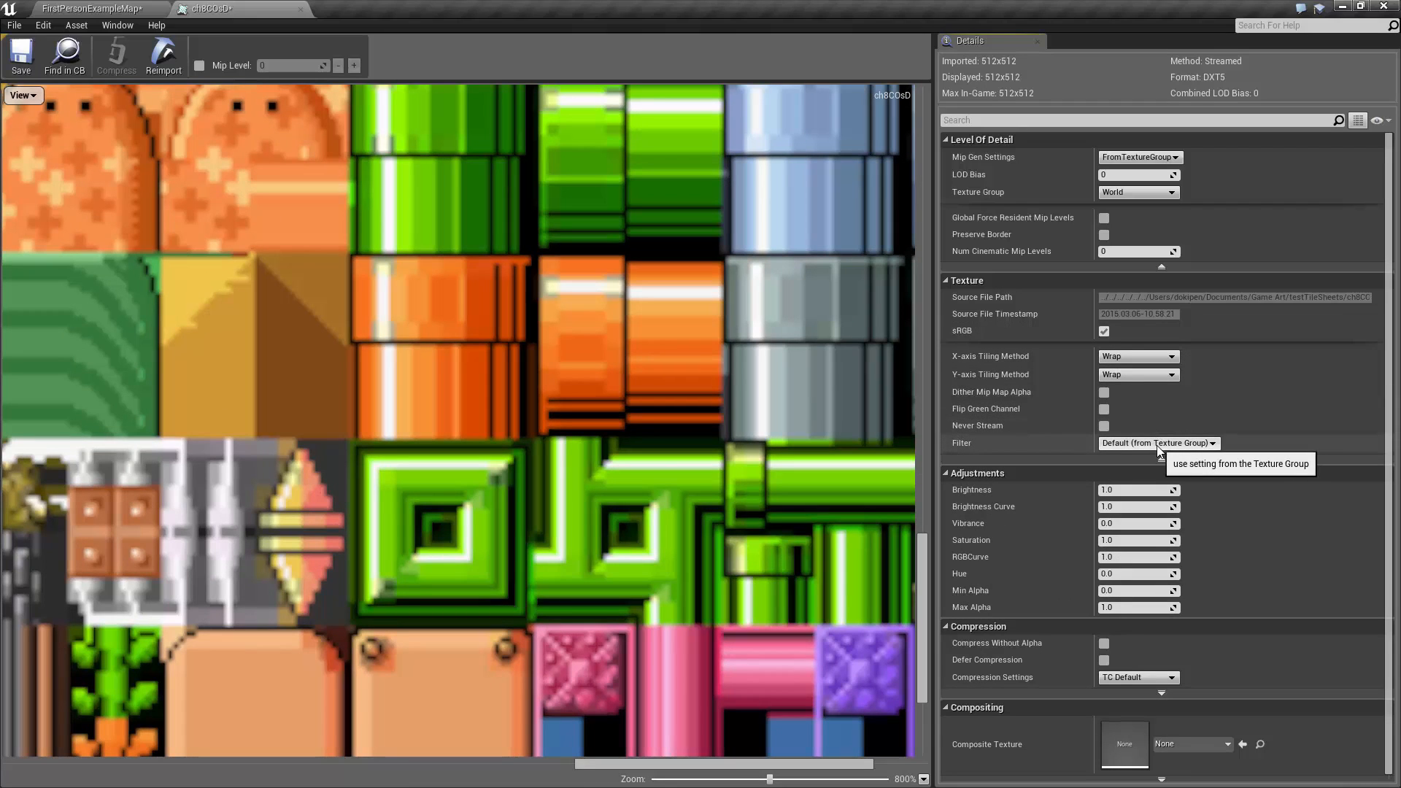
{"action": "left_click", "coordinate": [1158, 442]}
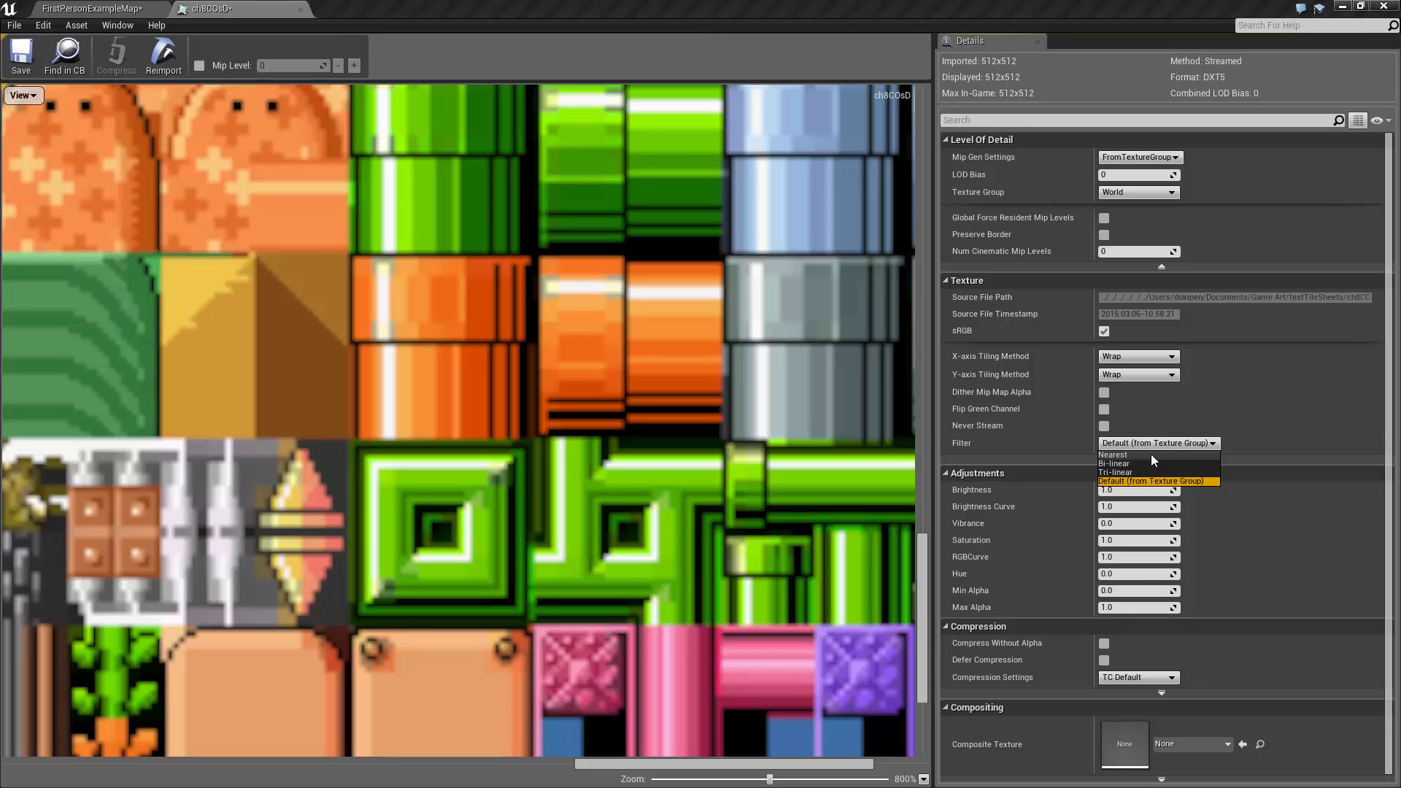
{"action": "left_click", "coordinate": [1113, 455]}
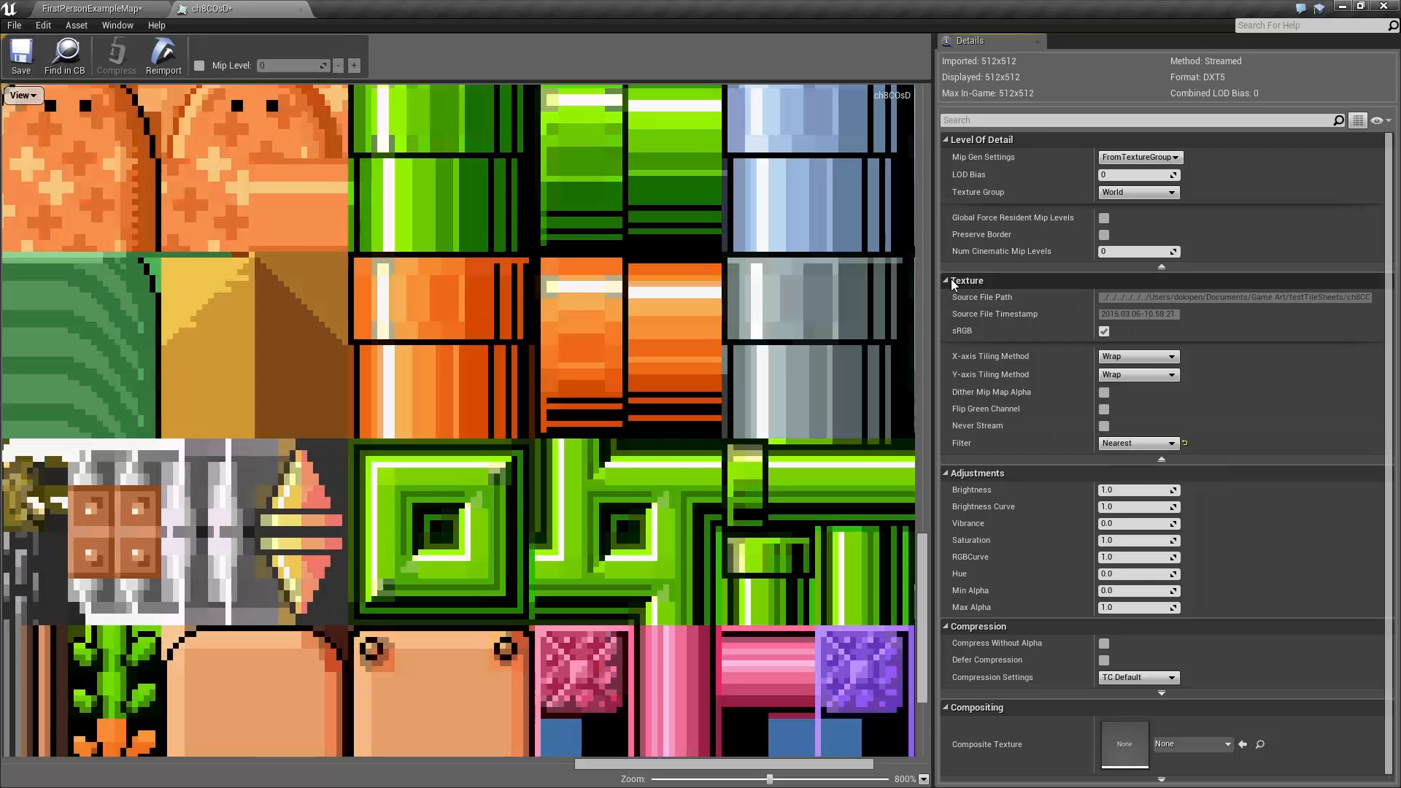
{"action": "mouse_move", "coordinate": [1151, 465]}
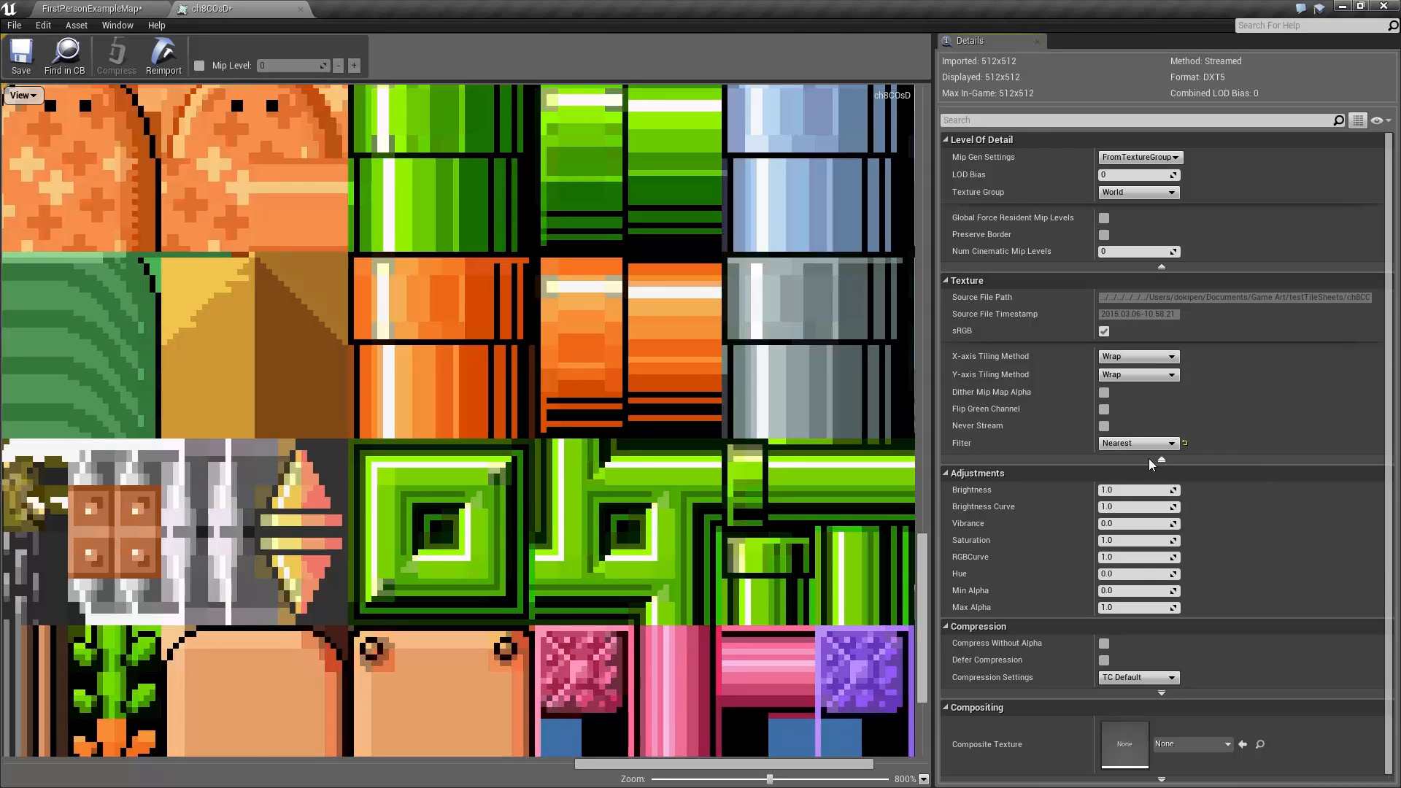
{"action": "left_click", "coordinate": [1161, 349]}
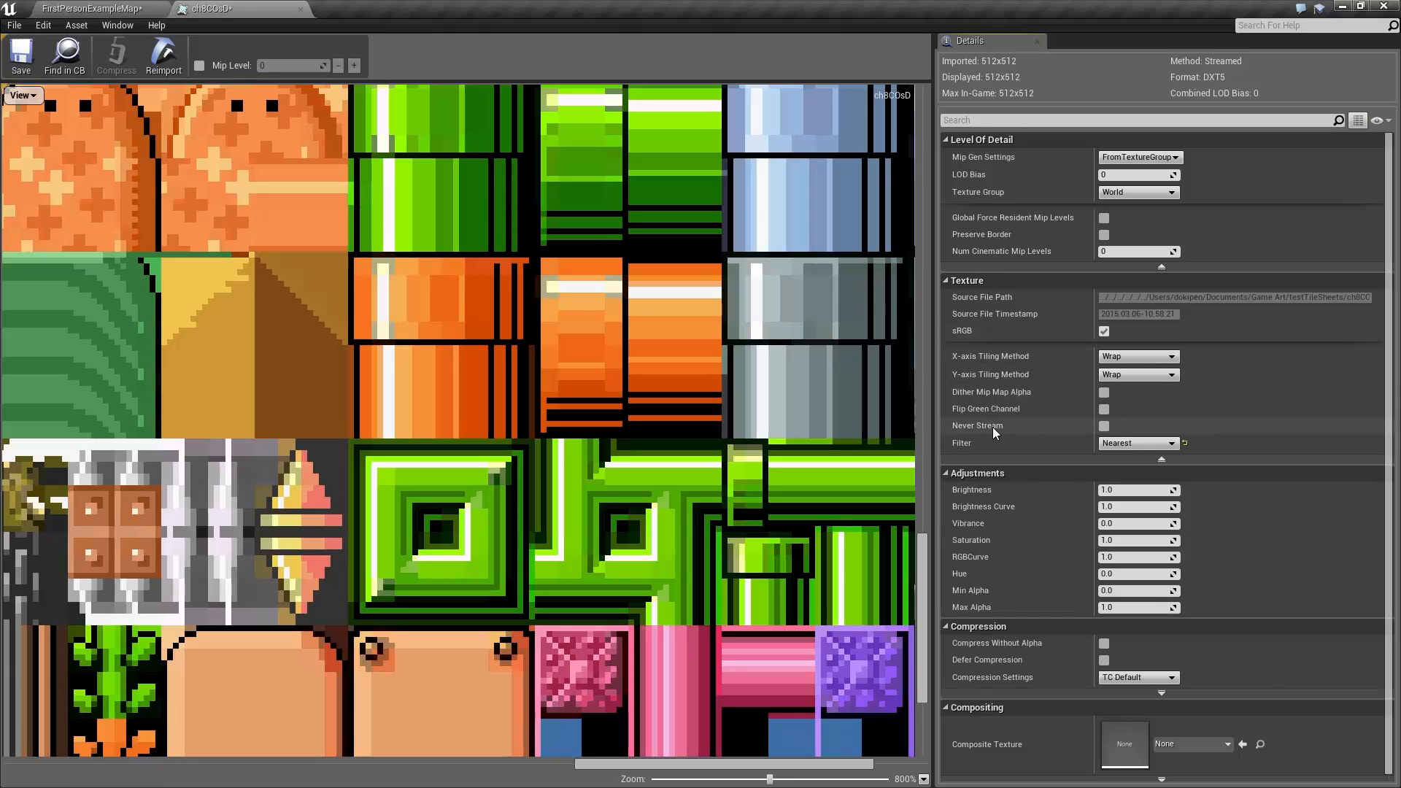
{"action": "left_click", "coordinate": [1139, 443]}
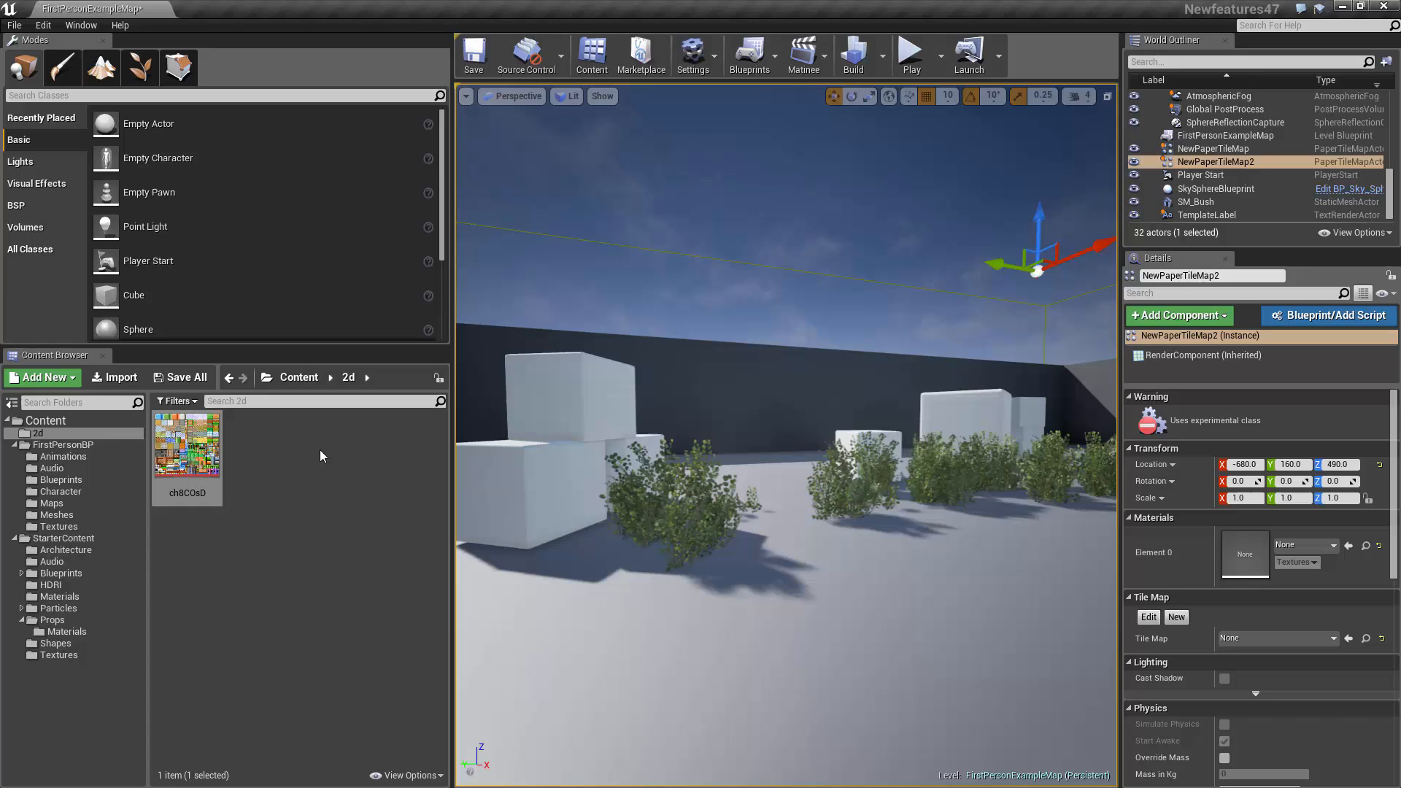
Create a new Tile Set asset, NewPaperTileSet, in the 2d folder and open its editor.
{"action": "left_click", "coordinate": [43, 376]}
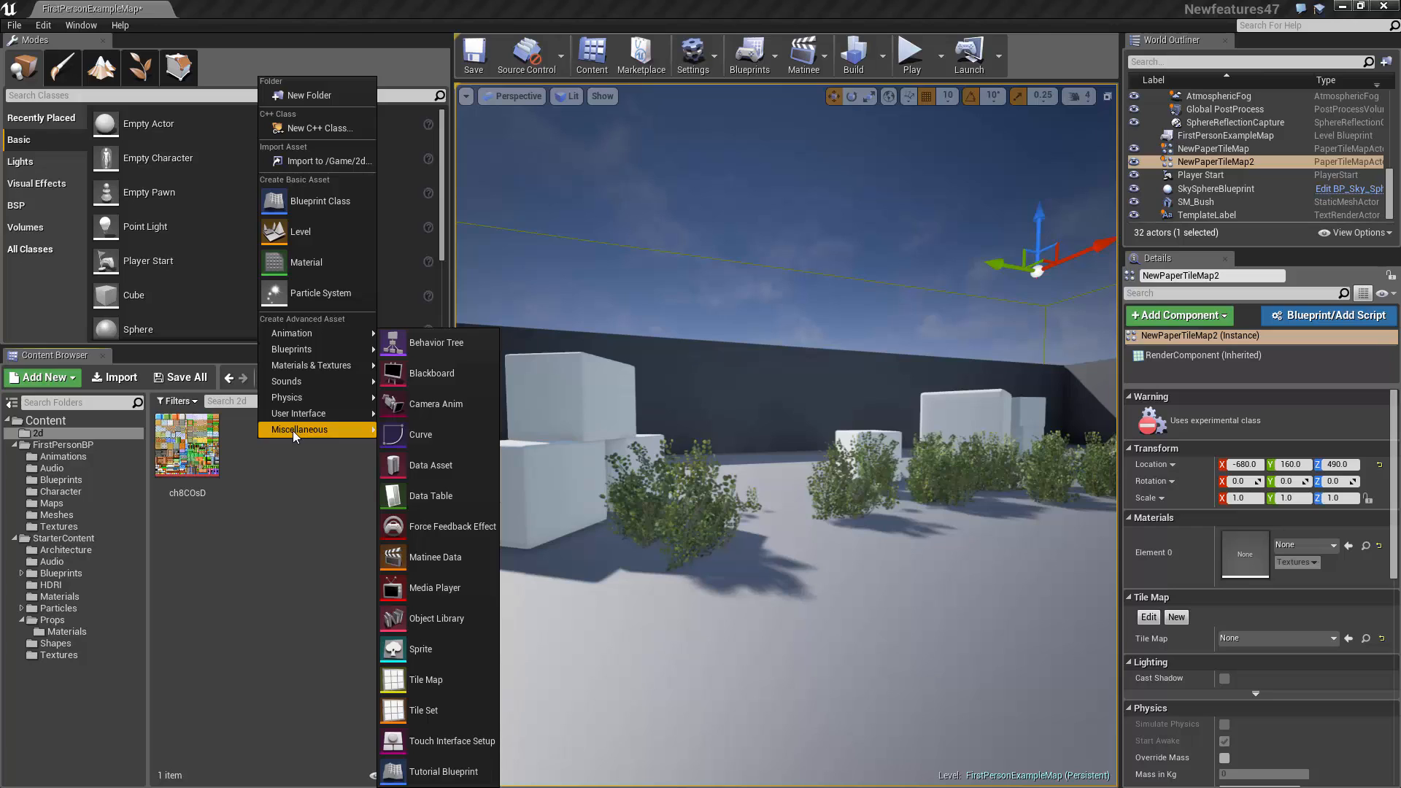
{"action": "mouse_move", "coordinate": [438, 710]}
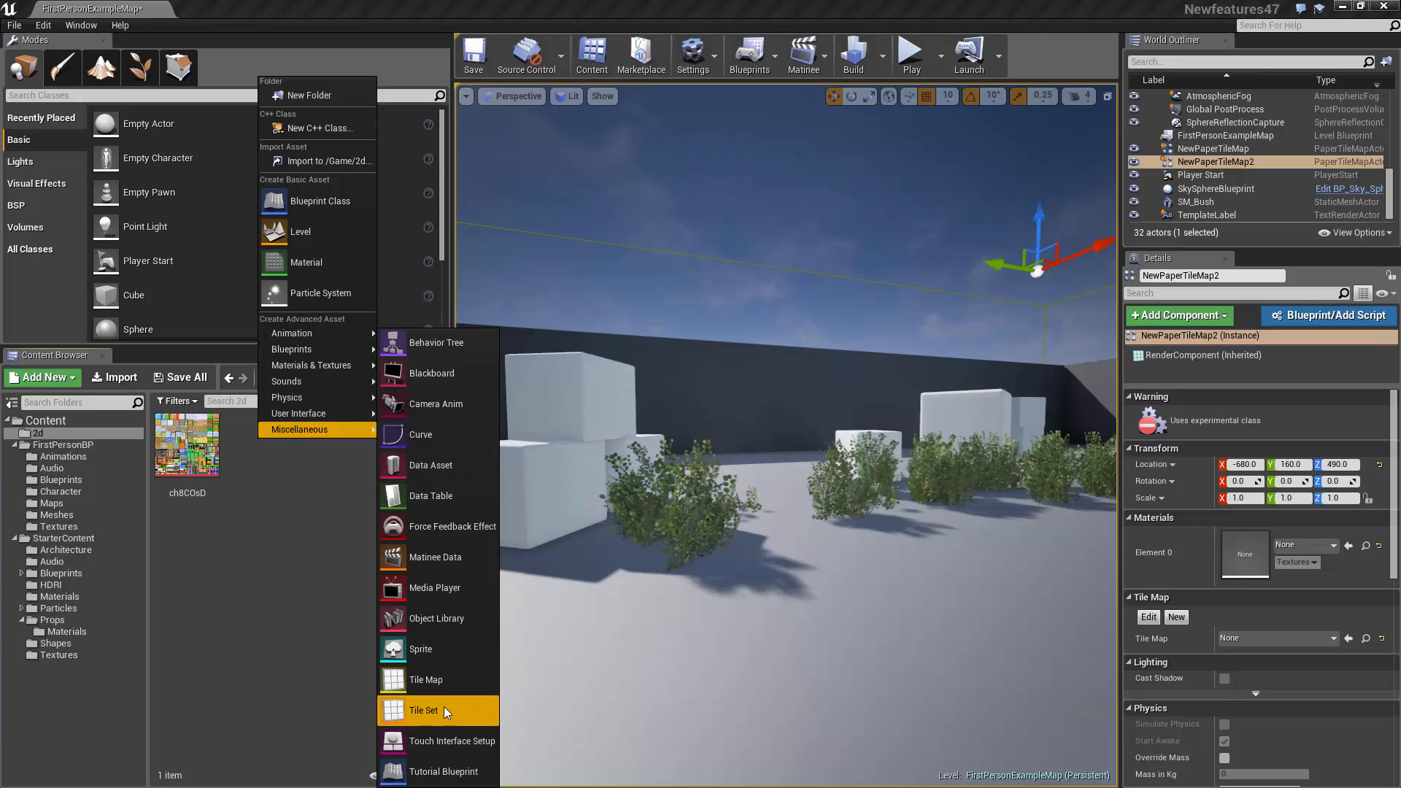
{"action": "left_click", "coordinate": [422, 710]}
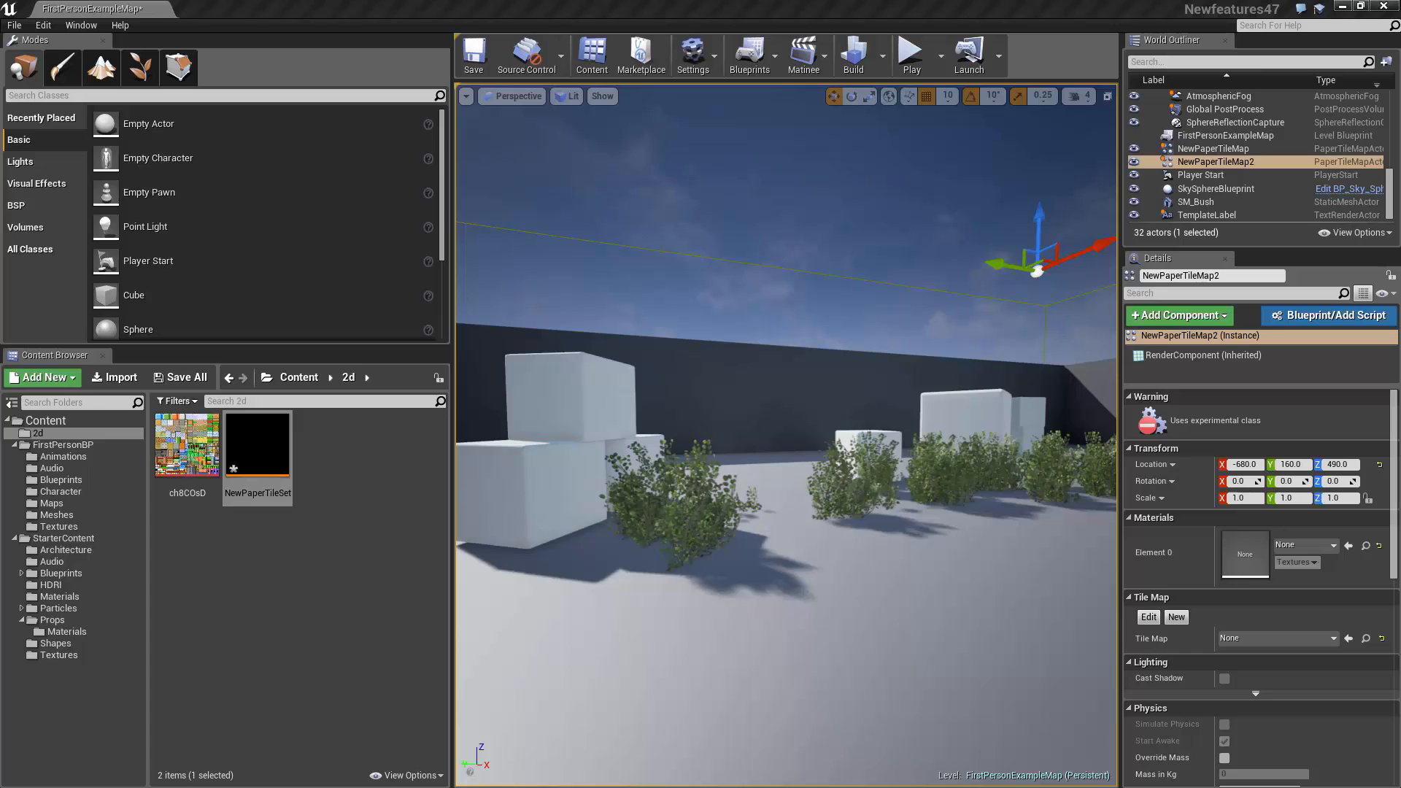
{"action": "double_click", "coordinate": [256, 444]}
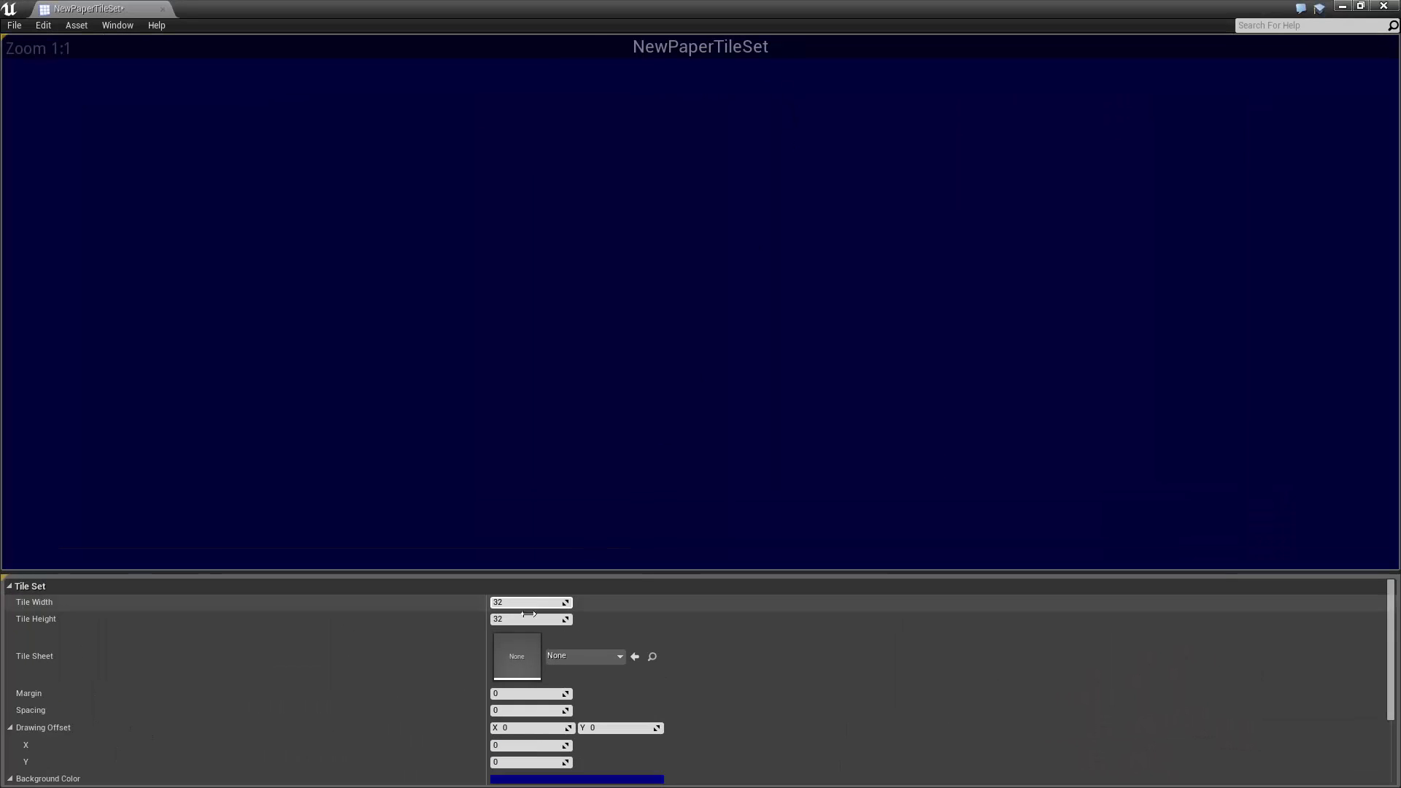
{"action": "mouse_move", "coordinate": [517, 656]}
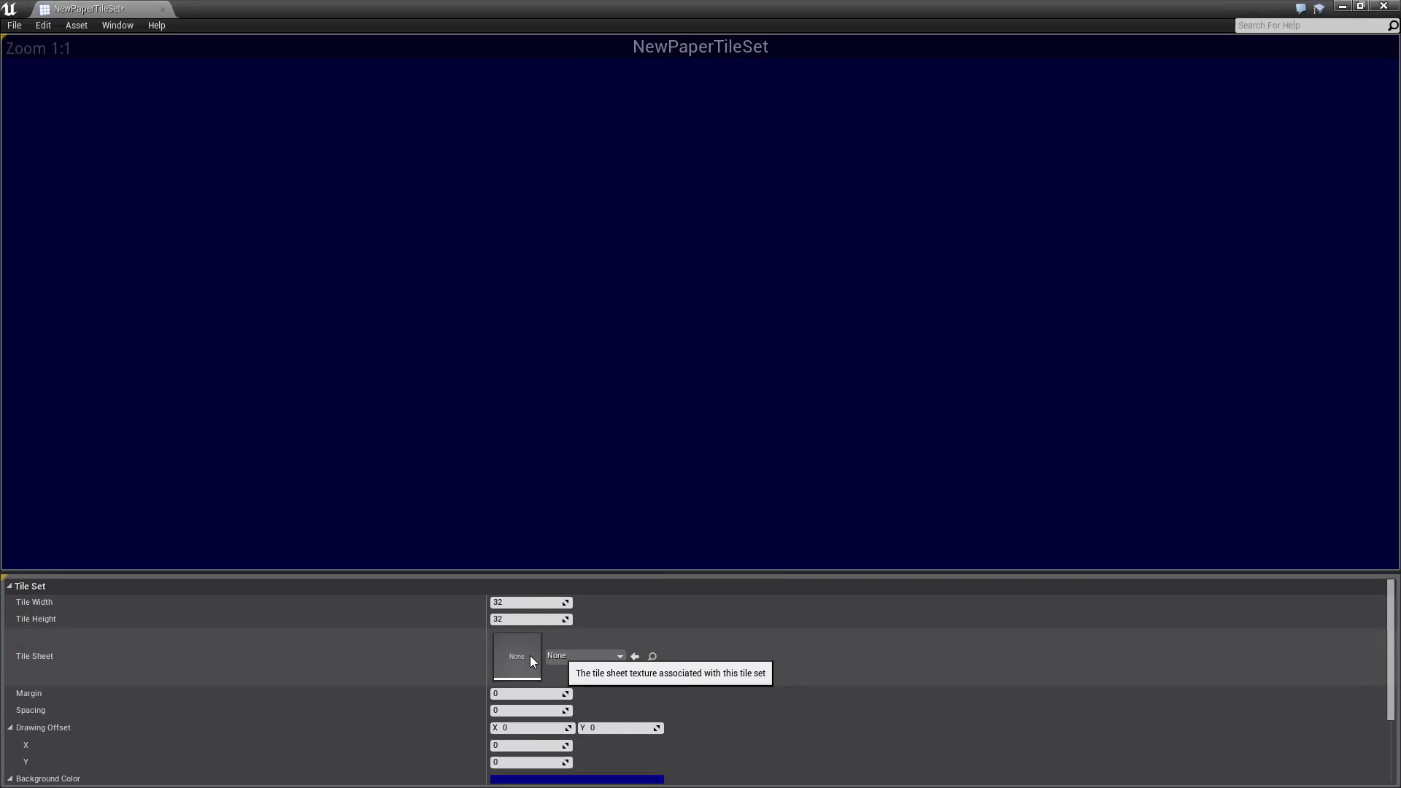
{"action": "mouse_move", "coordinate": [631, 471]}
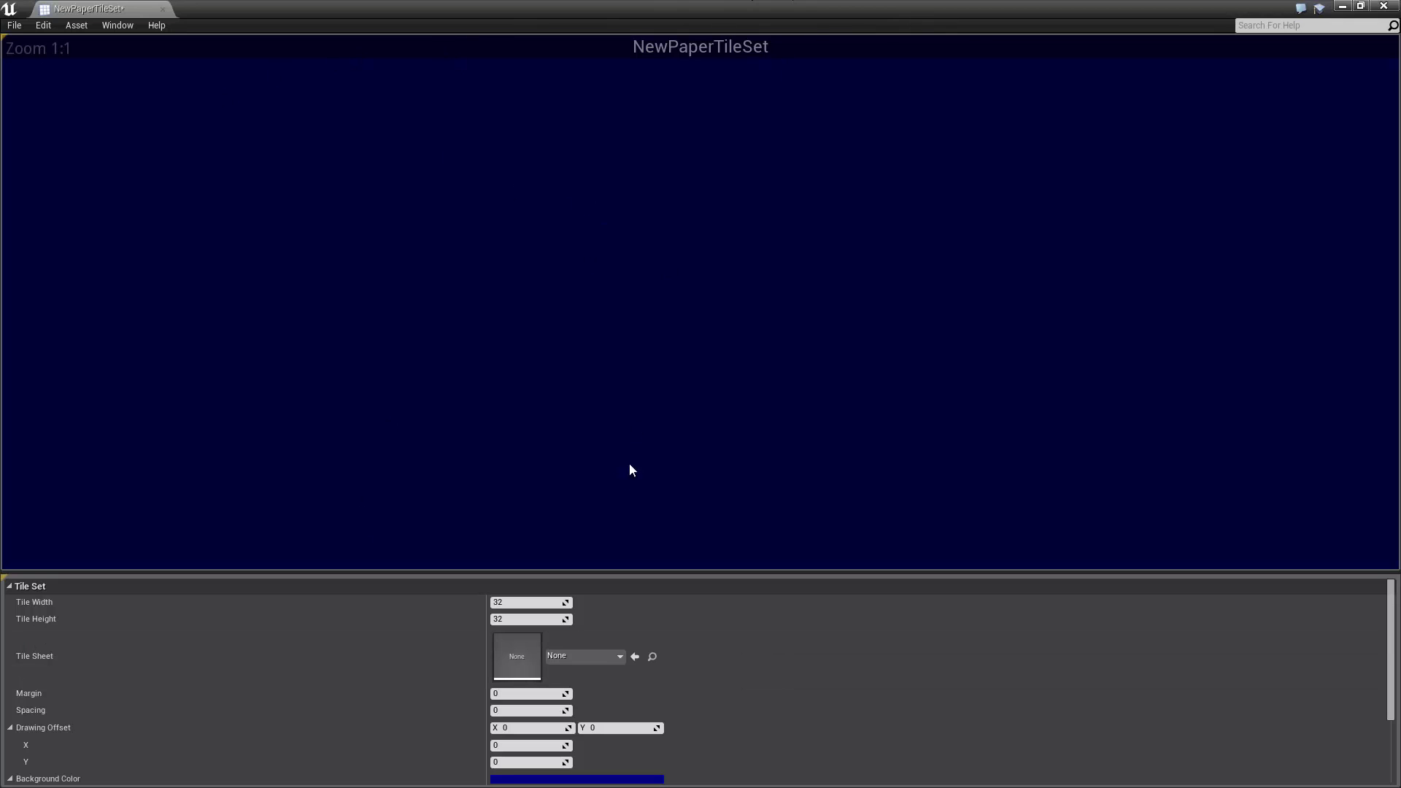
{"action": "mouse_move", "coordinate": [514, 465]}
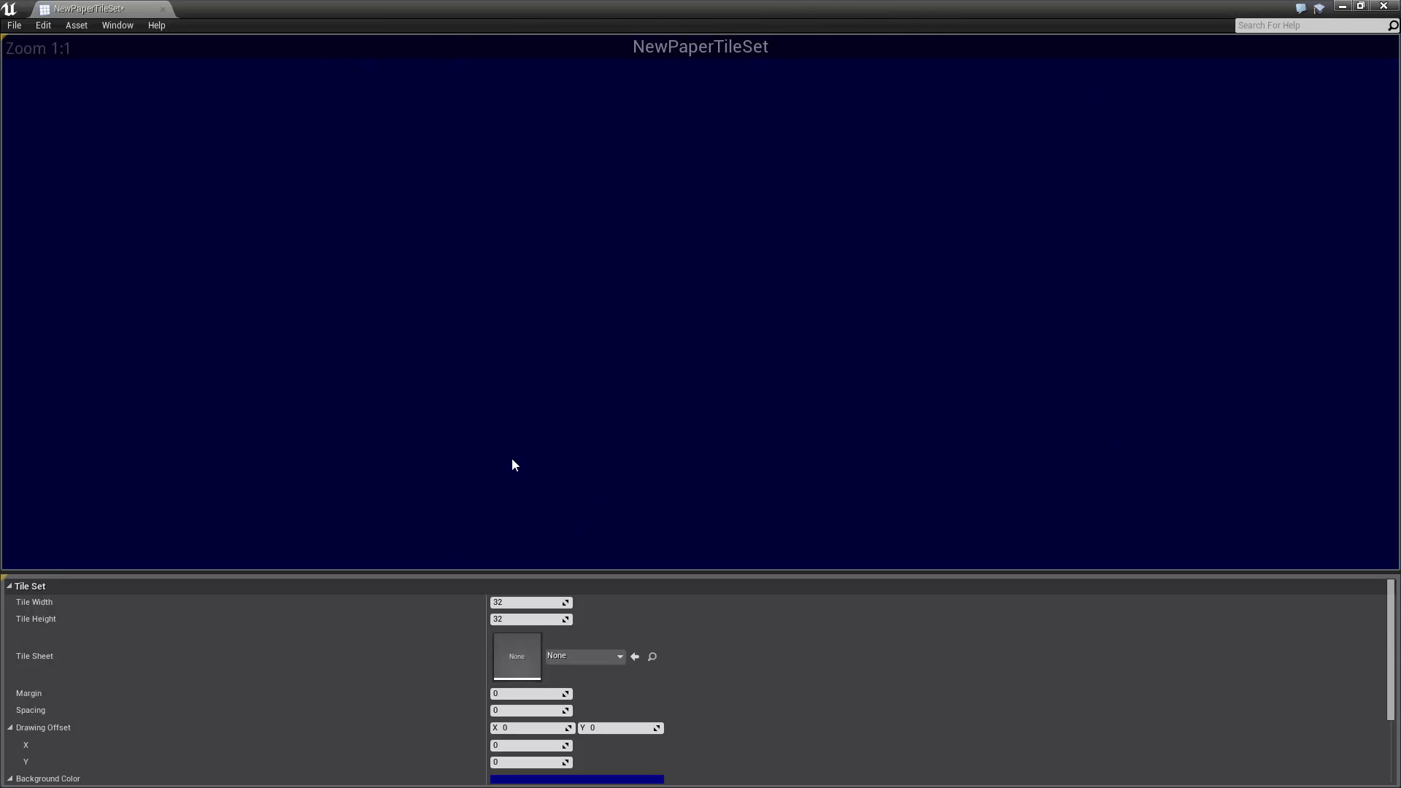
{"action": "mouse_move", "coordinate": [341, 579]}
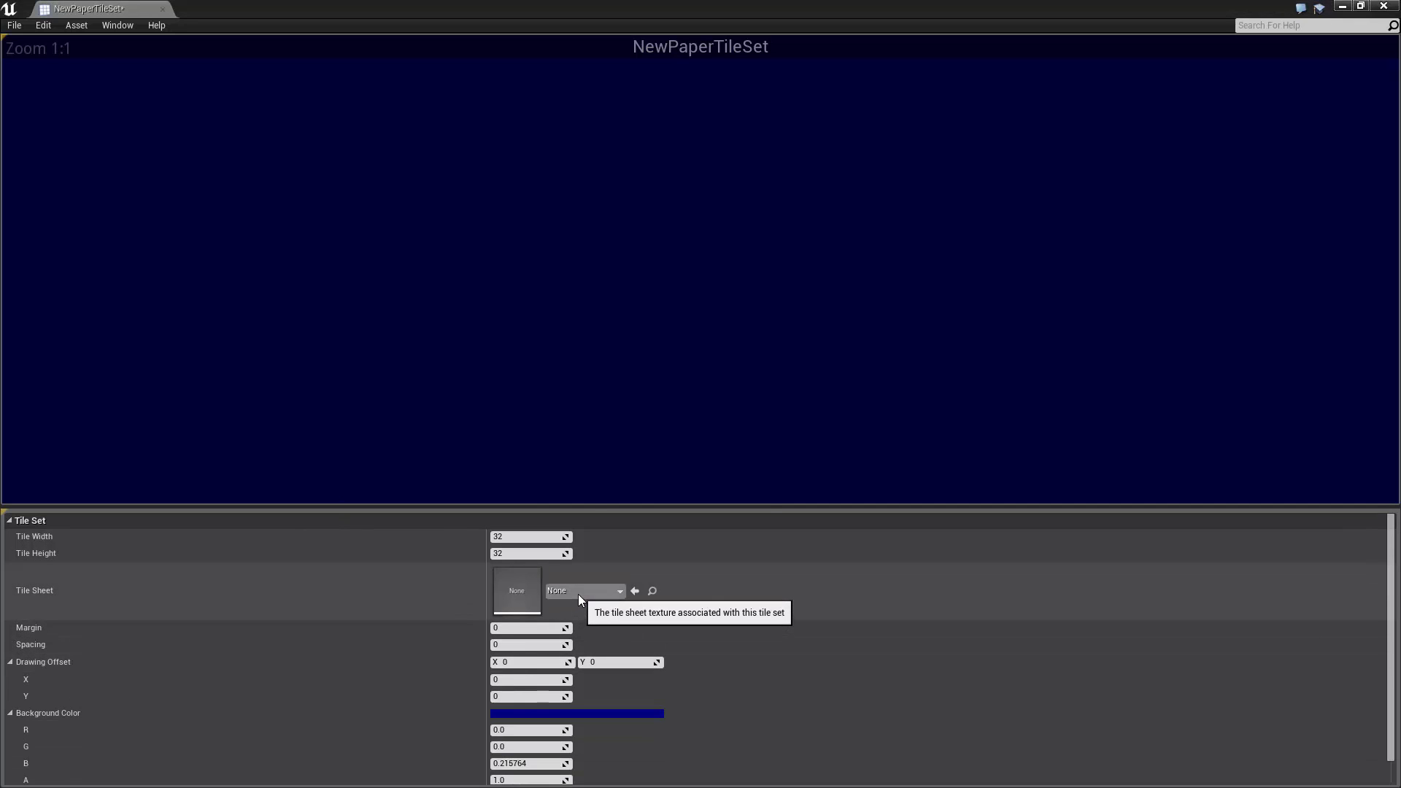
Assign the ch8COsD texture as the tile set's Tile Sheet.
{"action": "left_click", "coordinate": [620, 589]}
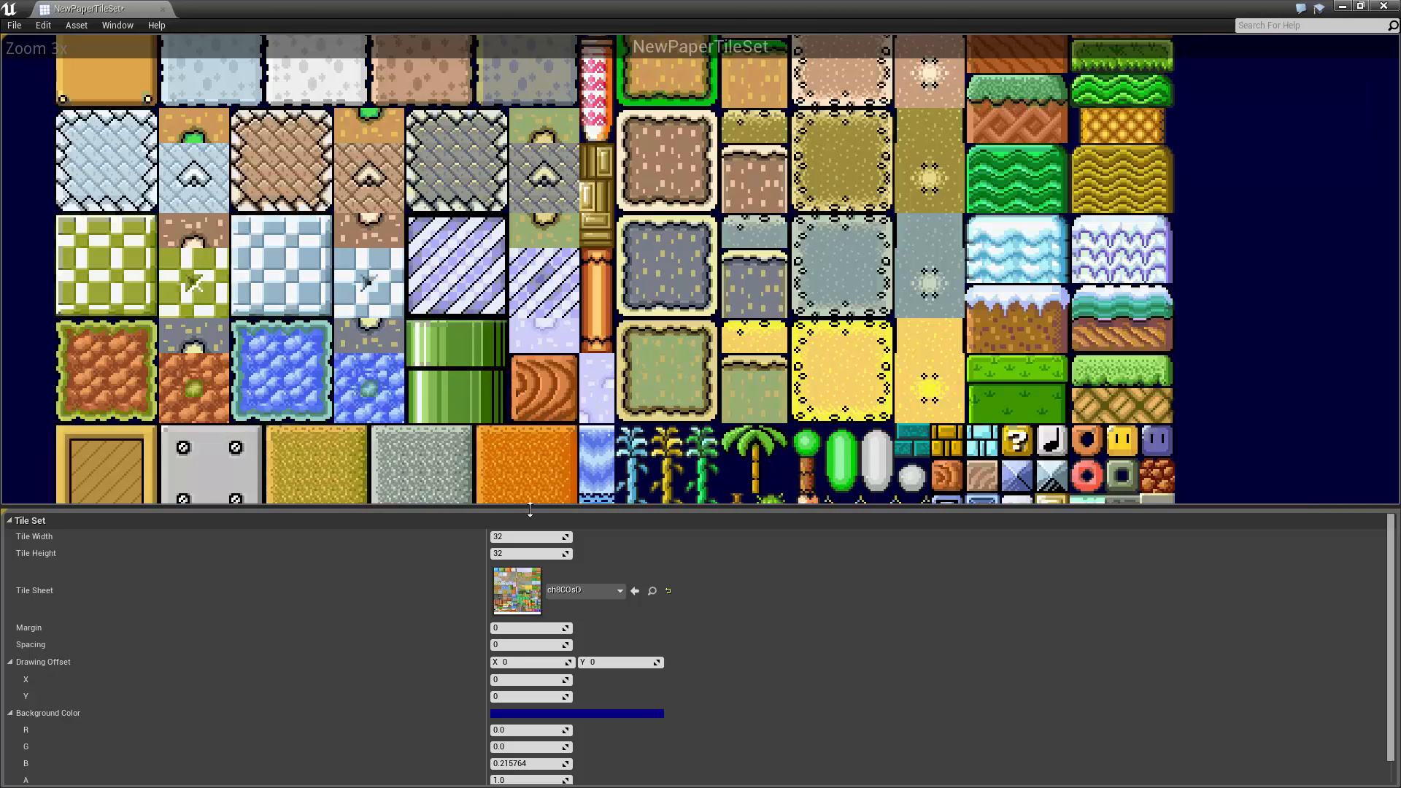
{"action": "mouse_move", "coordinate": [527, 537]}
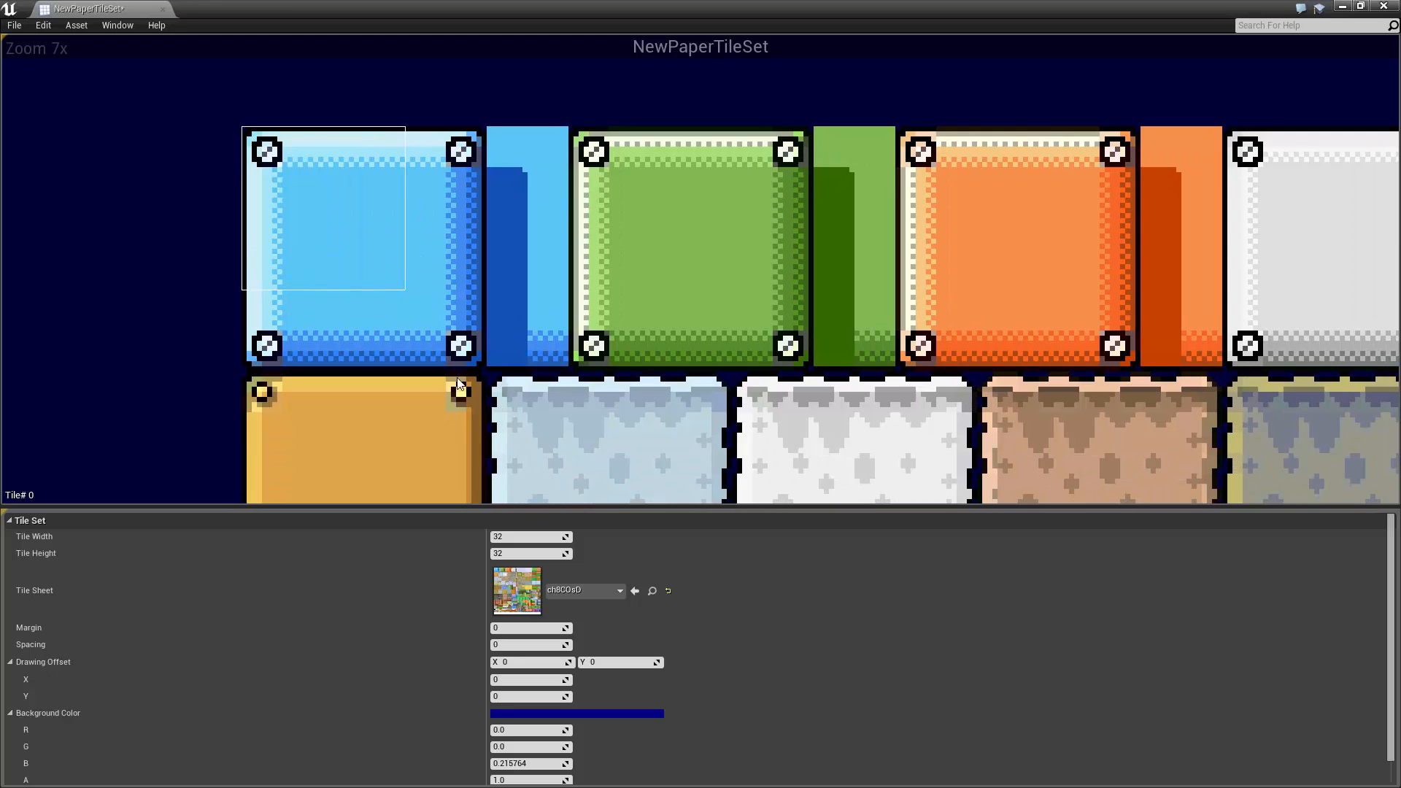
{"action": "mouse_move", "coordinate": [529, 536]}
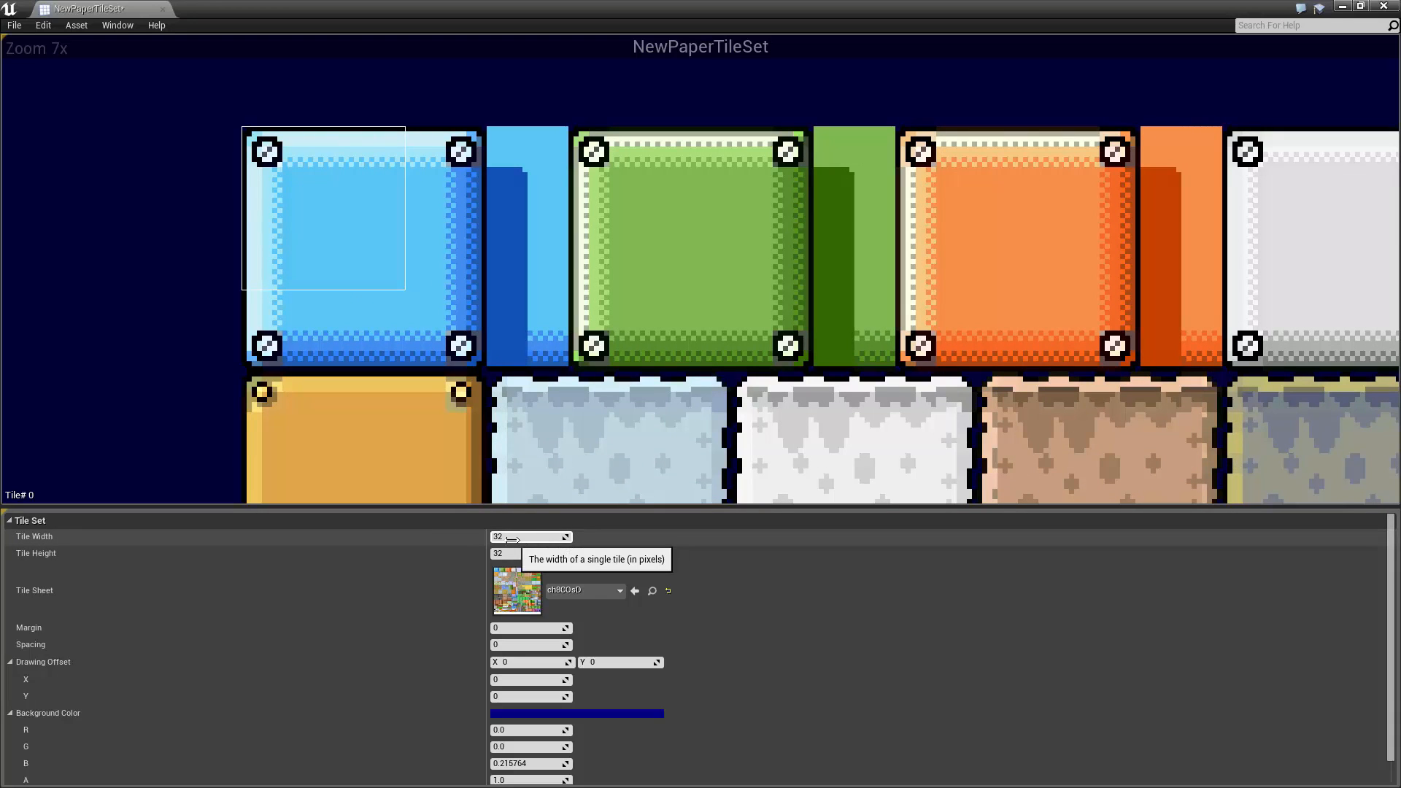
{"action": "mouse_move", "coordinate": [475, 275]}
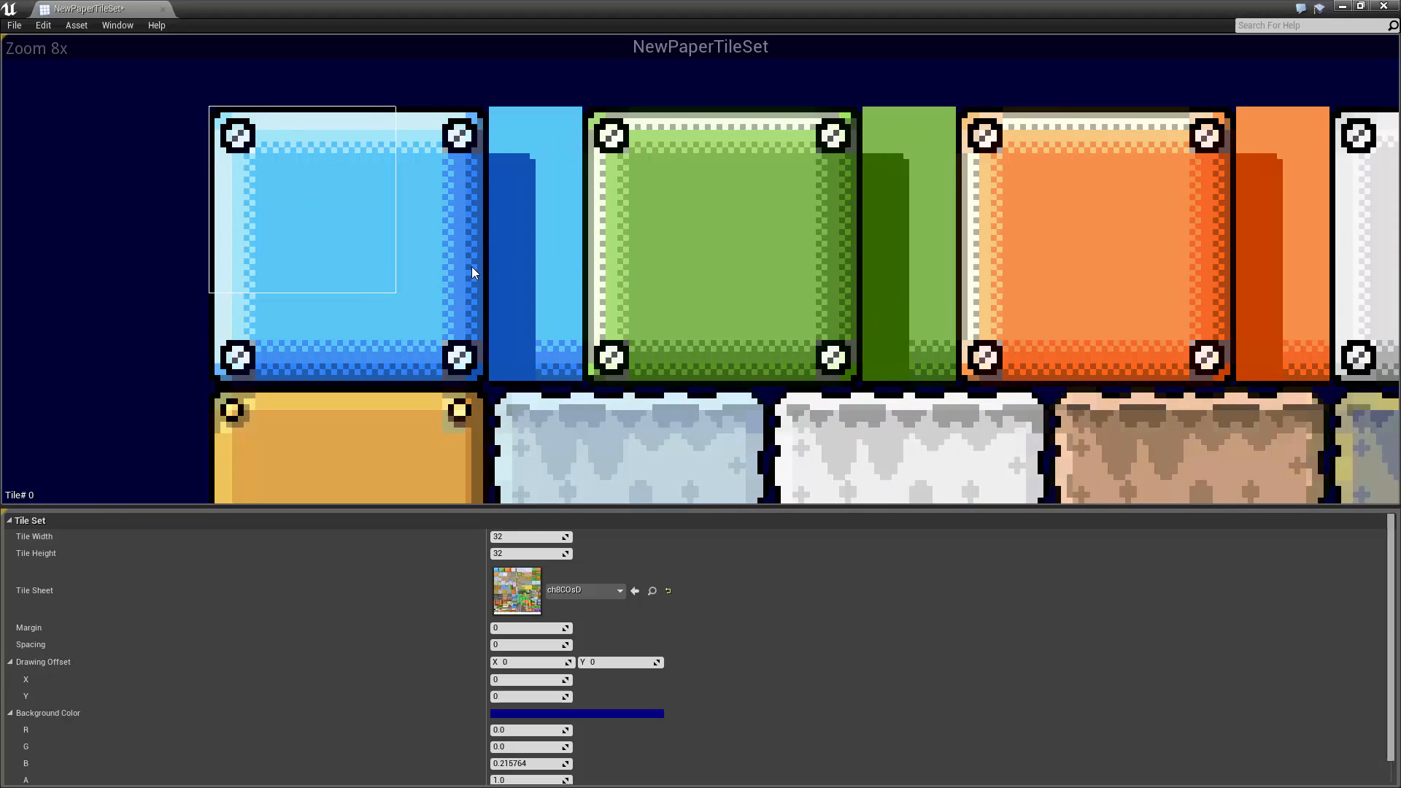
{"action": "scroll", "scroll_direction": "down", "scroll_amount": 3}
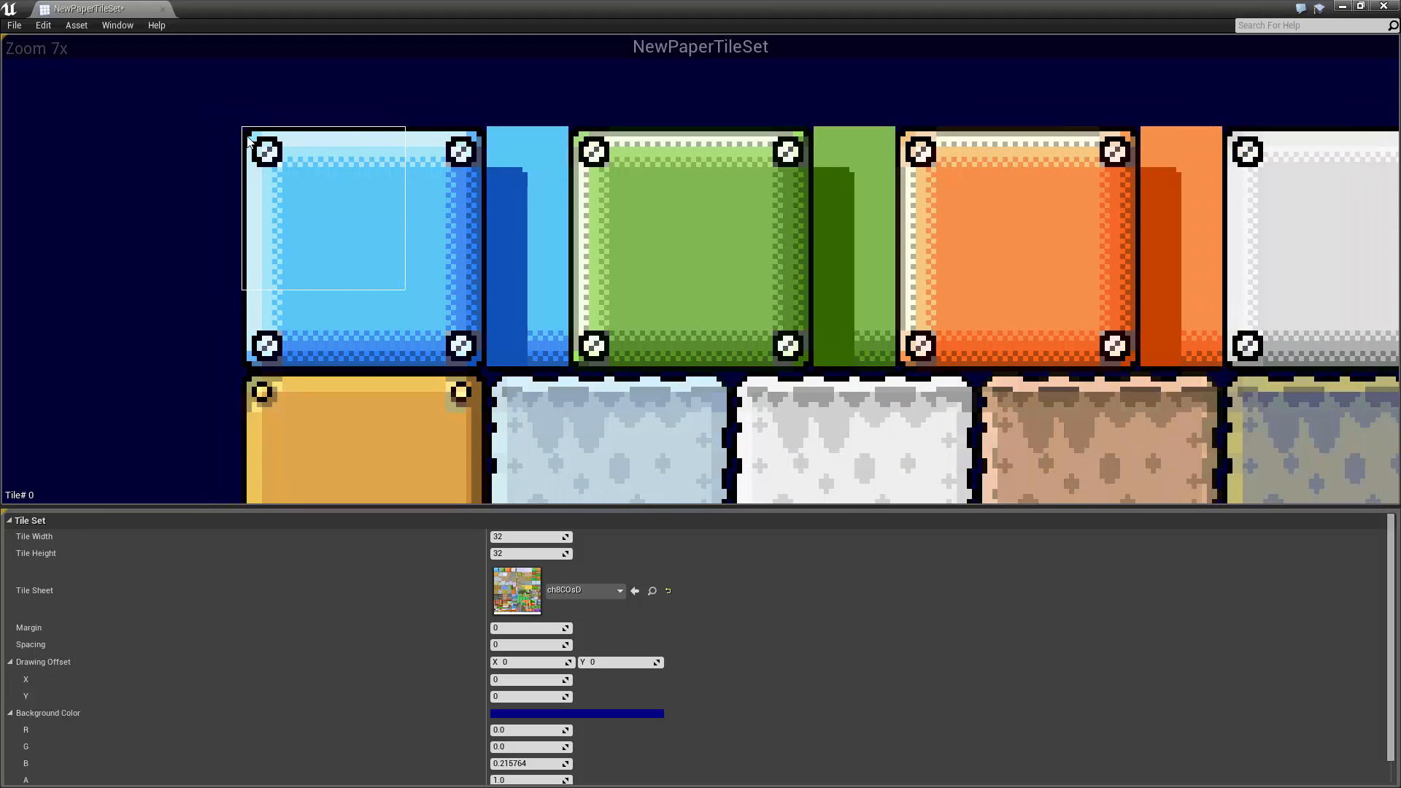
{"action": "mouse_move", "coordinate": [380, 187]}
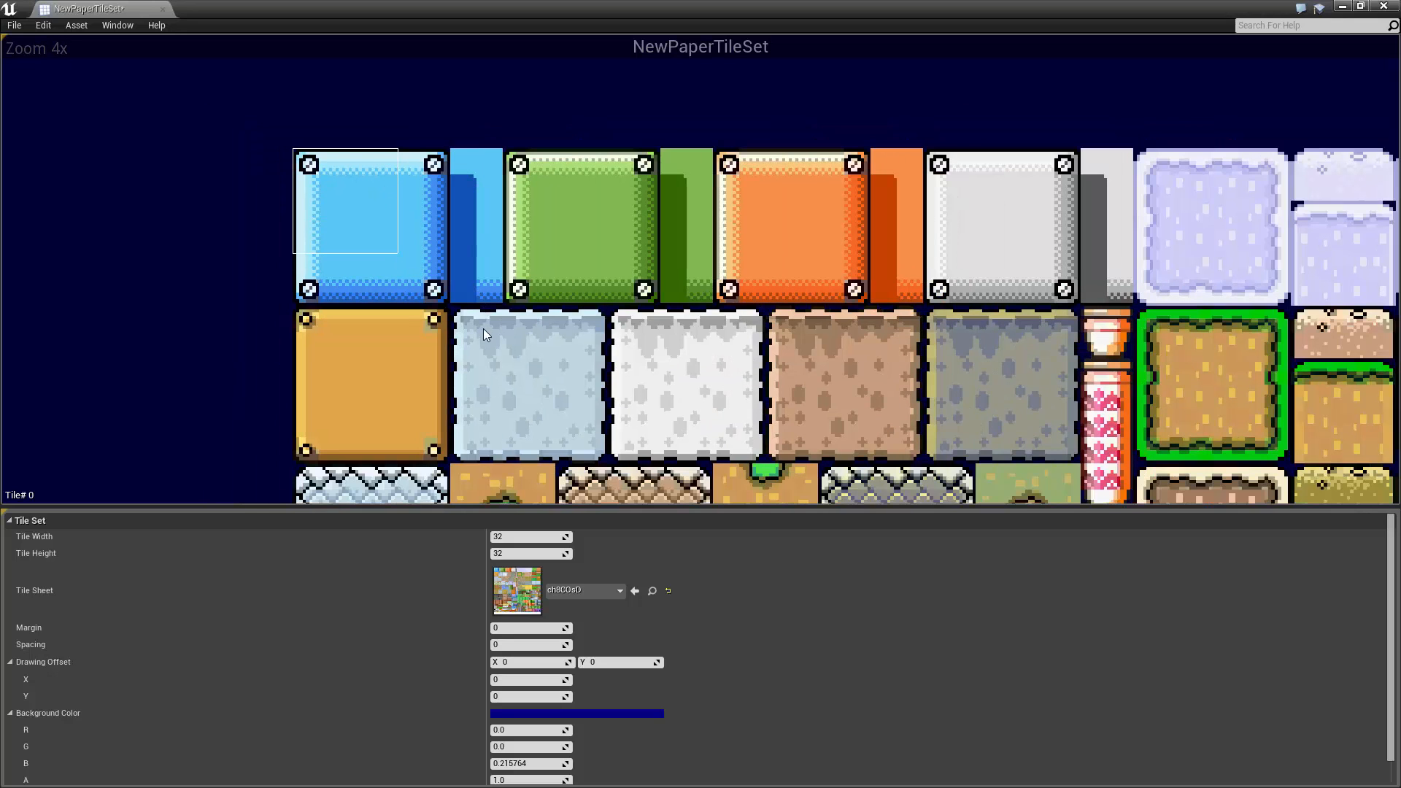
{"action": "mouse_move", "coordinate": [531, 471]}
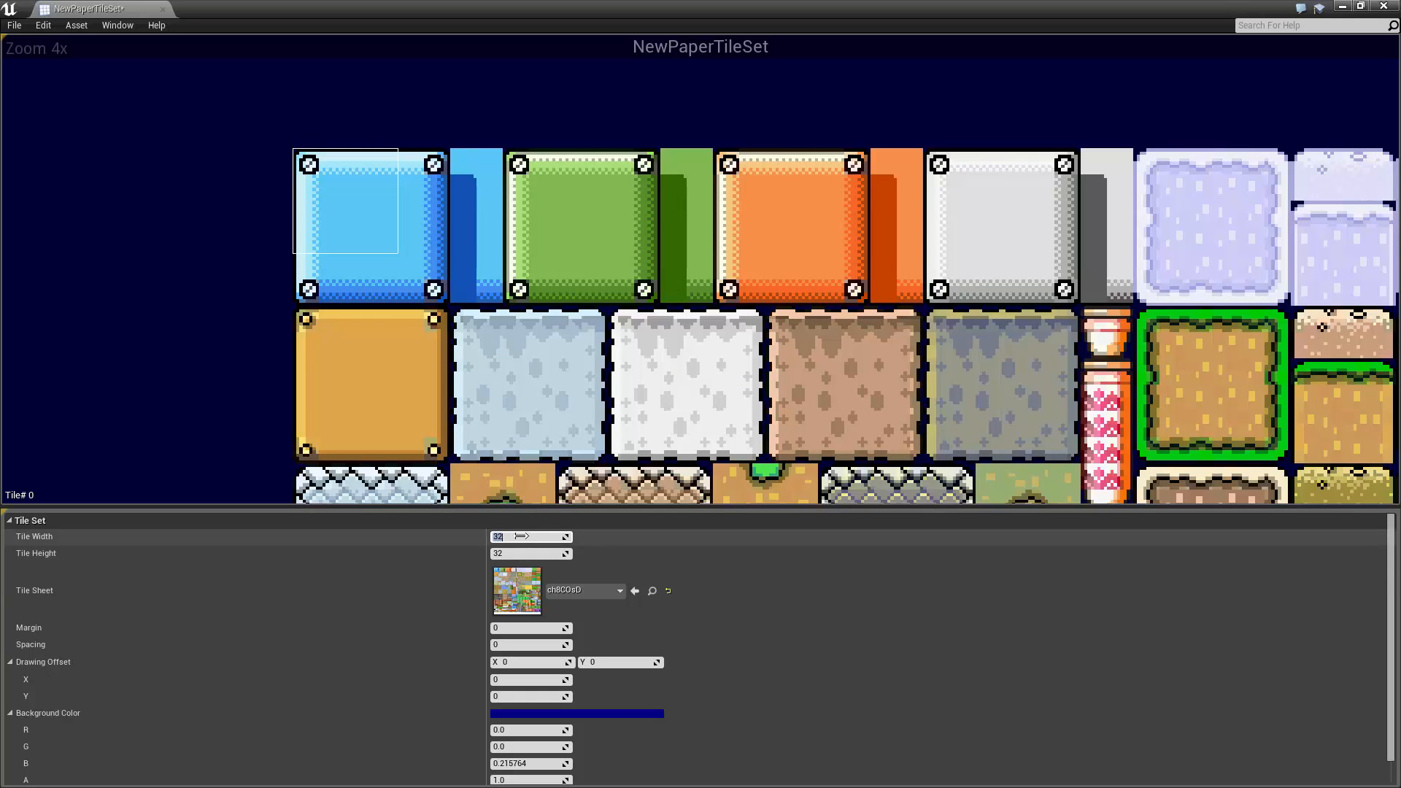
Set the tile set's Tile Width and Height to 16 pixels and check the tile outline.
{"action": "type", "text": "16"}
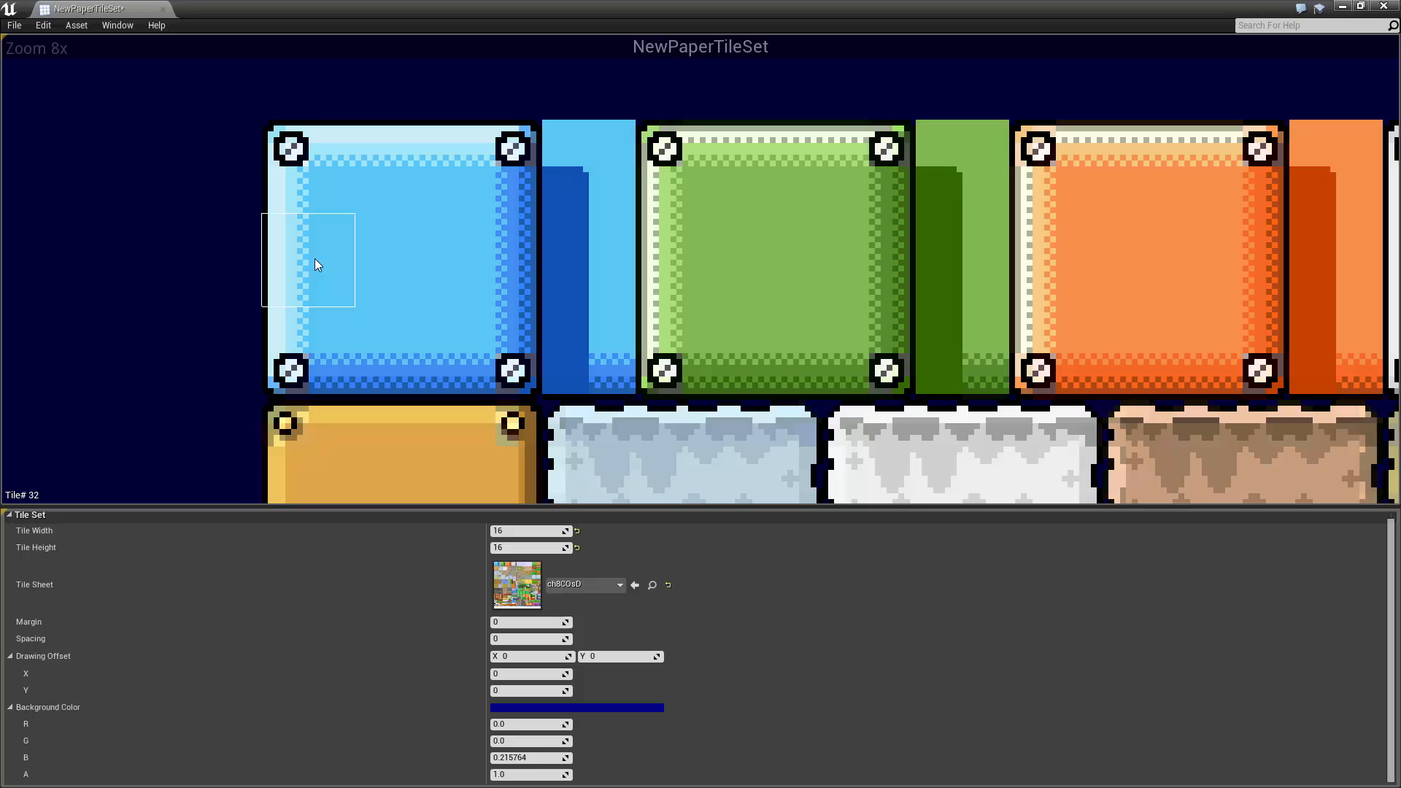
{"action": "left_click", "coordinate": [496, 168]}
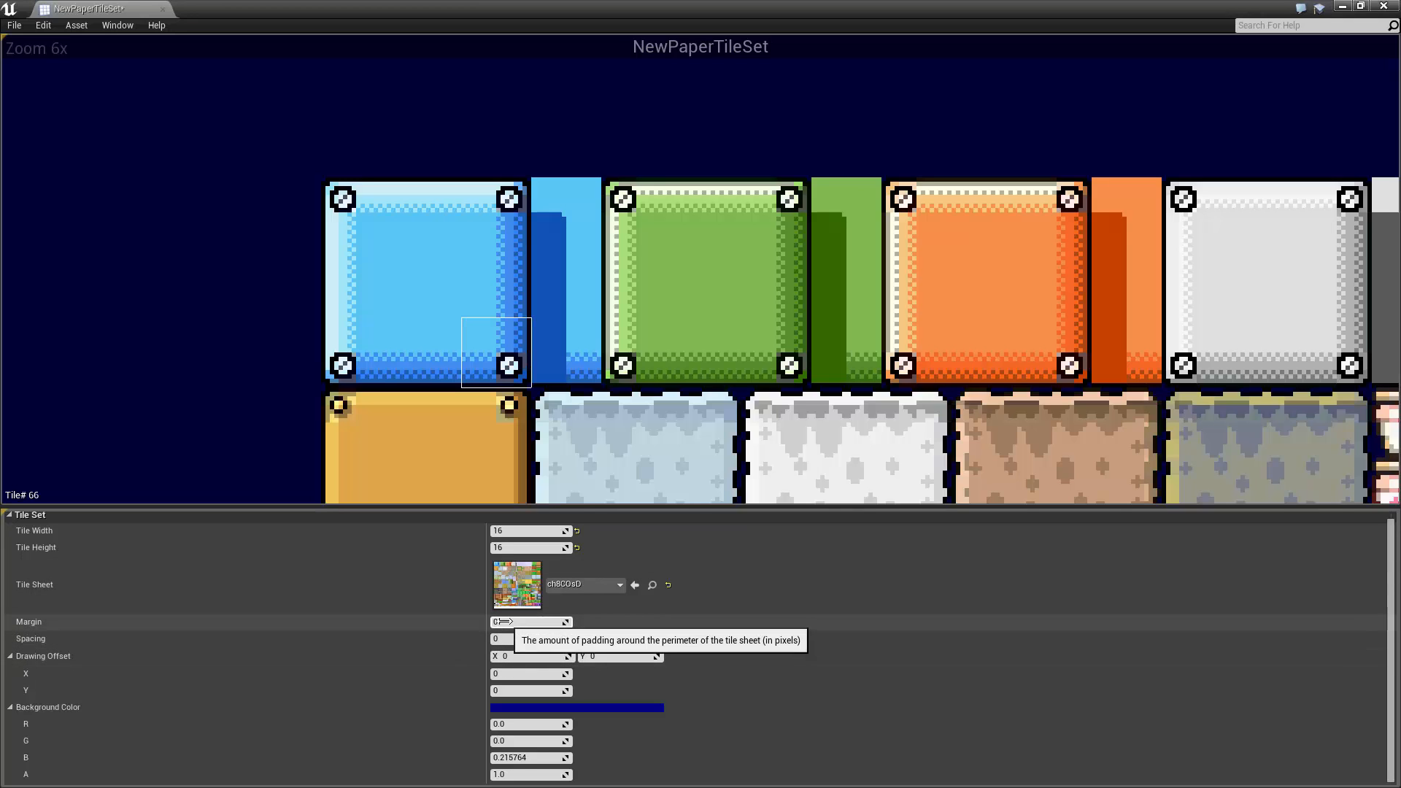
{"action": "mouse_move", "coordinate": [532, 212]}
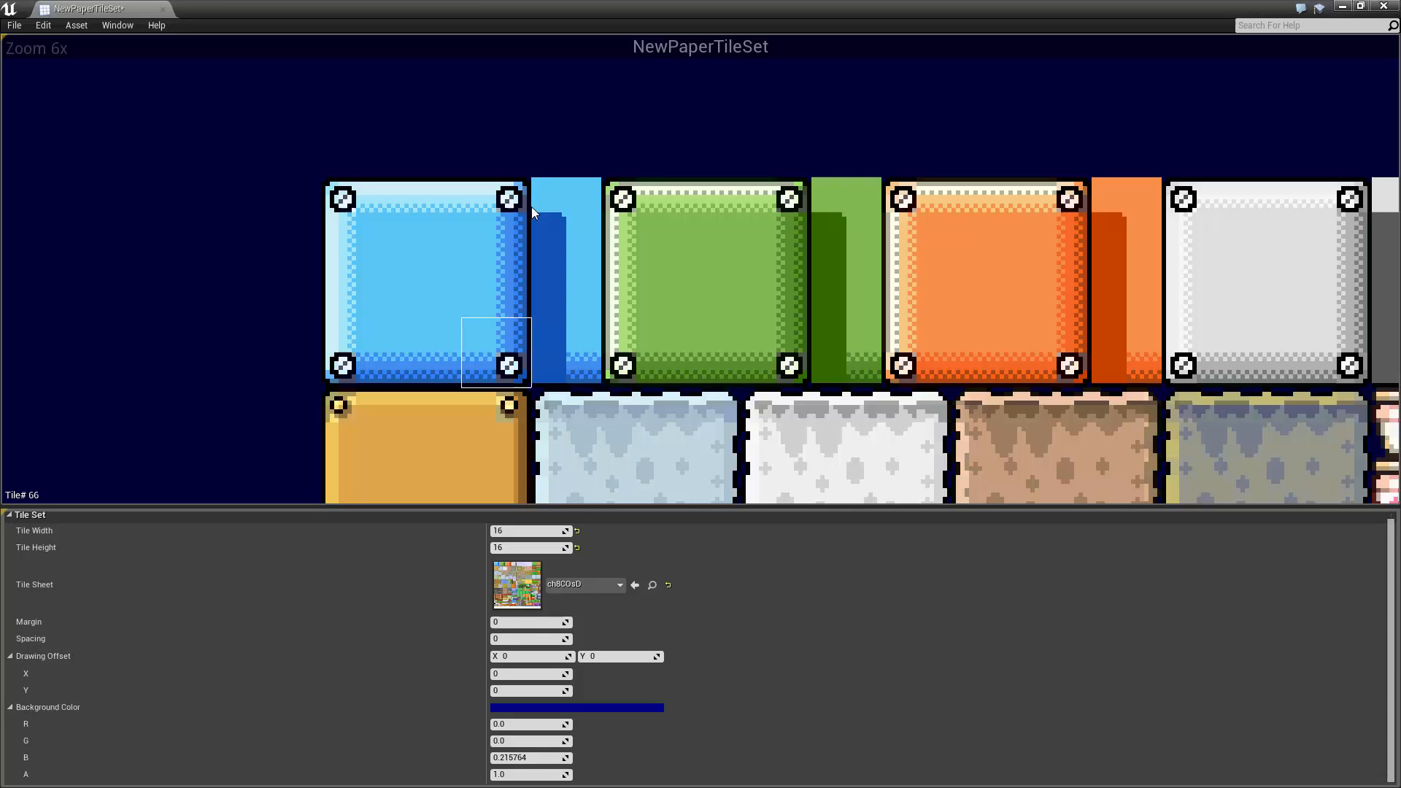
{"action": "mouse_move", "coordinate": [374, 220]}
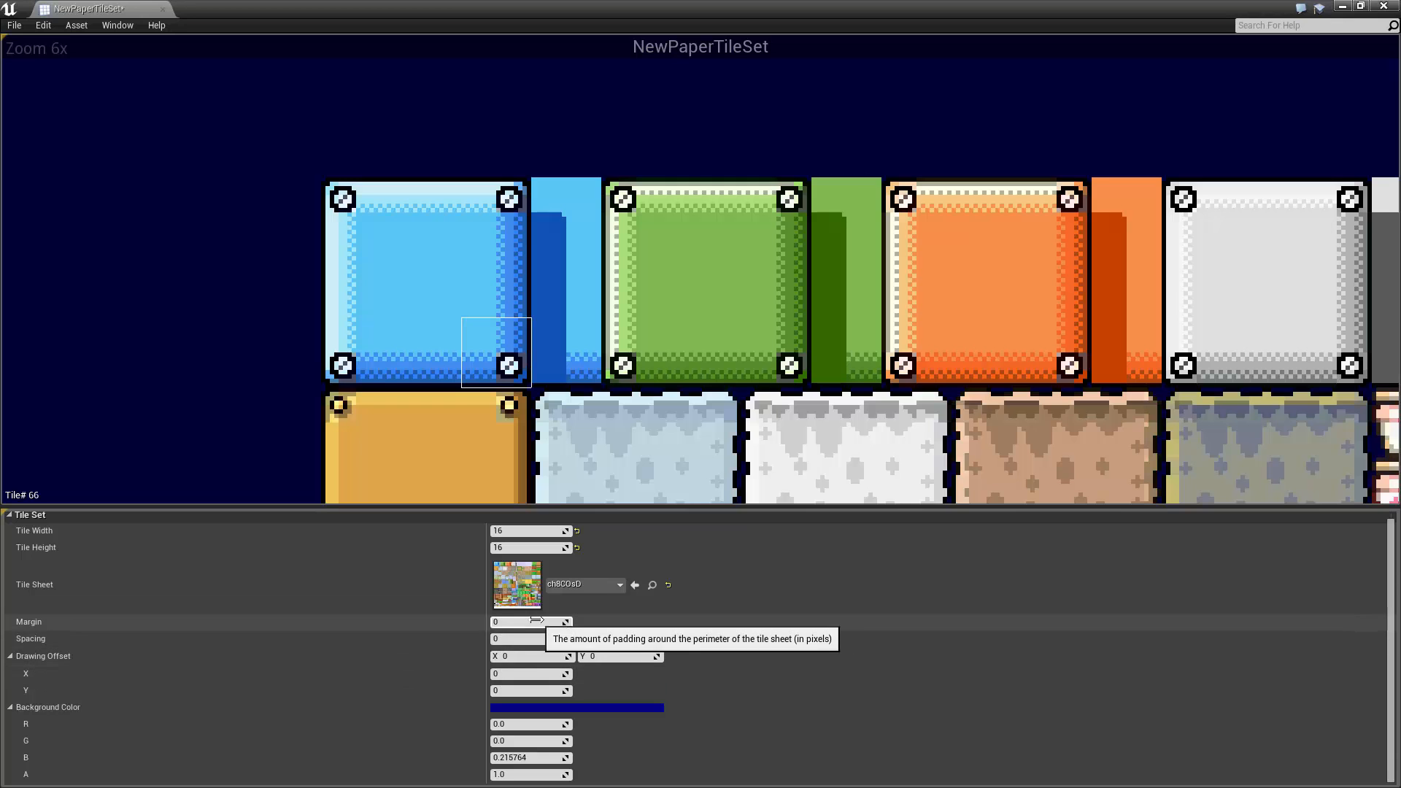
{"action": "mouse_move", "coordinate": [532, 592]}
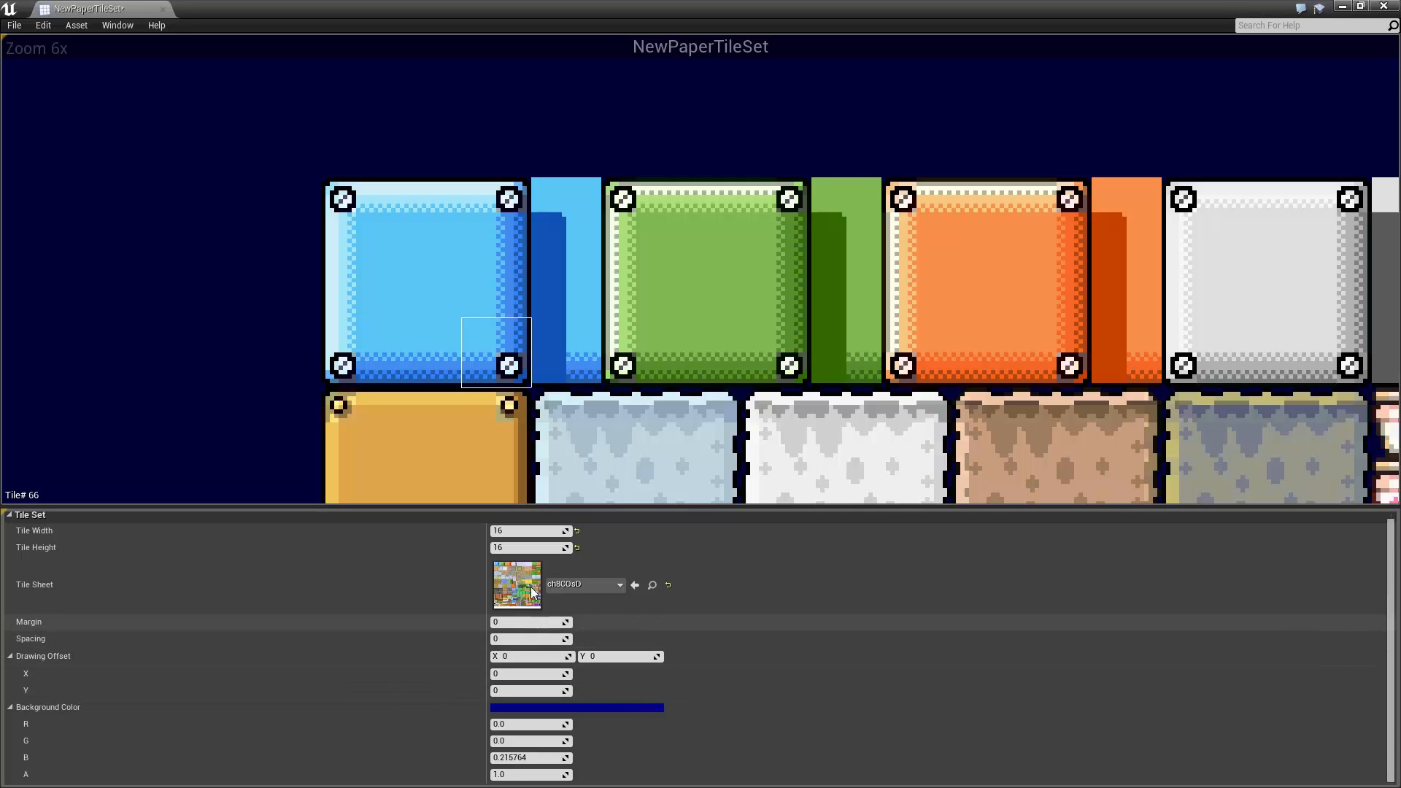
{"action": "scroll", "scroll_direction": "down", "scroll_amount": 3}
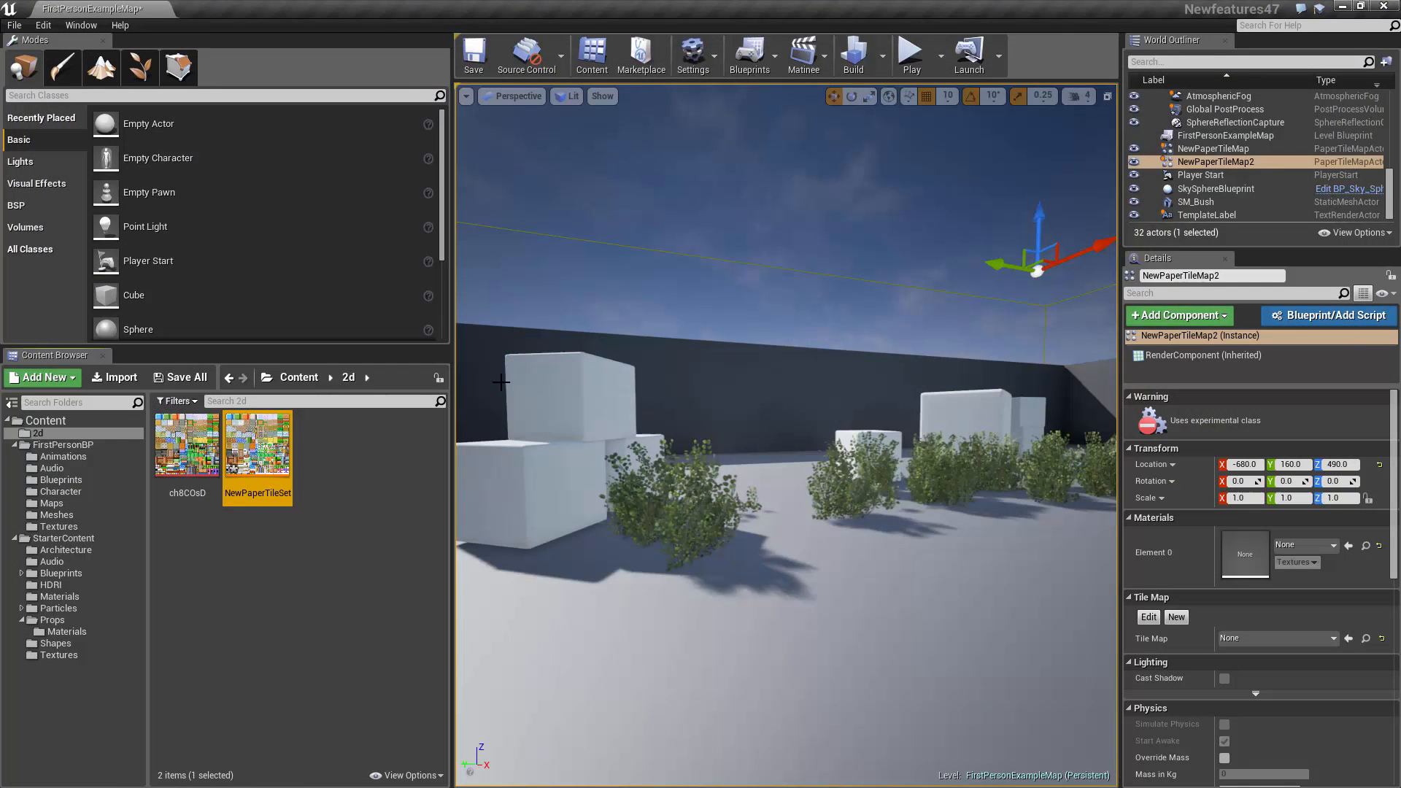
Create a new Tile Map asset named NewPaperTileMap in the 2d folder.
{"action": "left_click", "coordinate": [473, 53]}
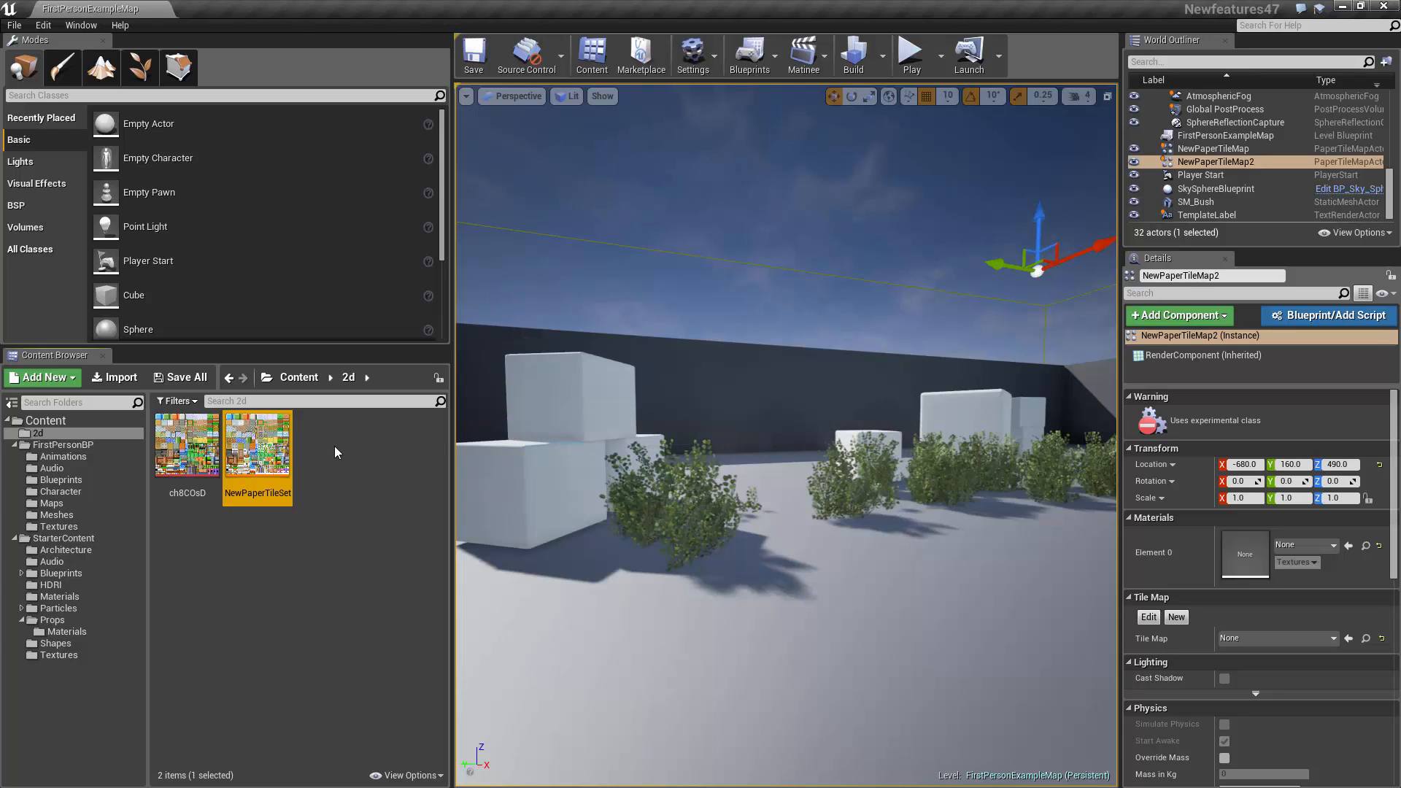
{"action": "left_click", "coordinate": [43, 376]}
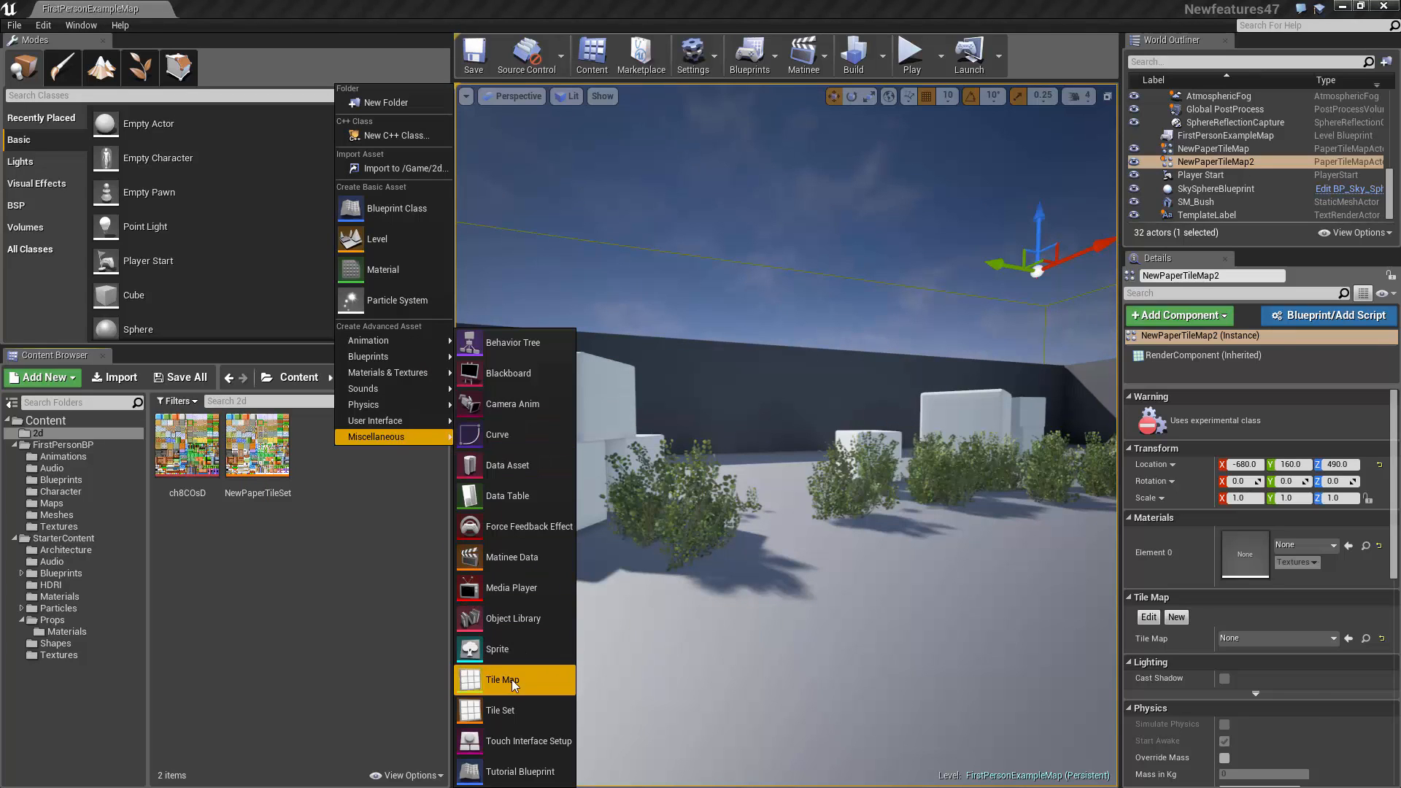
{"action": "mouse_move", "coordinate": [502, 681]}
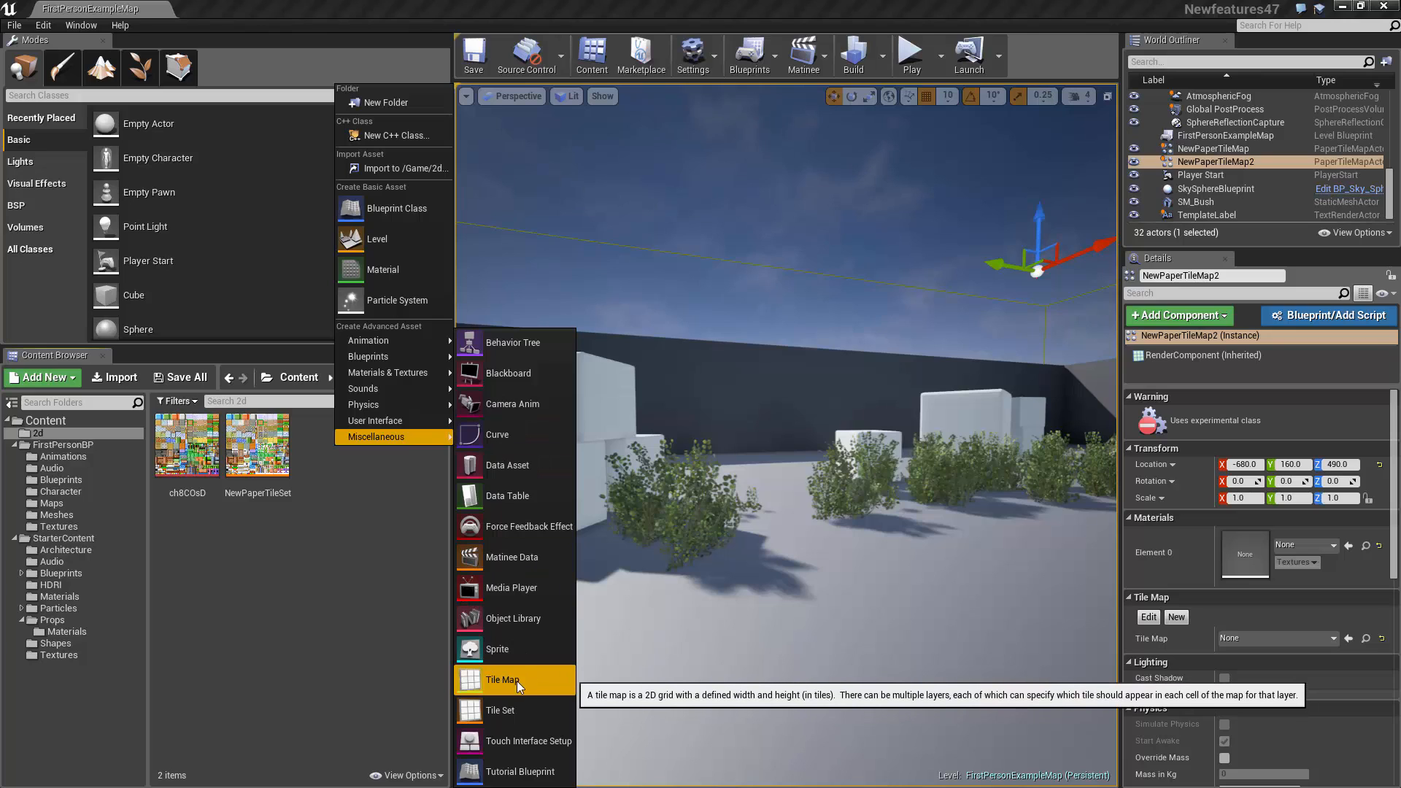
{"action": "left_click", "coordinate": [503, 680]}
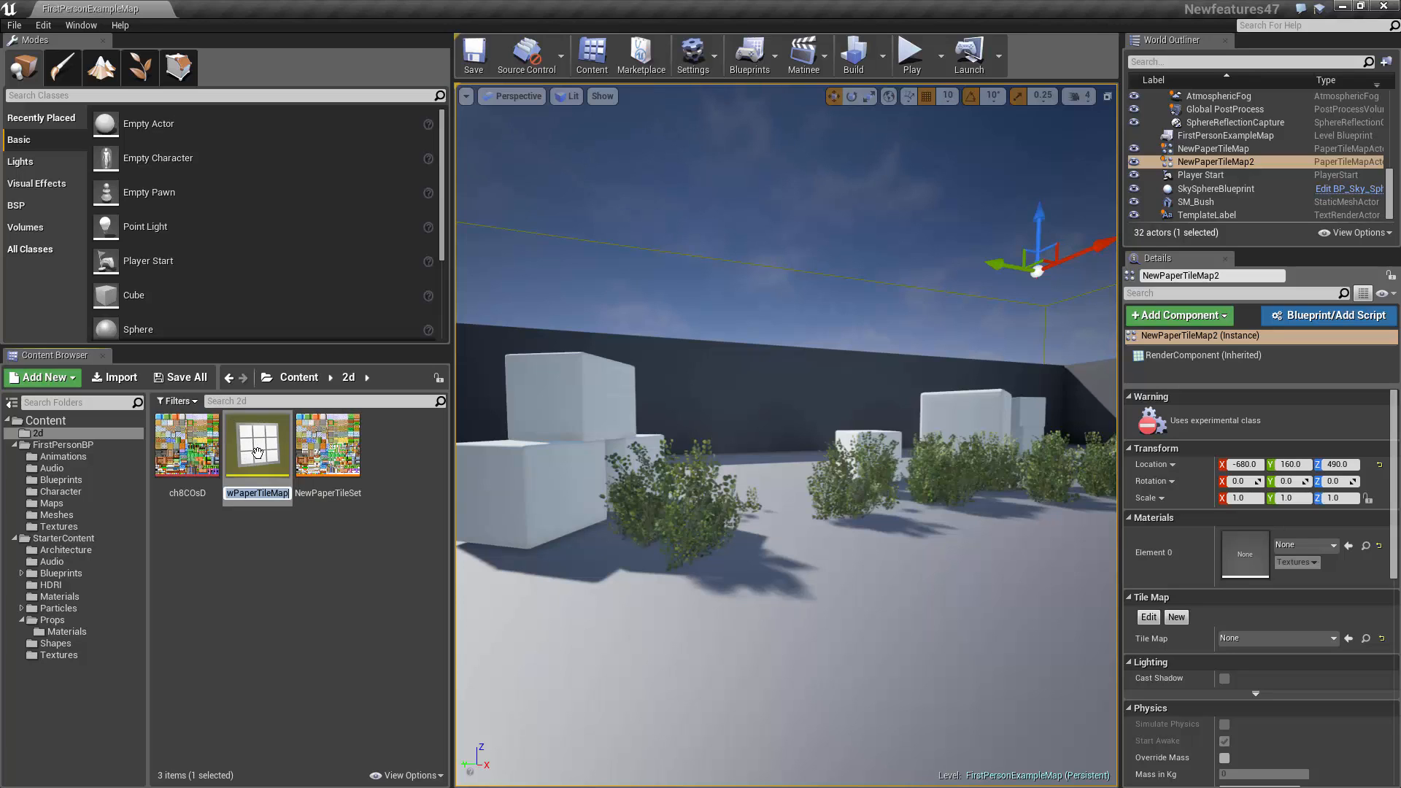
{"action": "left_click", "coordinate": [257, 445]}
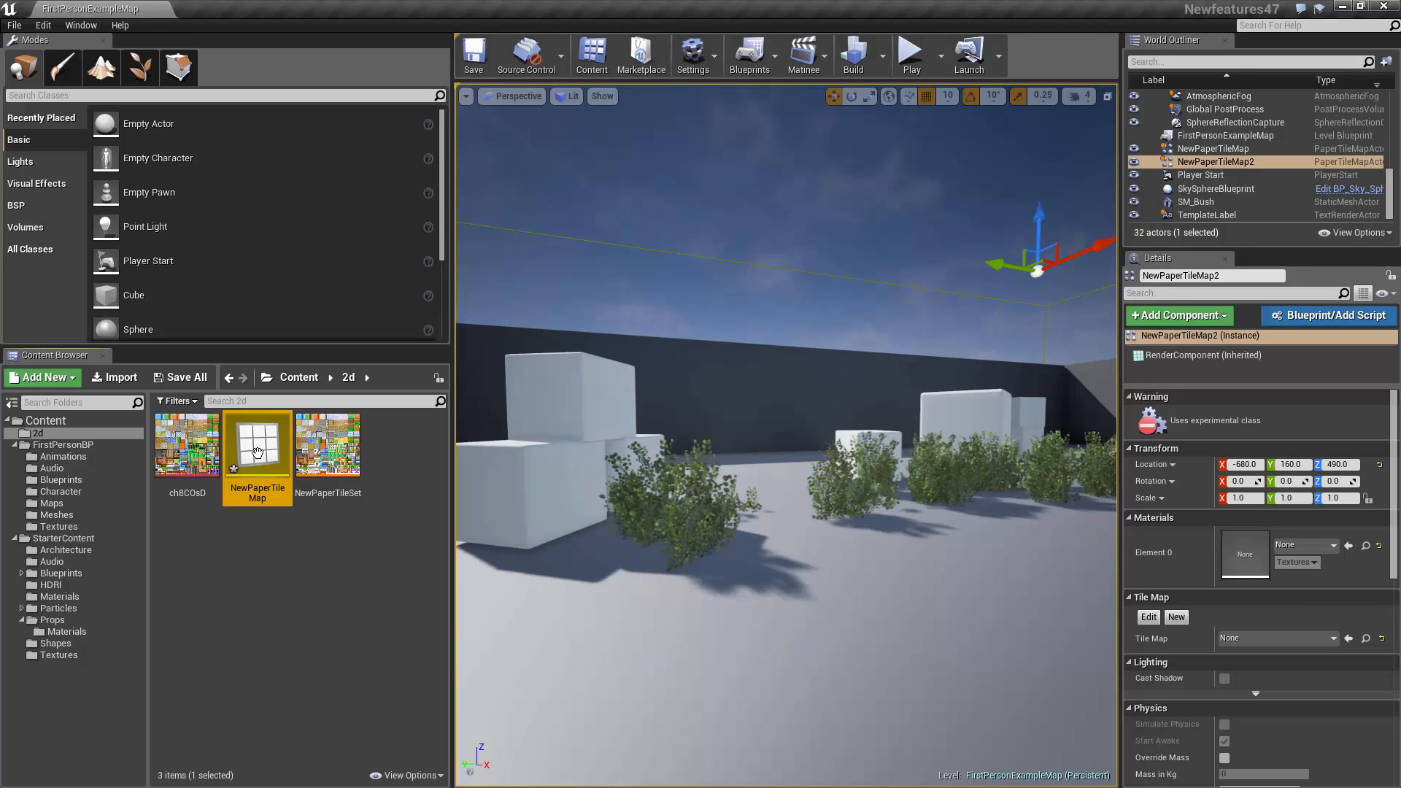
Open NewPaperTileMap in the tile map editor.
{"action": "double_click", "coordinate": [258, 444]}
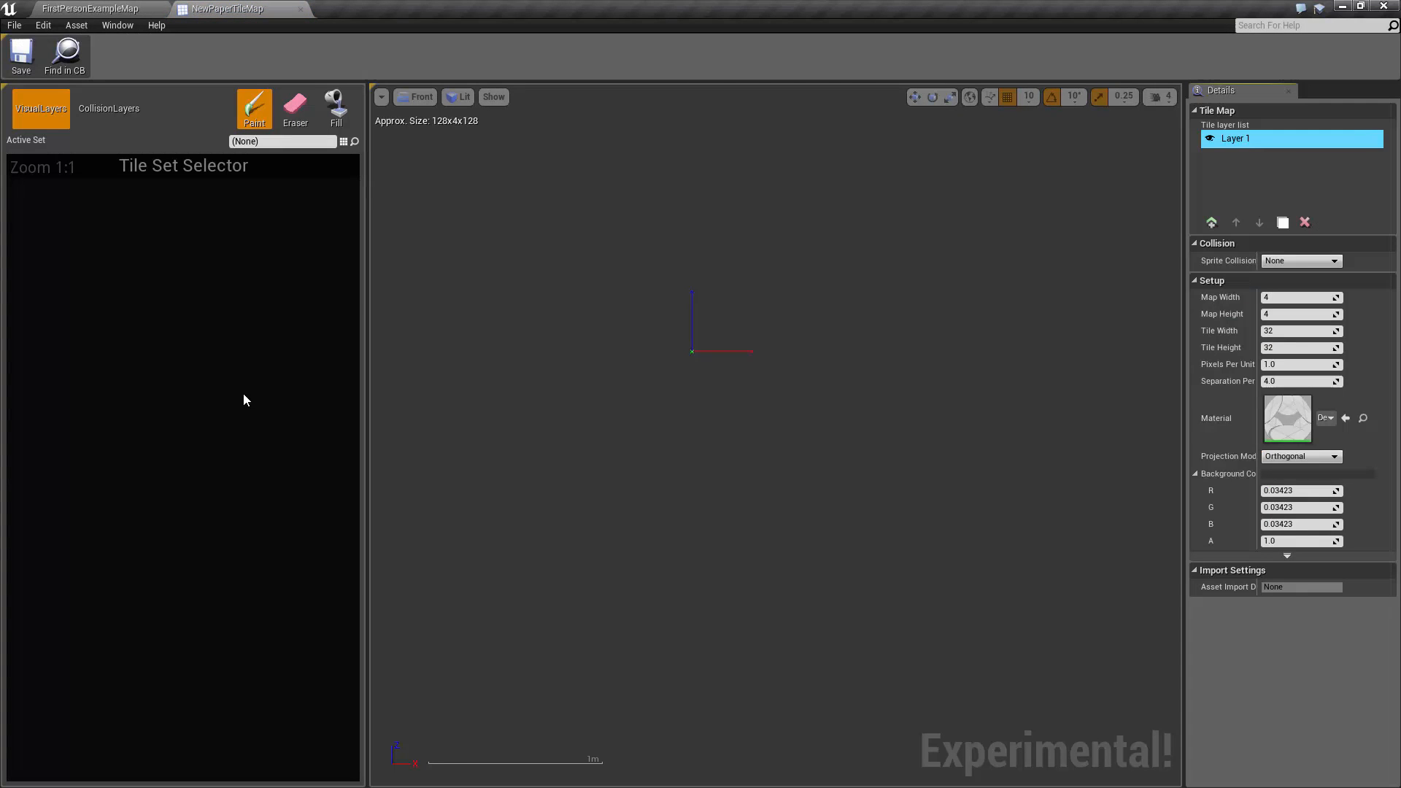
{"action": "mouse_move", "coordinate": [614, 158]}
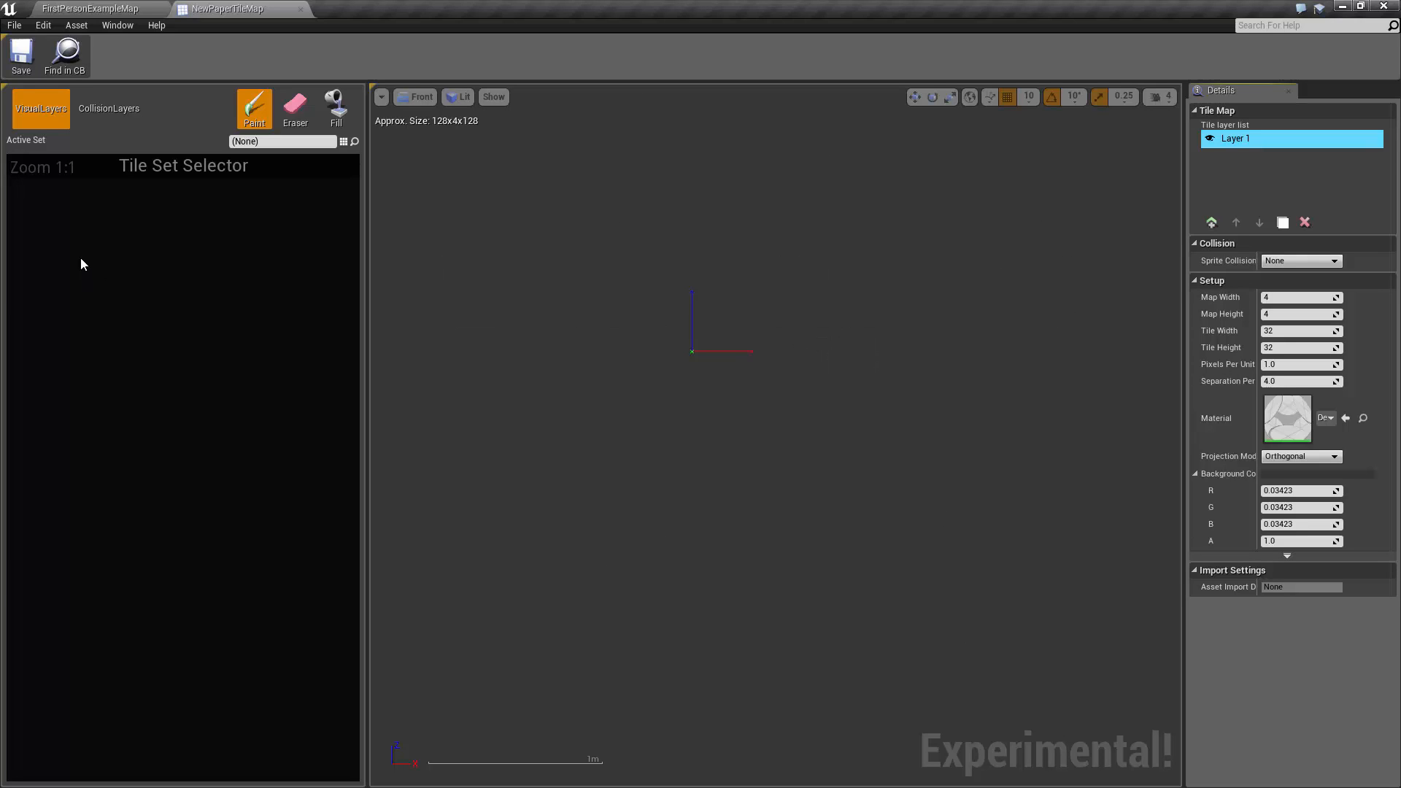
{"action": "mouse_move", "coordinate": [96, 284]}
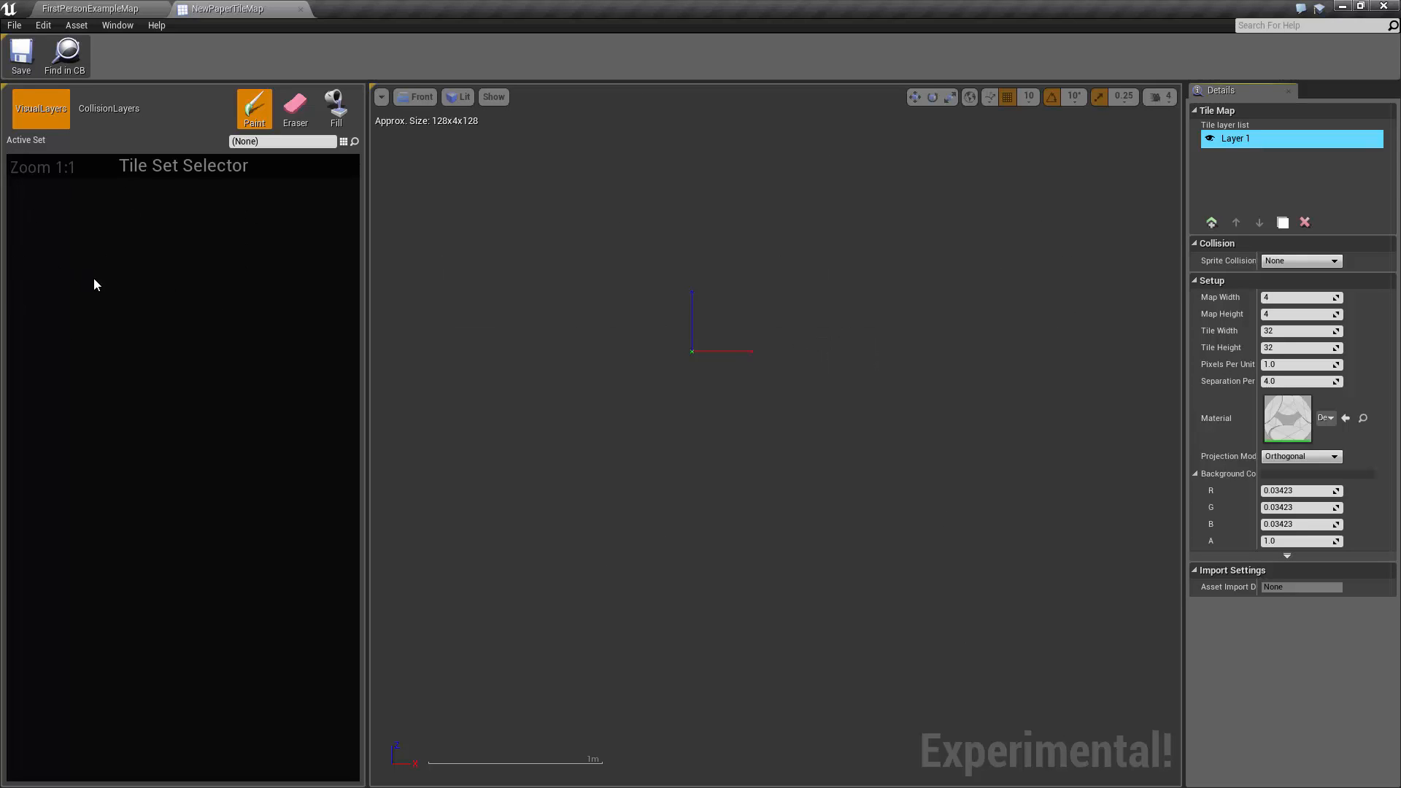
{"action": "mouse_move", "coordinate": [188, 259]}
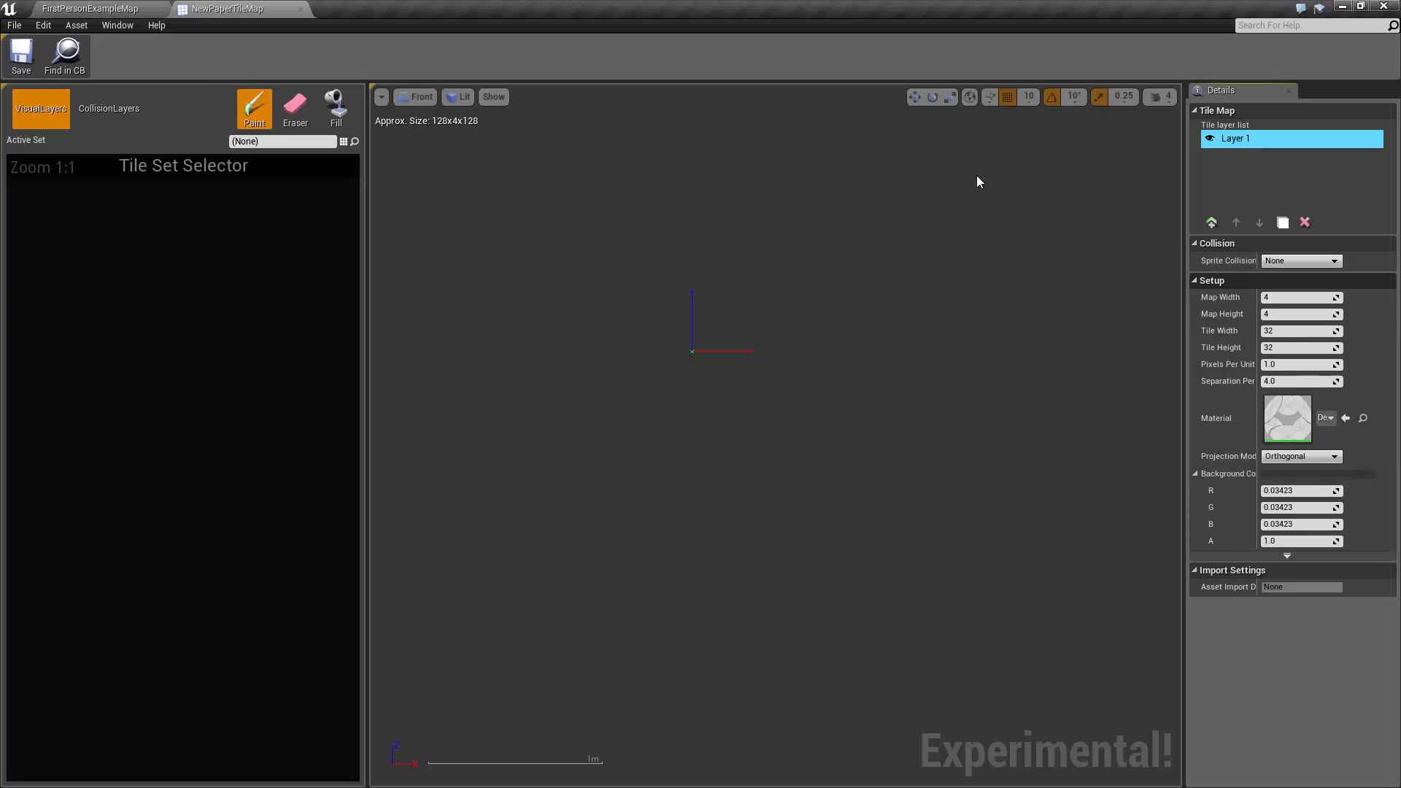
{"action": "mouse_move", "coordinate": [188, 200]}
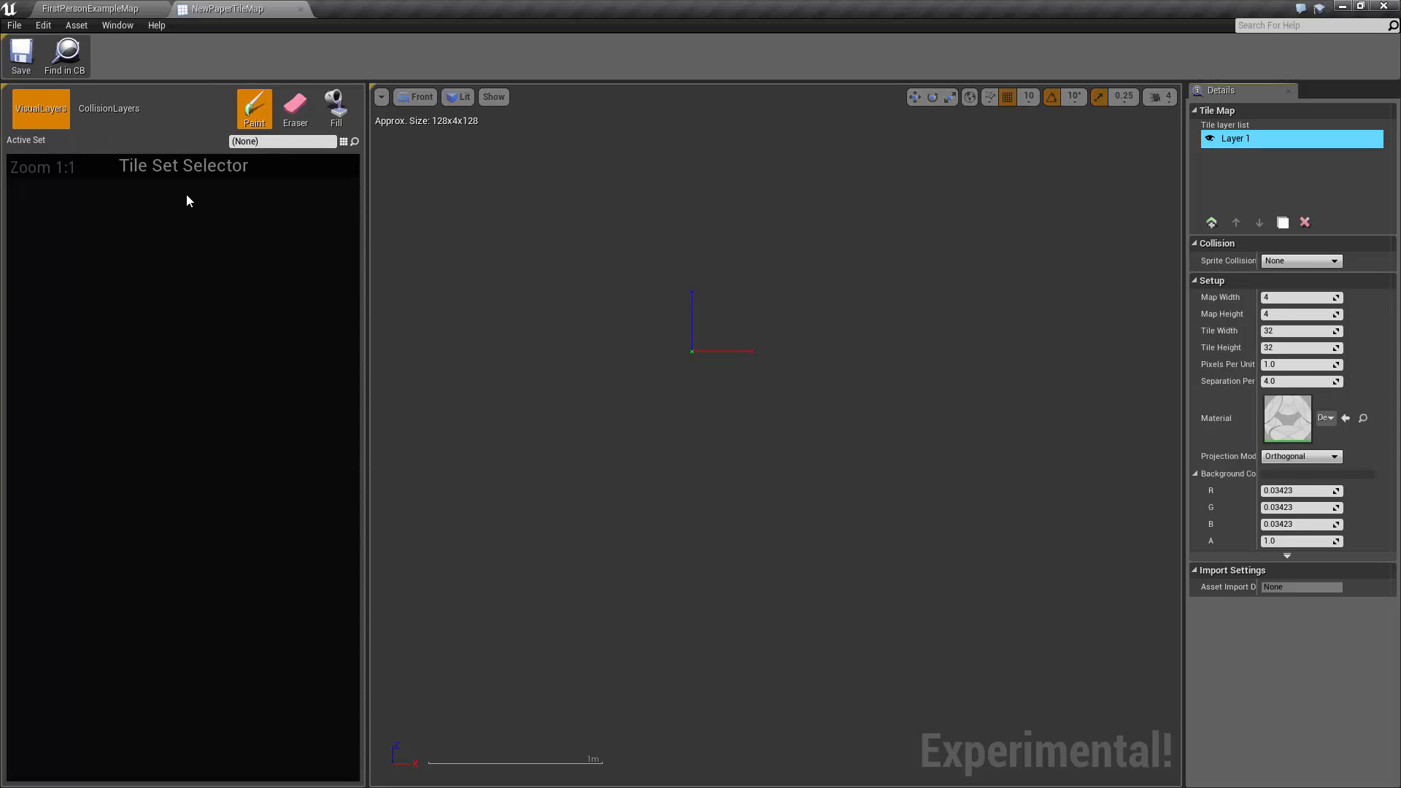
{"action": "mouse_move", "coordinate": [59, 159]}
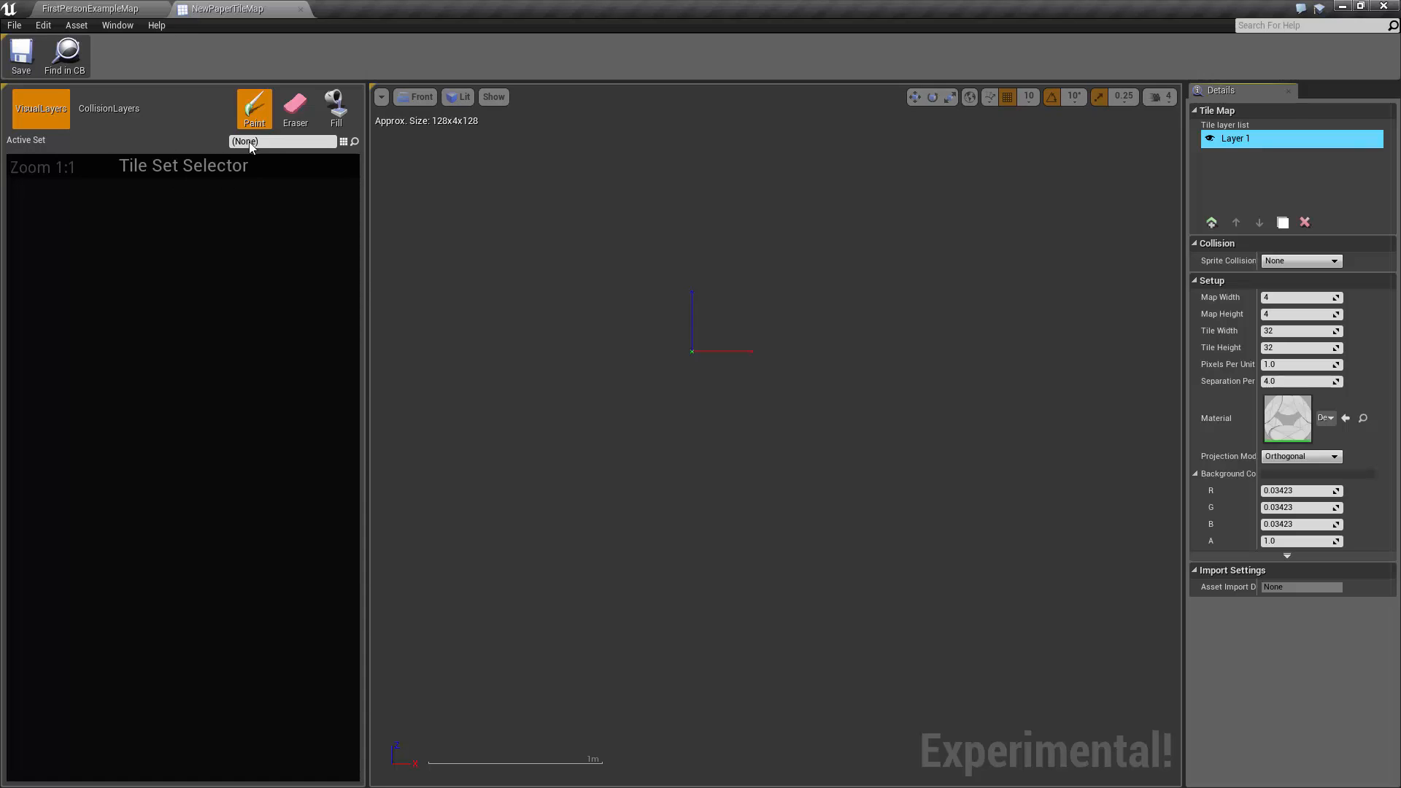
Choose NewPaperTileSet as the tile map's Active Set.
{"action": "left_click", "coordinate": [282, 141]}
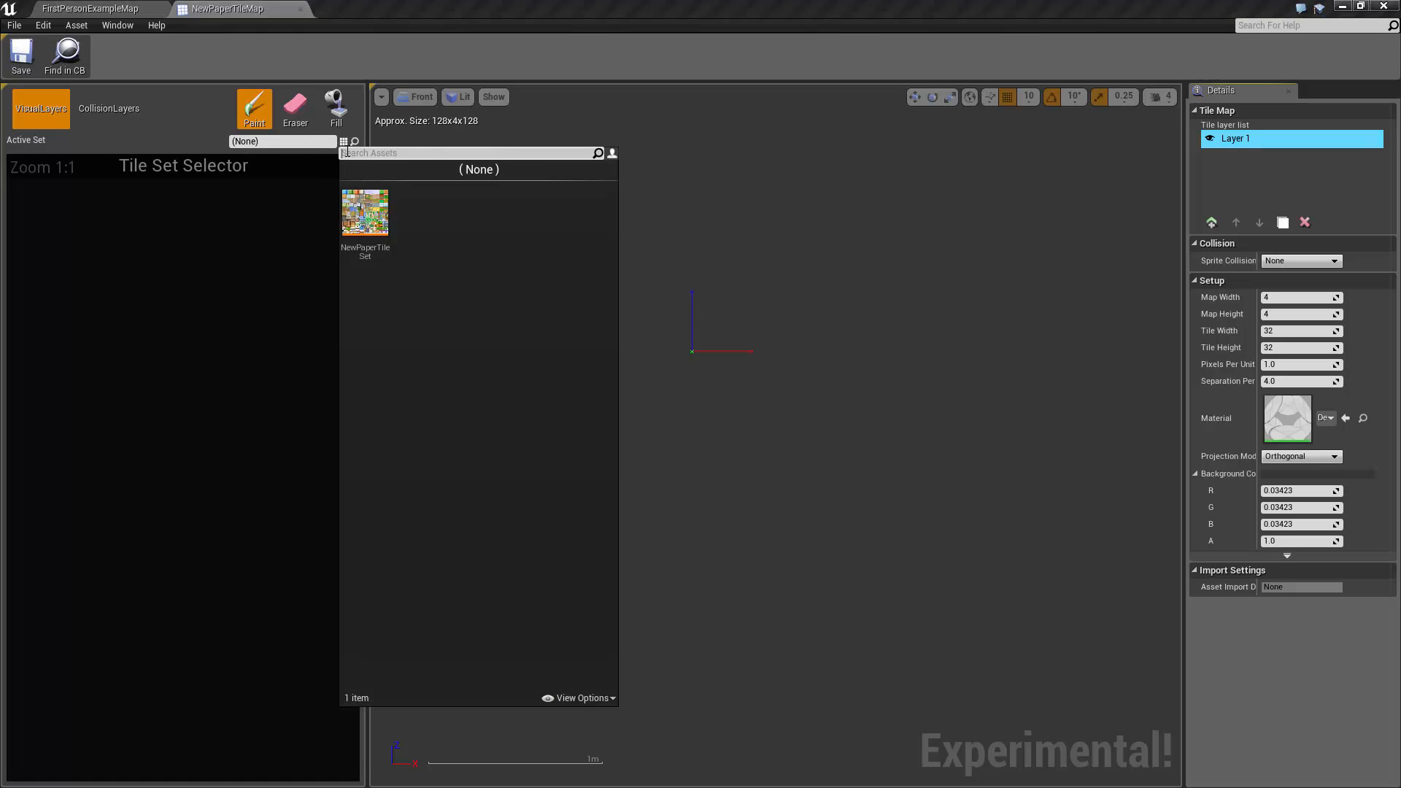
{"action": "mouse_move", "coordinate": [365, 212]}
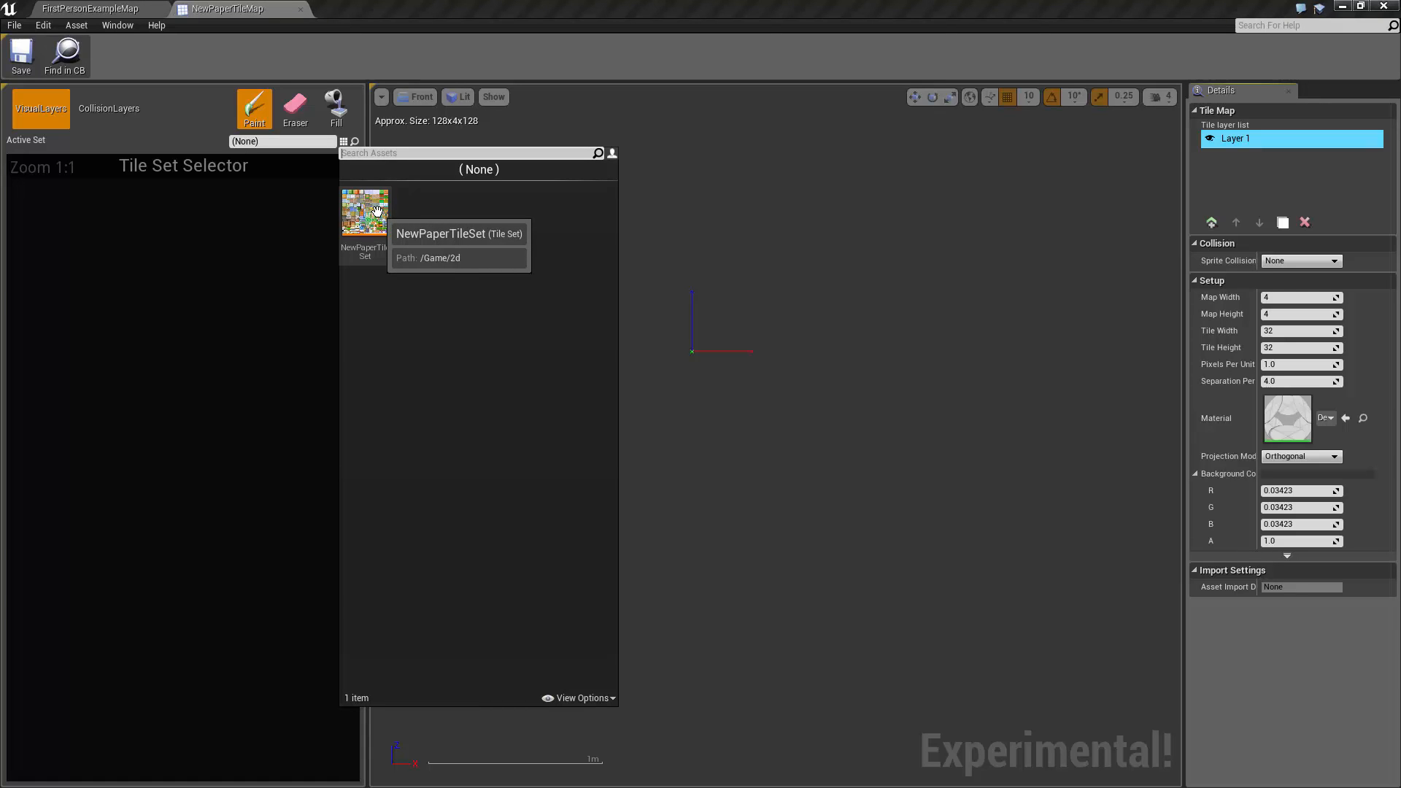
{"action": "left_click", "coordinate": [363, 212]}
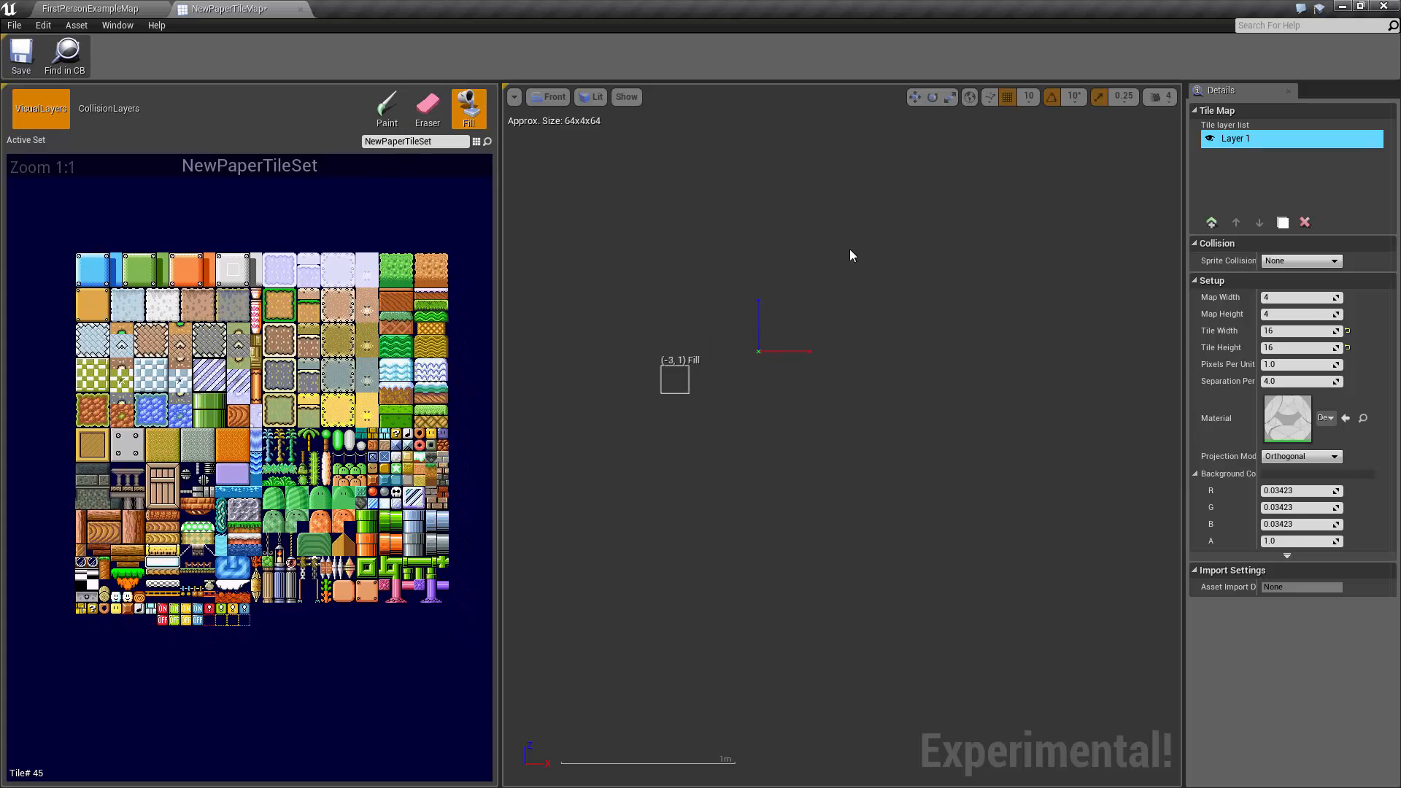
{"action": "mouse_move", "coordinate": [785, 323]}
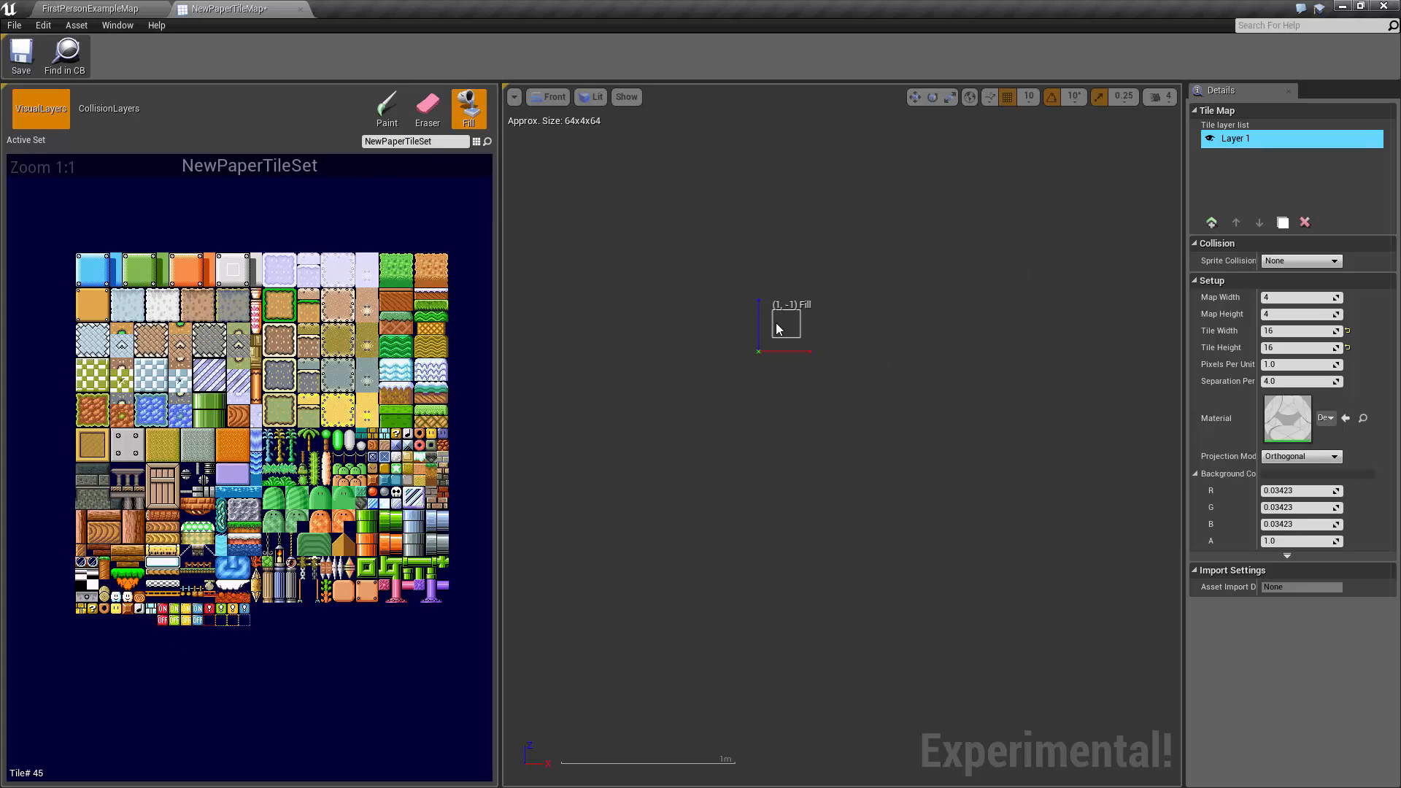
{"action": "mouse_move", "coordinate": [367, 295]}
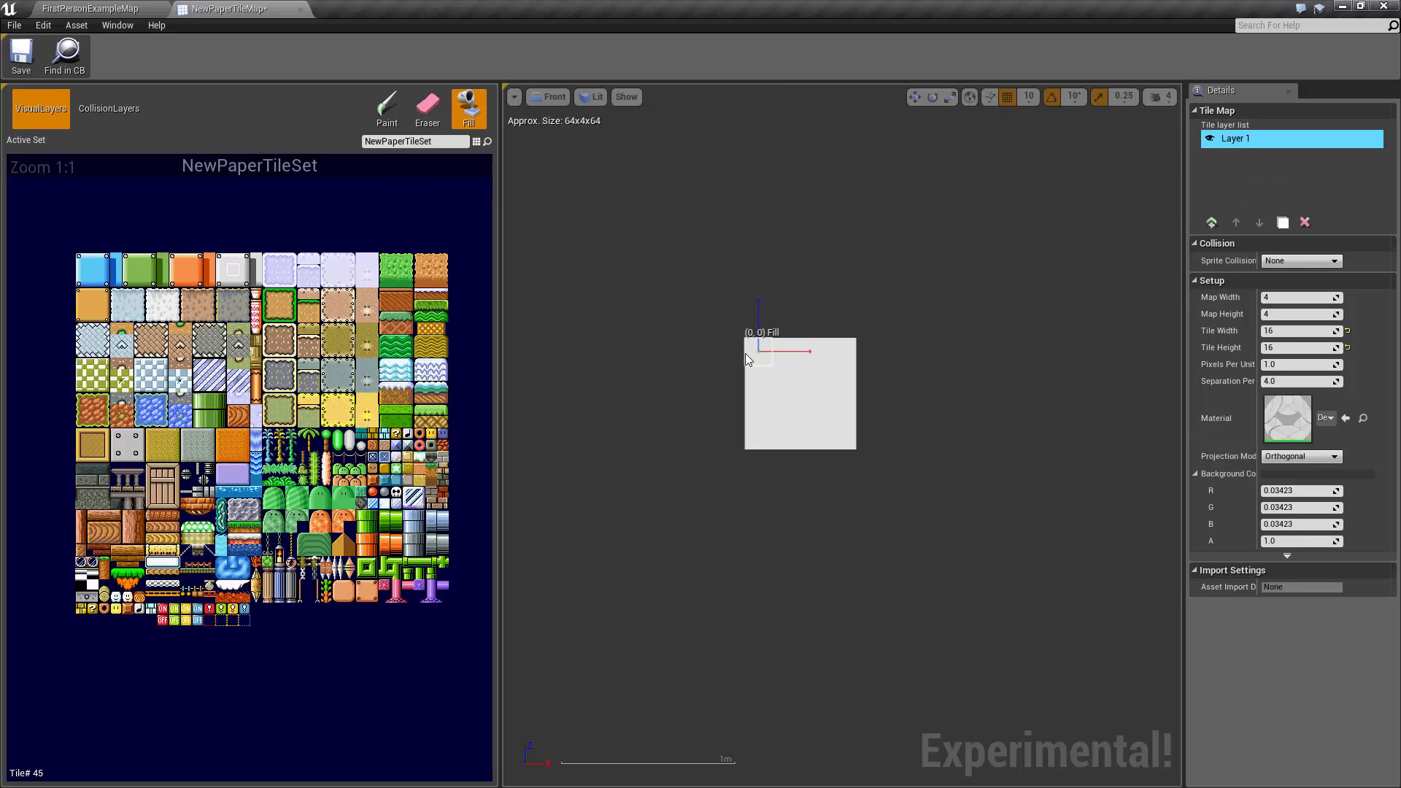
Fill the 4×4 tile map with the green grass-block tile.
{"action": "scroll", "scroll_direction": "down", "scroll_amount": 3}
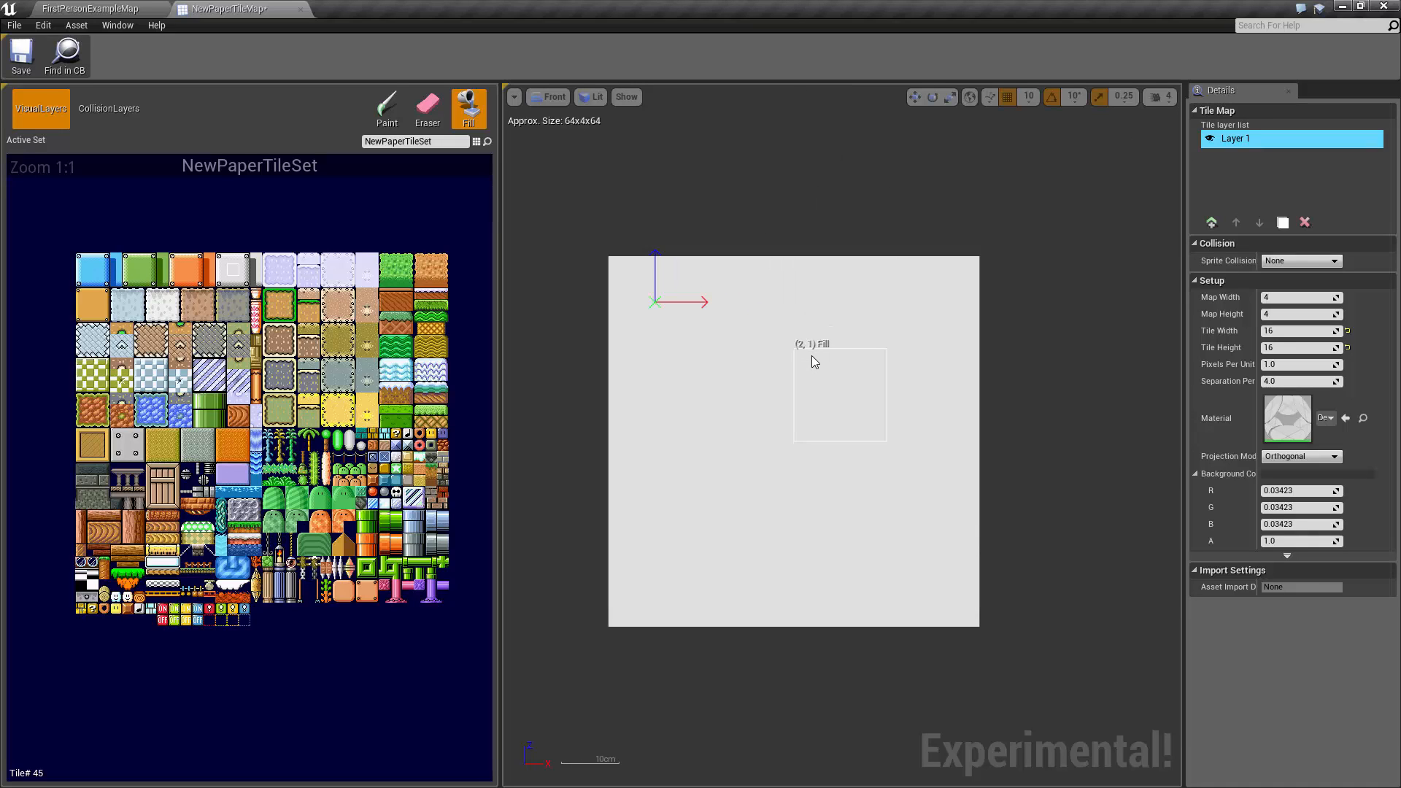
{"action": "mouse_move", "coordinate": [1221, 297]}
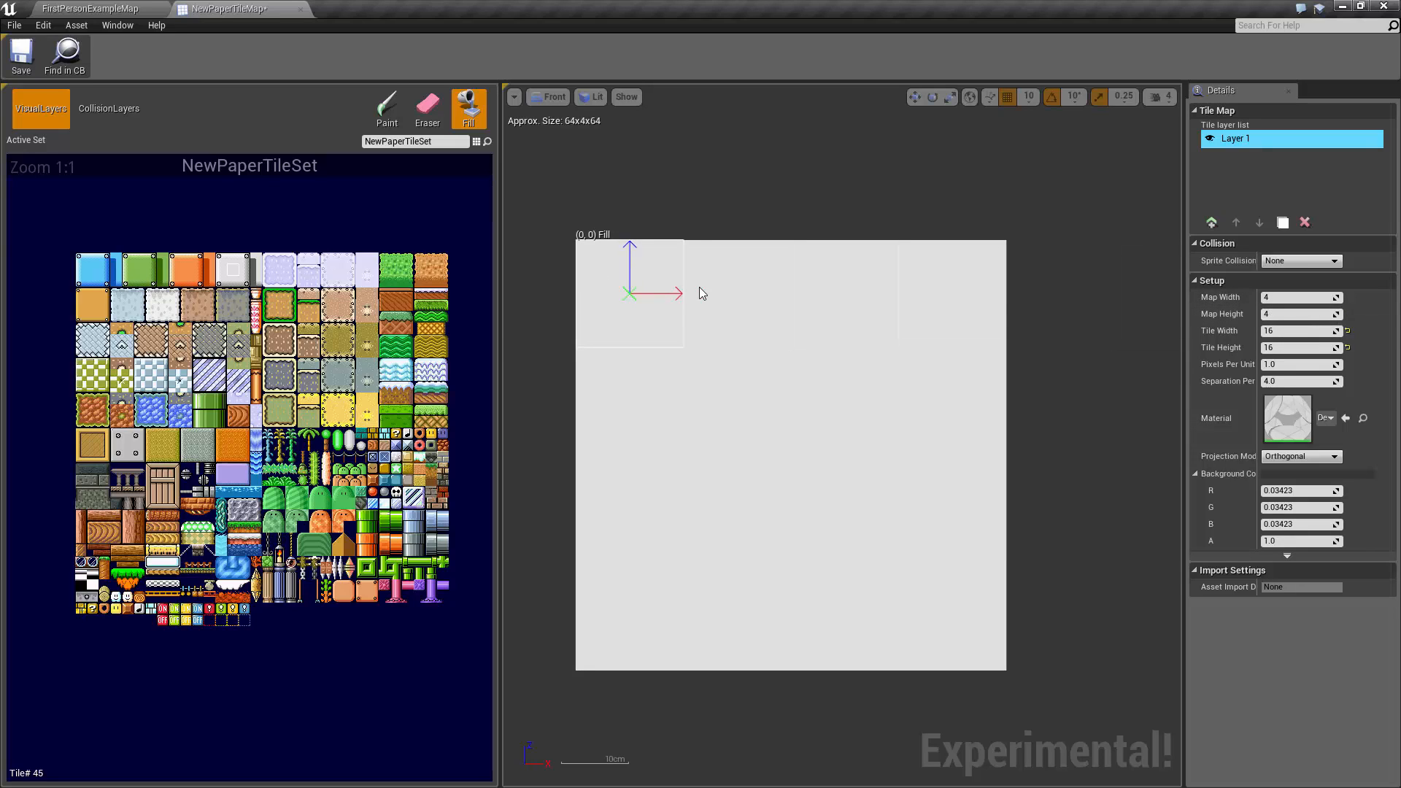
{"action": "mouse_move", "coordinate": [980, 646]}
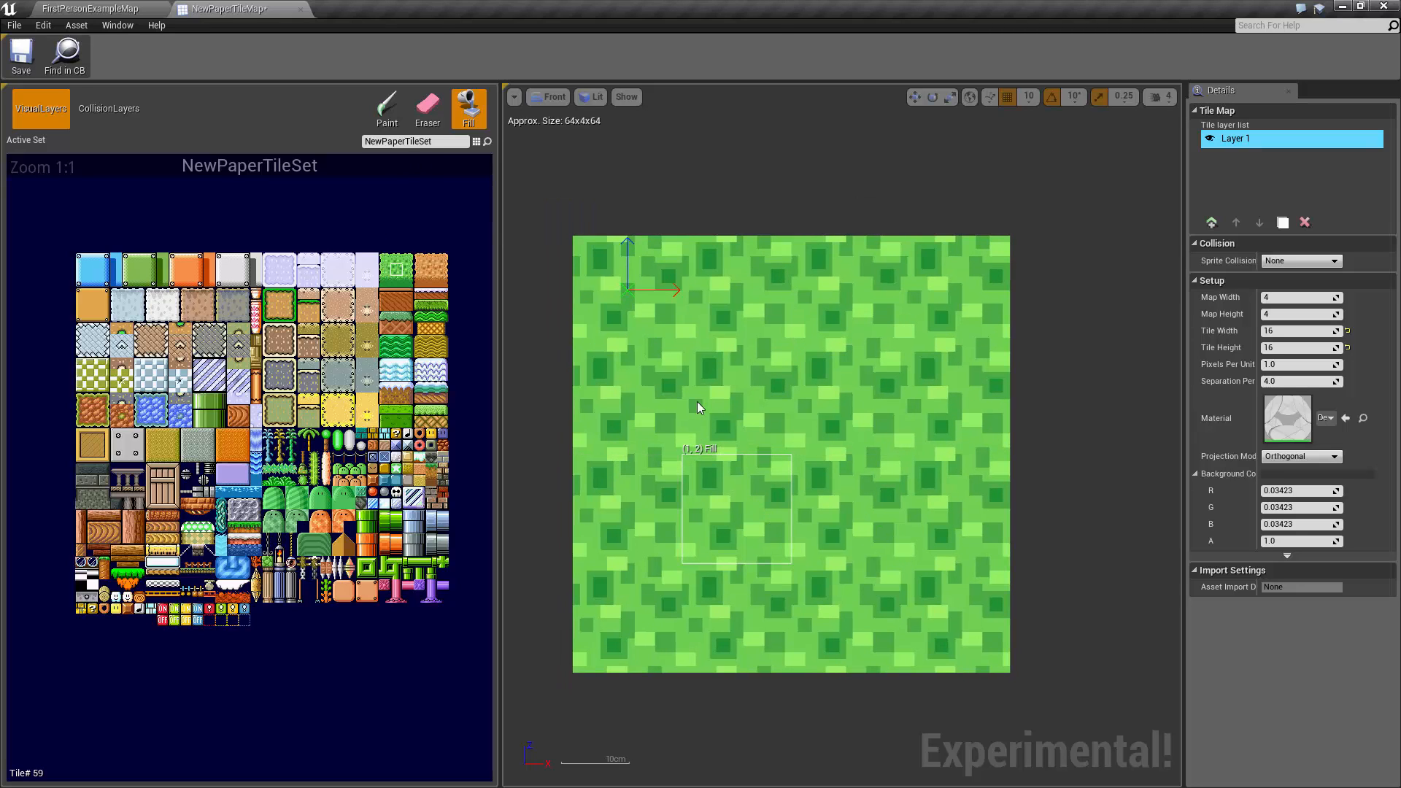
{"action": "mouse_move", "coordinate": [1032, 300]}
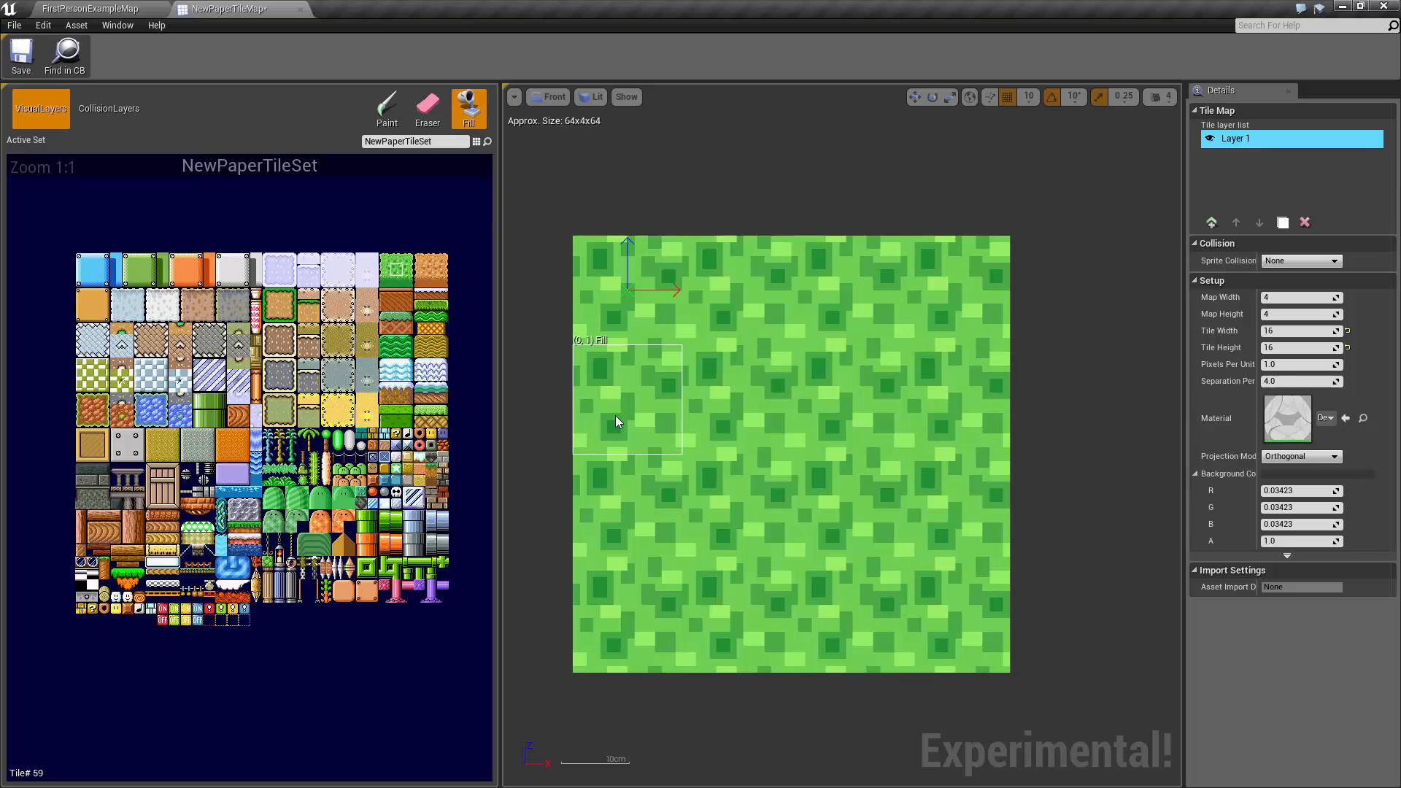
{"action": "left_click", "coordinate": [280, 304]}
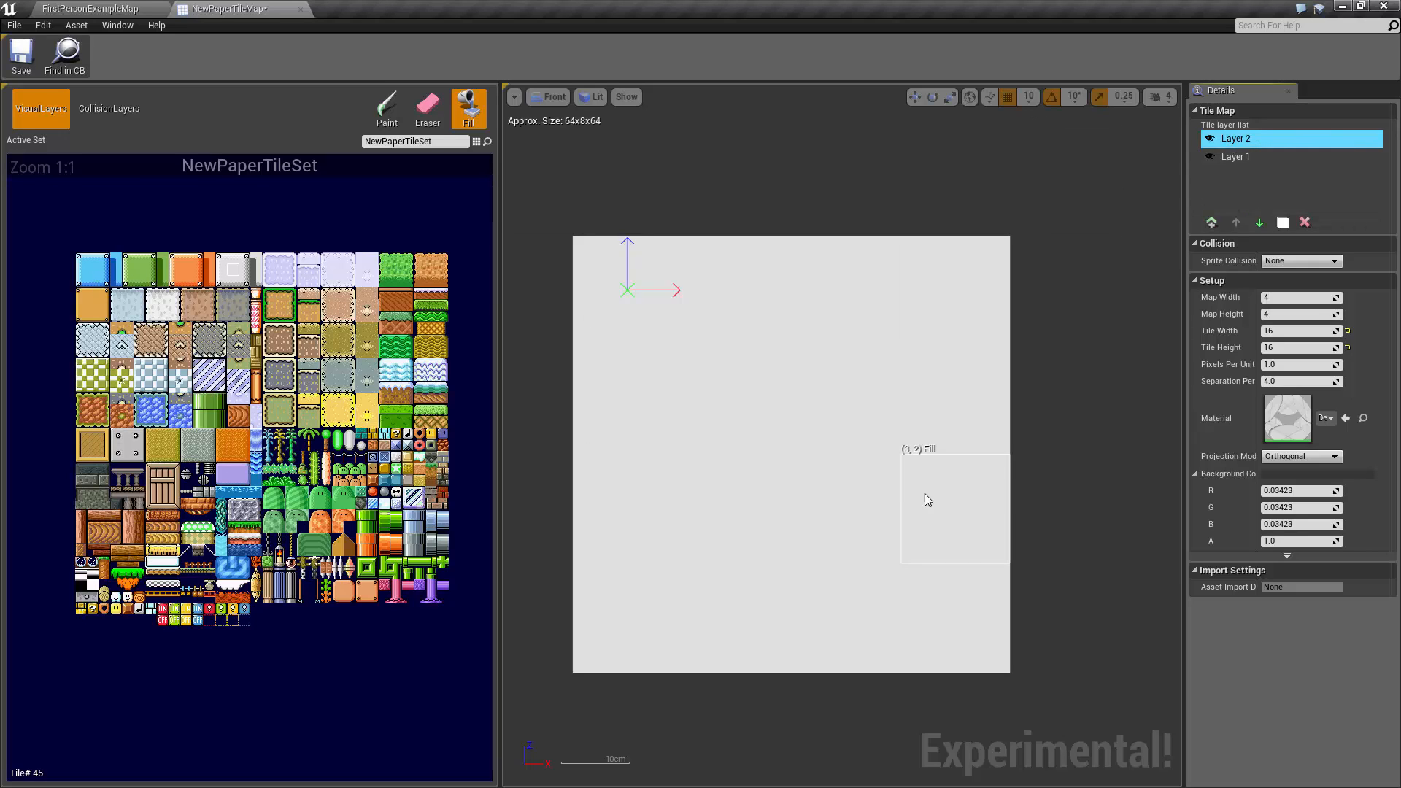
{"action": "mouse_move", "coordinate": [94, 493]}
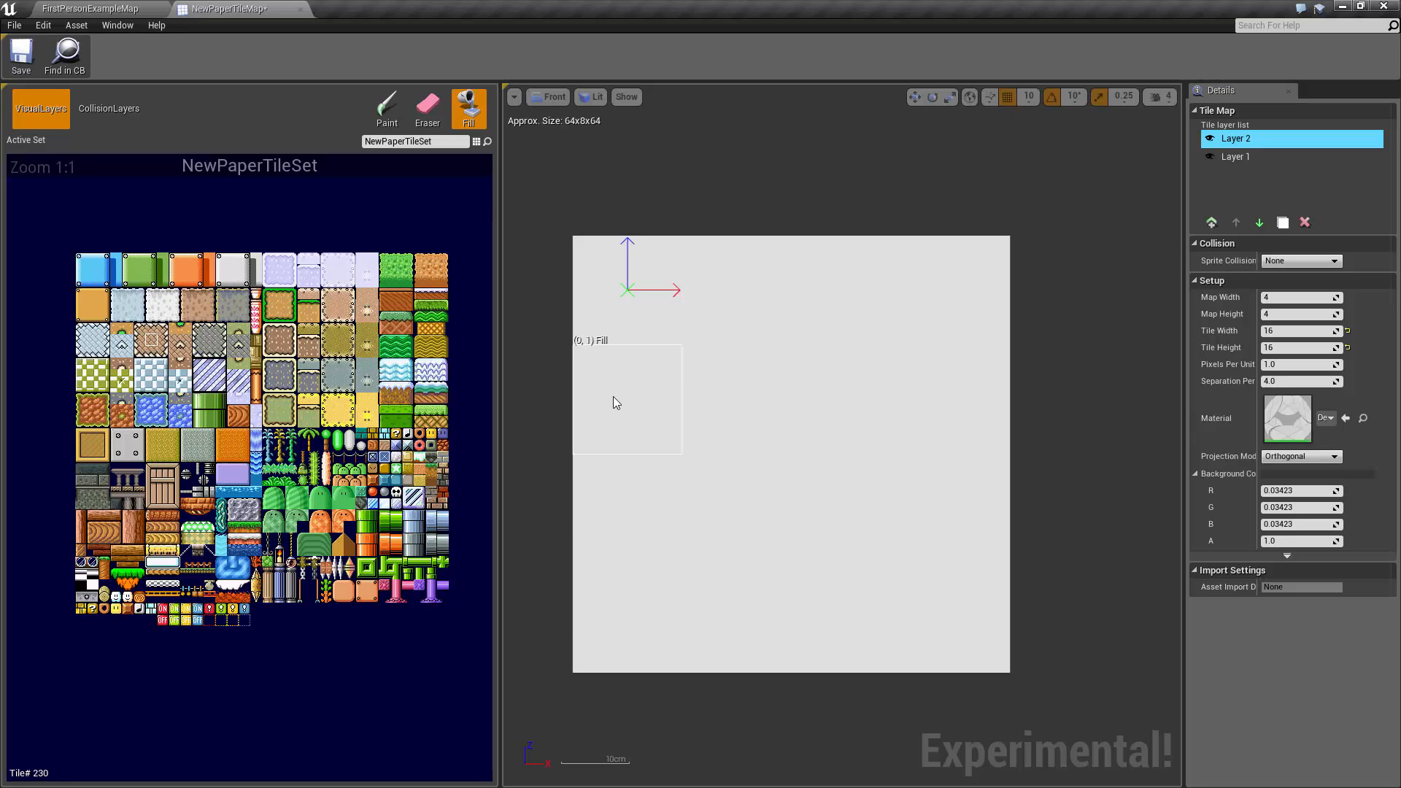
Flood a layer with brown brick tiles, then add another layer and pick a green hill tile.
{"action": "left_click", "coordinate": [626, 398]}
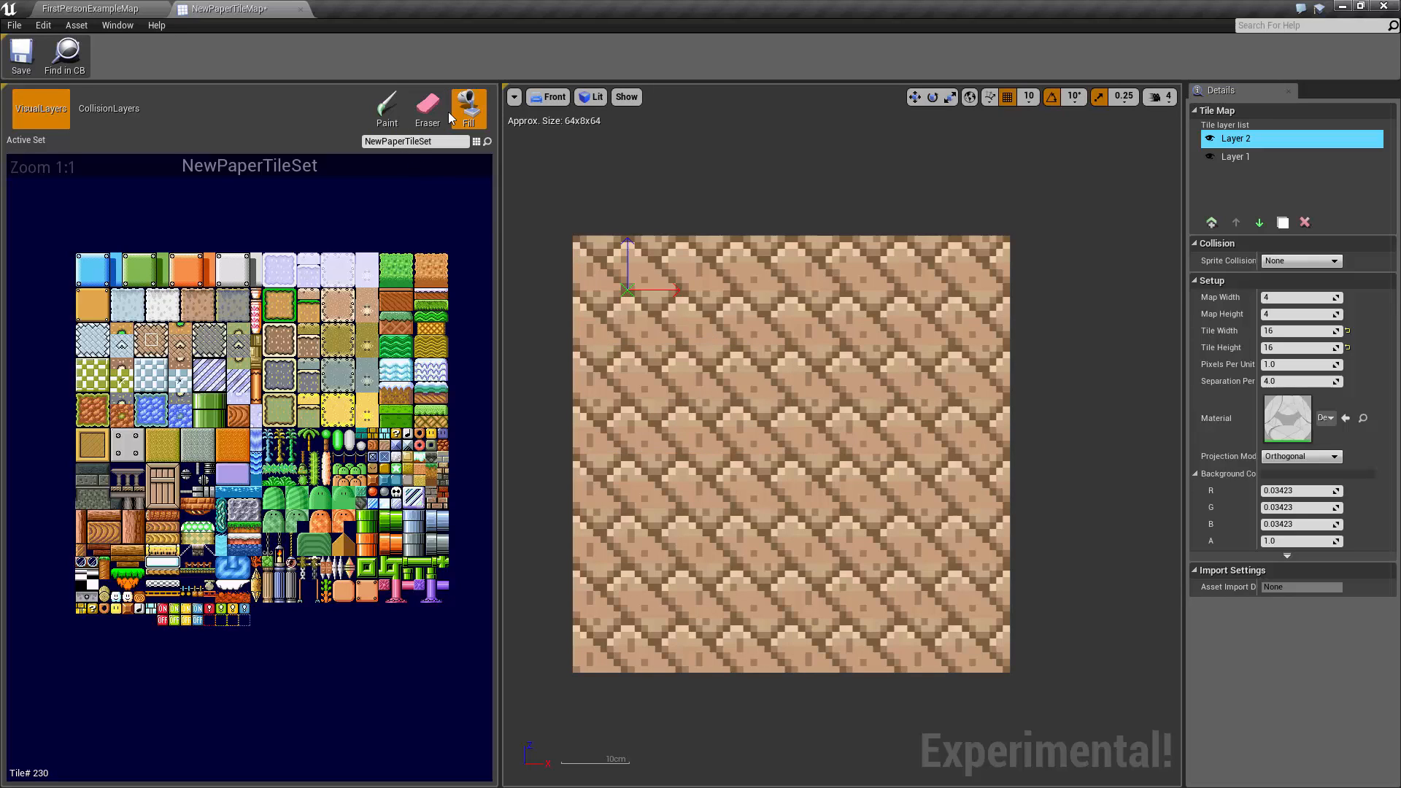
{"action": "left_click", "coordinate": [387, 104]}
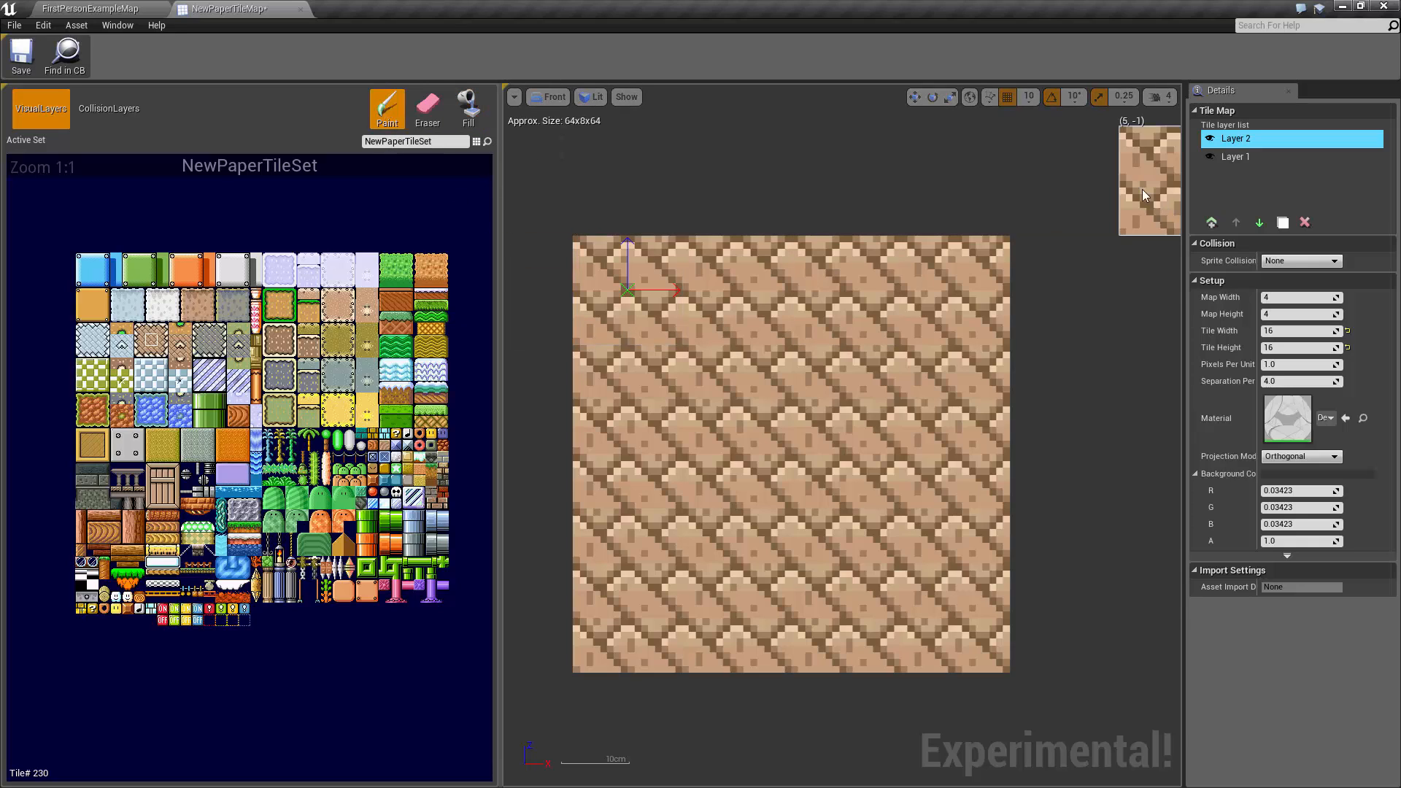
{"action": "left_click", "coordinate": [1305, 223]}
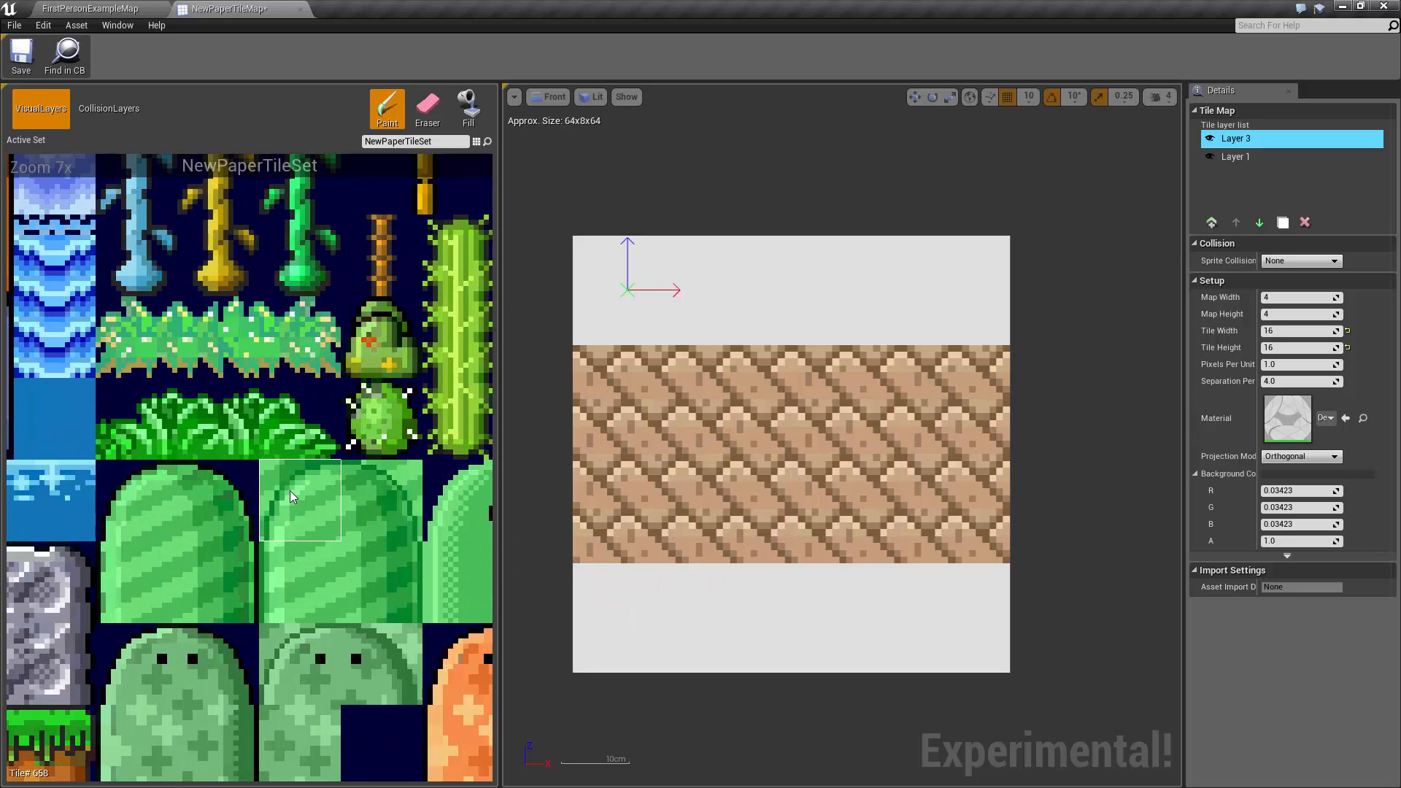
{"action": "left_click", "coordinate": [219, 331]}
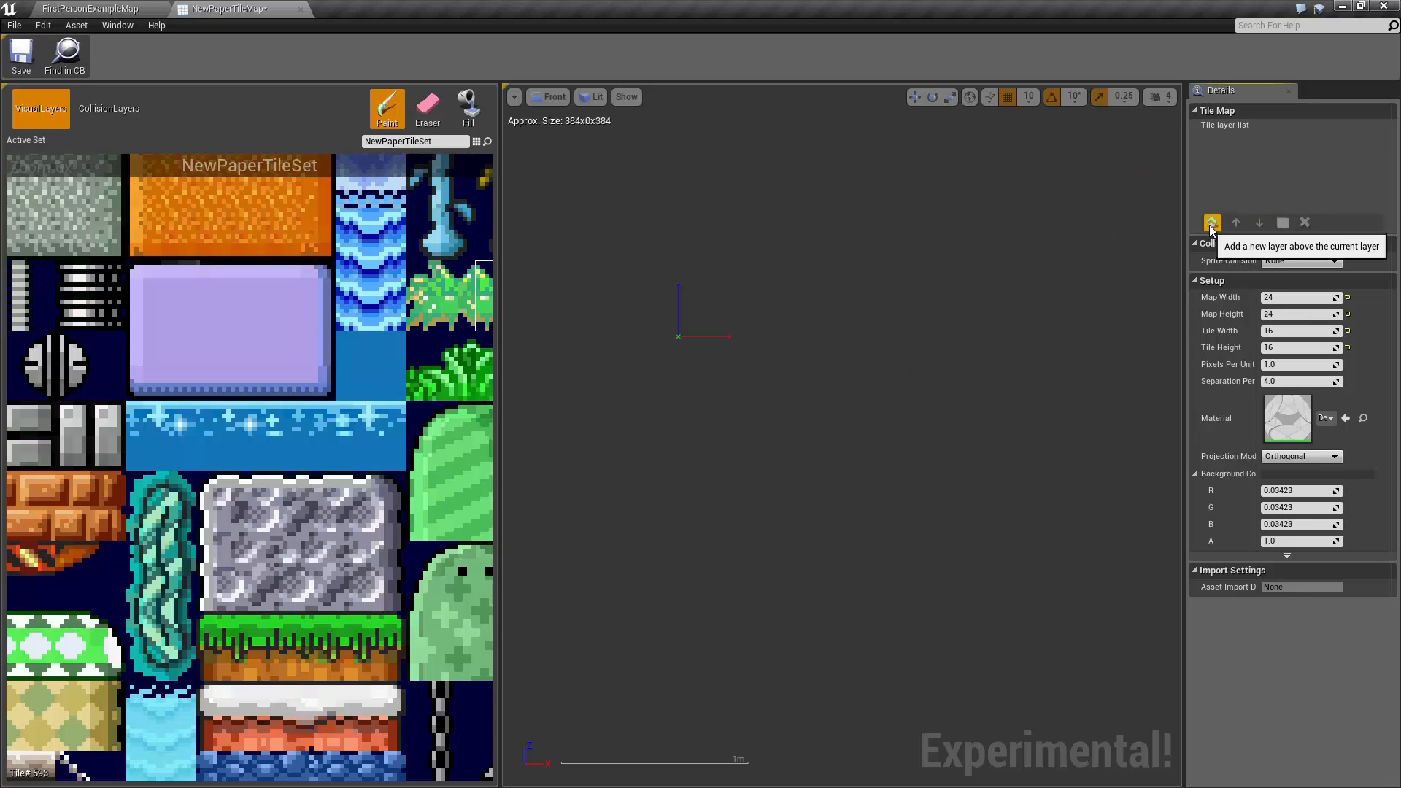
Add a fresh Layer 4 to the 24×24 map and ready the Fill tool.
{"action": "left_click", "coordinate": [1211, 222]}
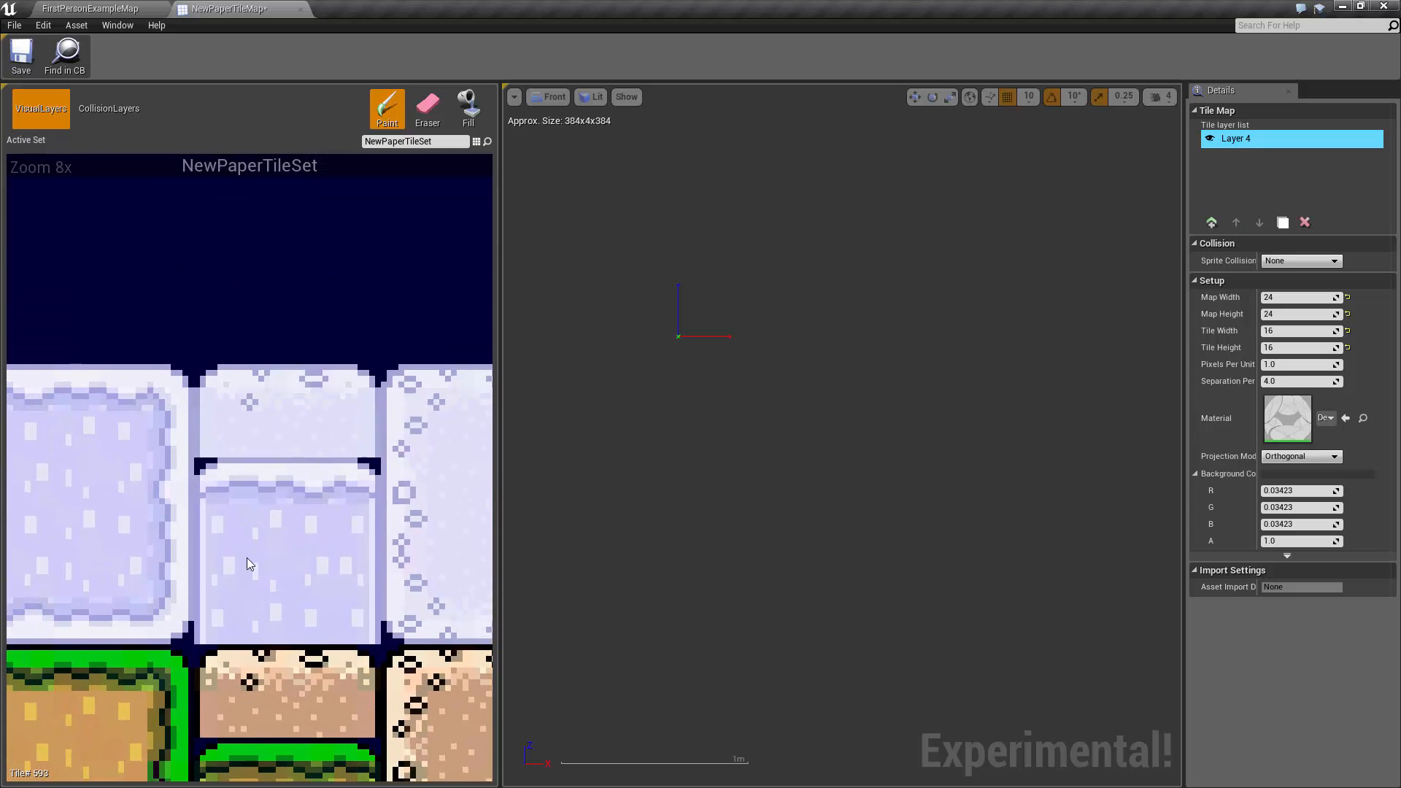
{"action": "scroll", "scroll_direction": "down", "scroll_amount": 3}
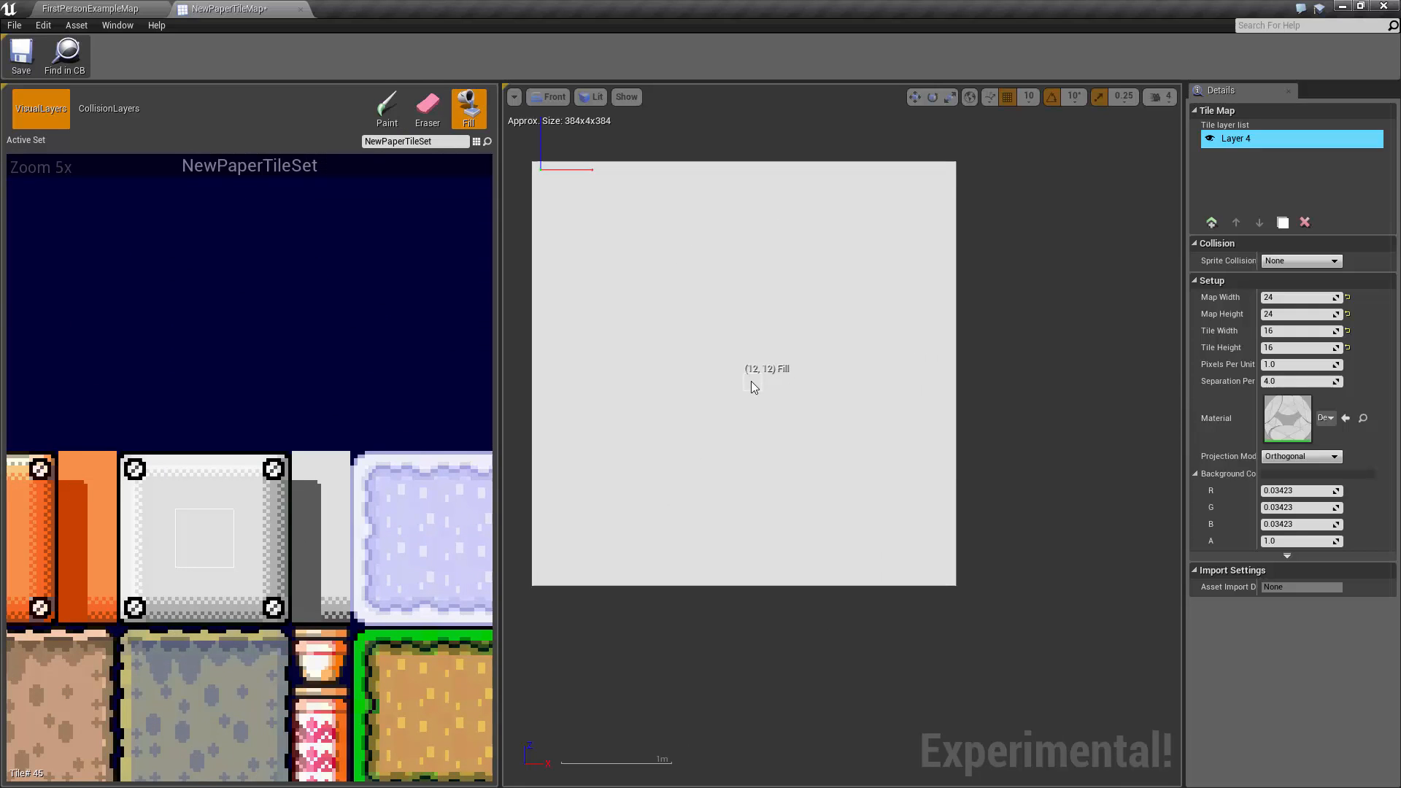
{"action": "left_click", "coordinate": [386, 105]}
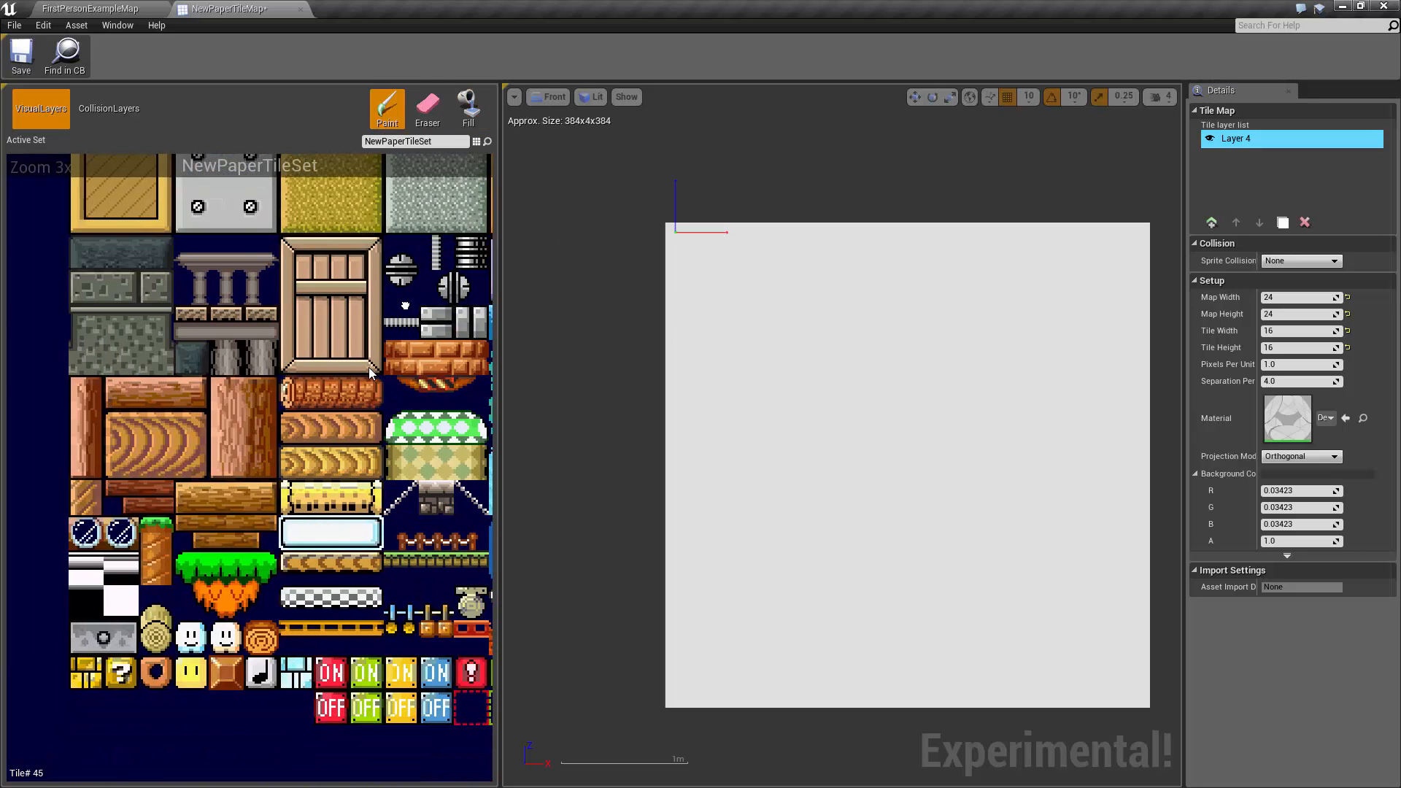
Paint scattered orange-brown rocky dirt tiles onto Layer 4.
{"action": "scroll", "scroll_direction": "down", "scroll_amount": 3}
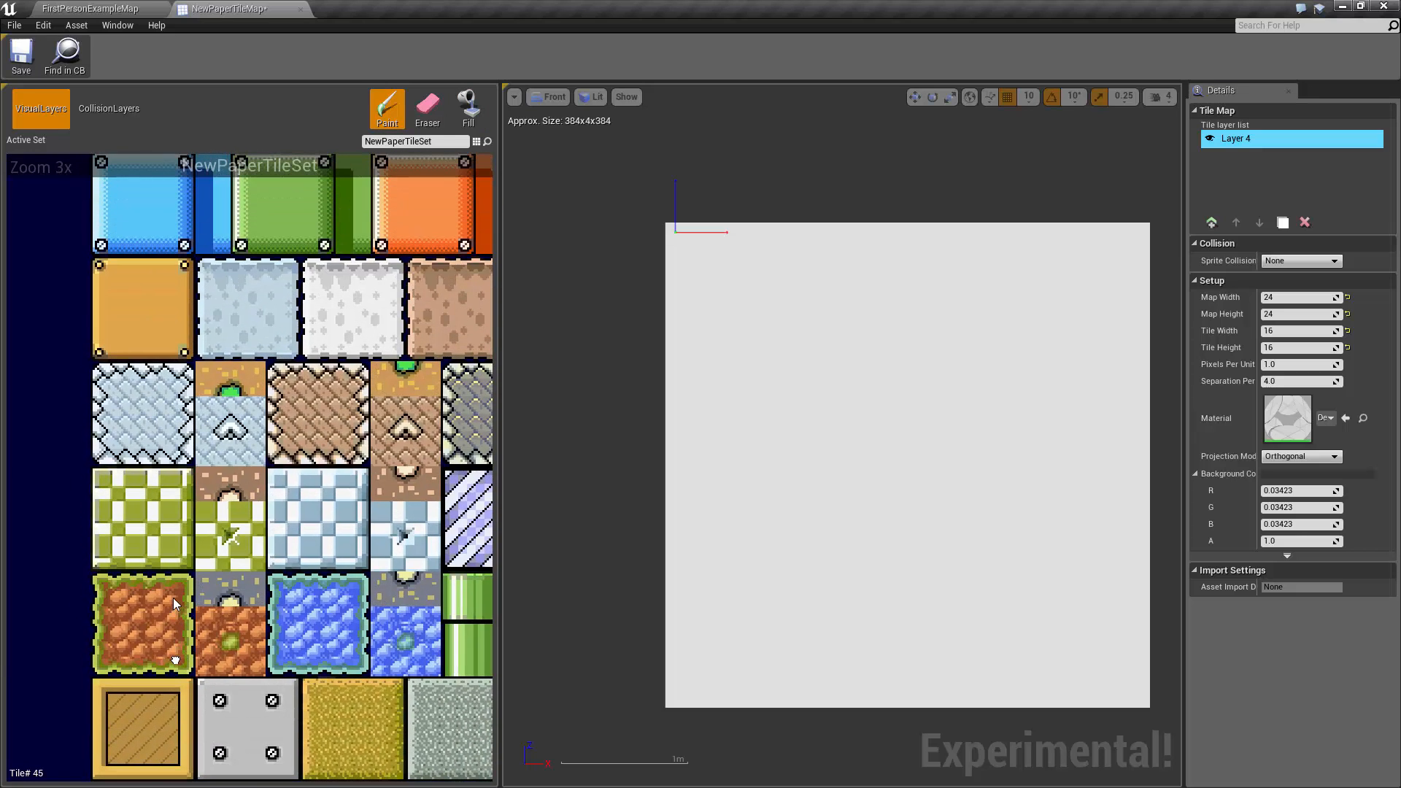
{"action": "mouse_move", "coordinate": [149, 623]}
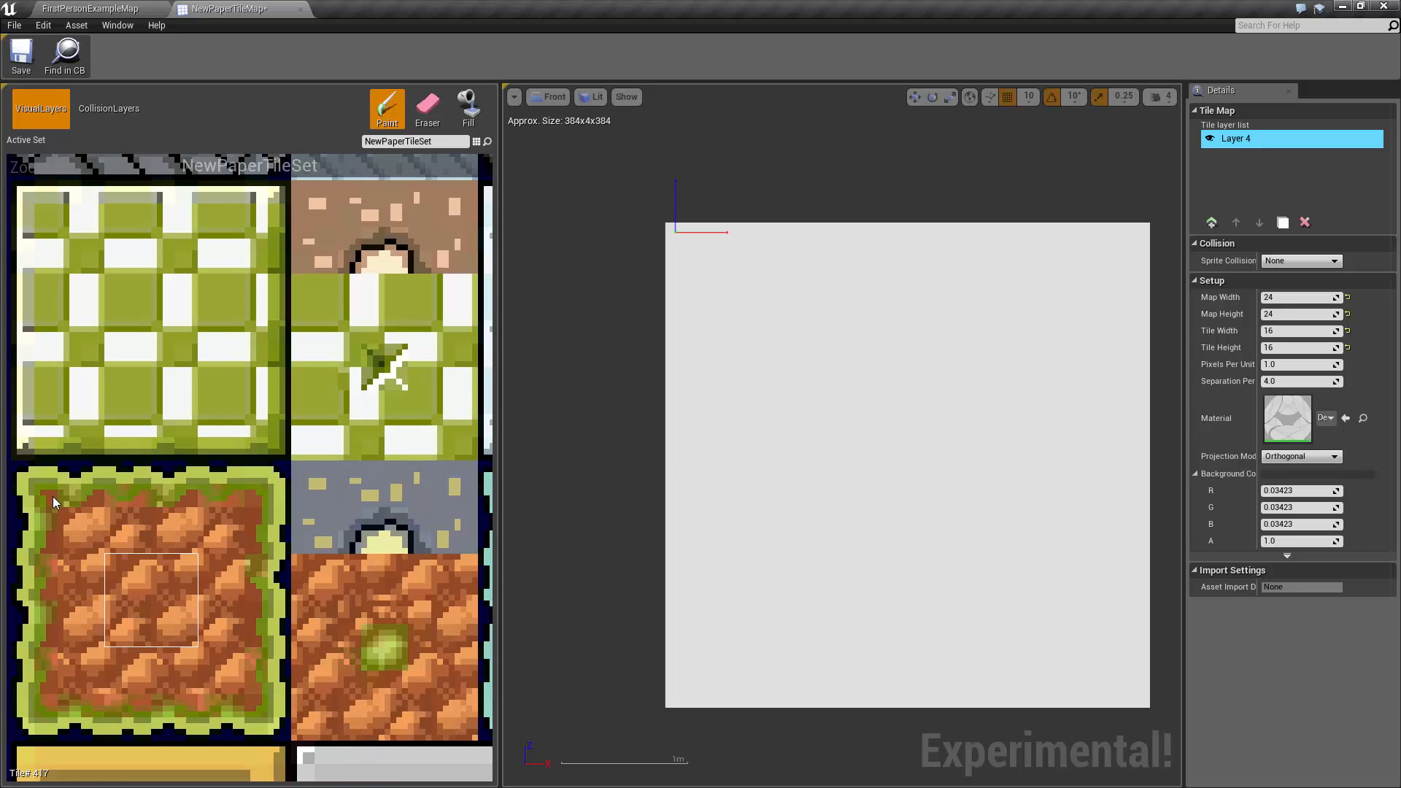
{"action": "left_click", "coordinate": [149, 598]}
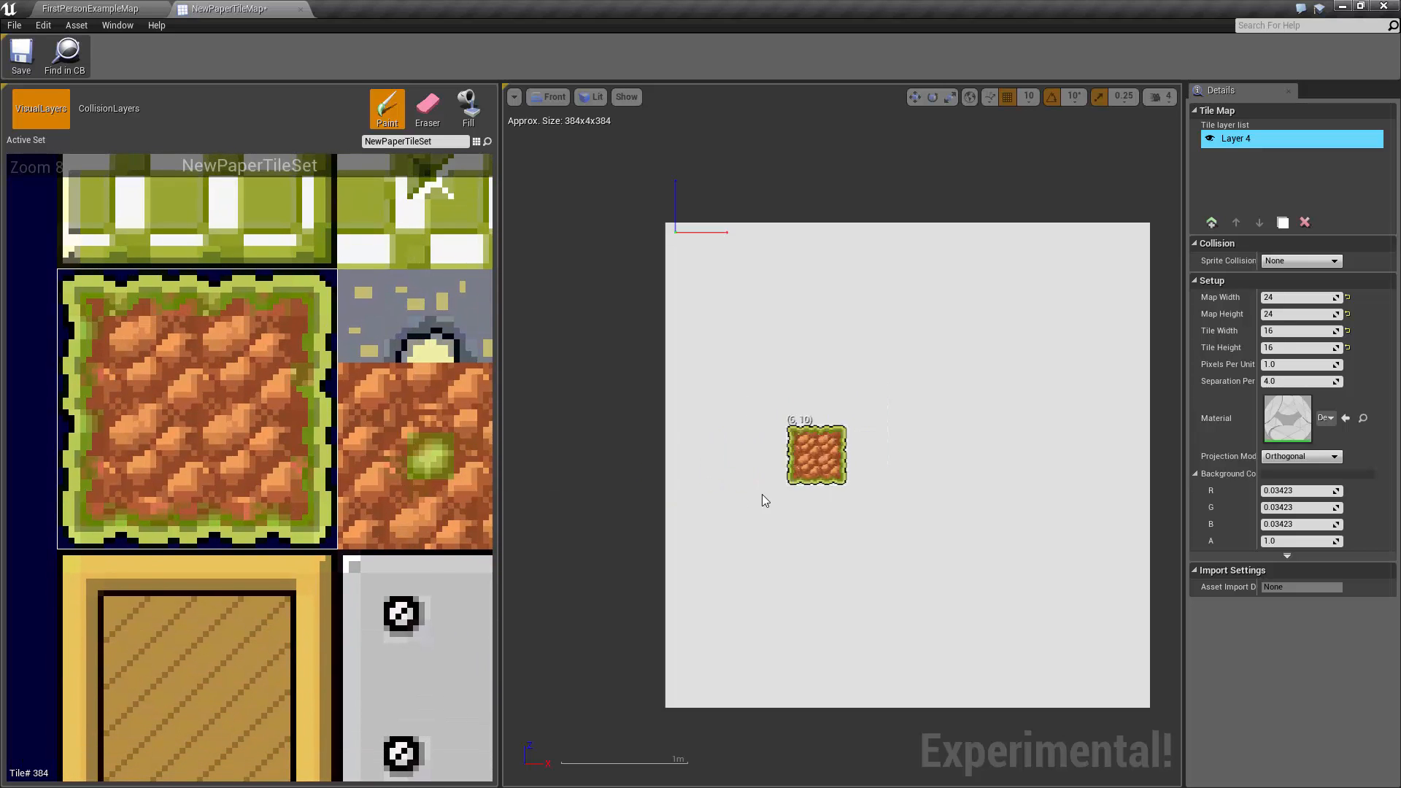
{"action": "left_click", "coordinate": [756, 473]}
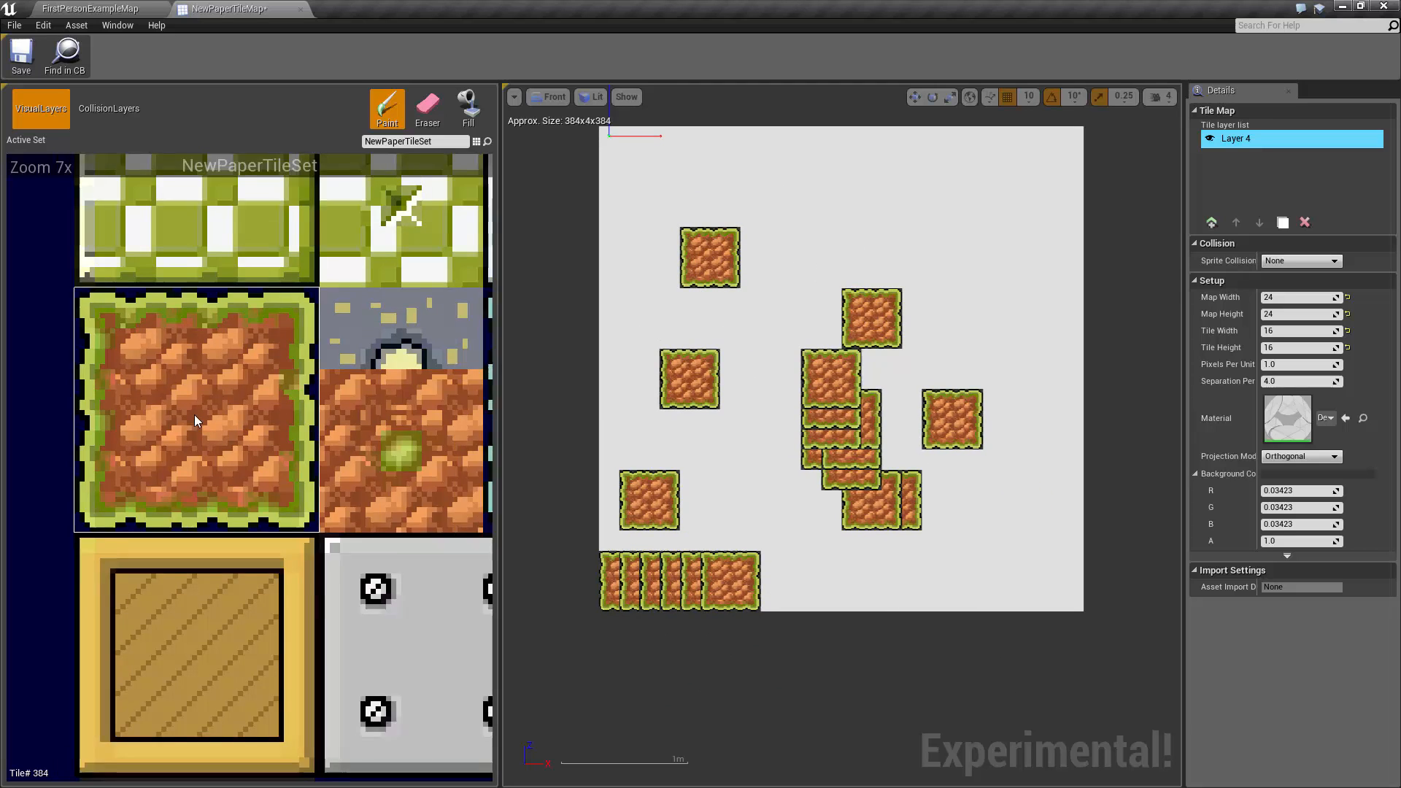
{"action": "scroll", "scroll_direction": "down", "scroll_amount": 3}
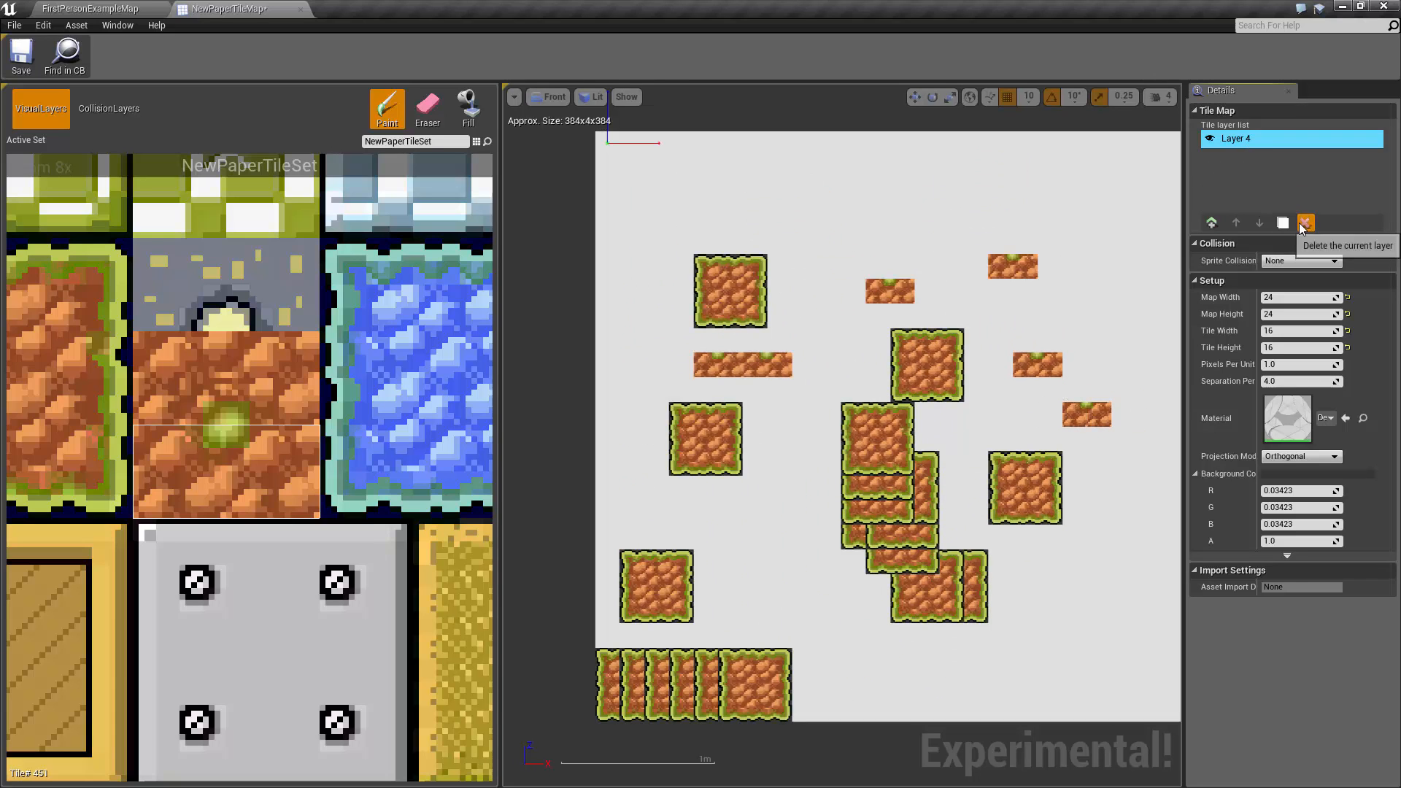
Delete the practice layer and add new layers for the grass-topped ground.
{"action": "left_click", "coordinate": [1304, 223]}
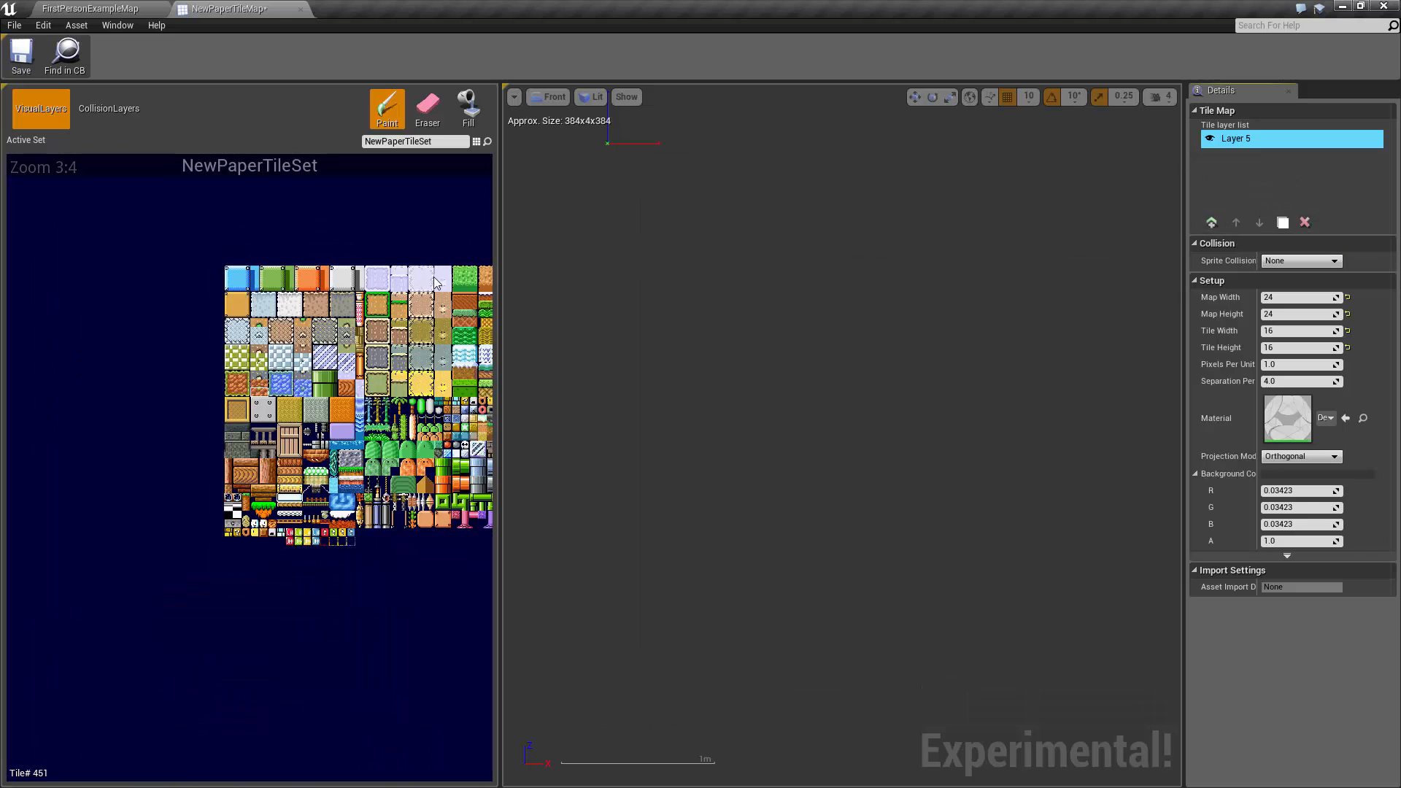
{"action": "left_click", "coordinate": [753, 416]}
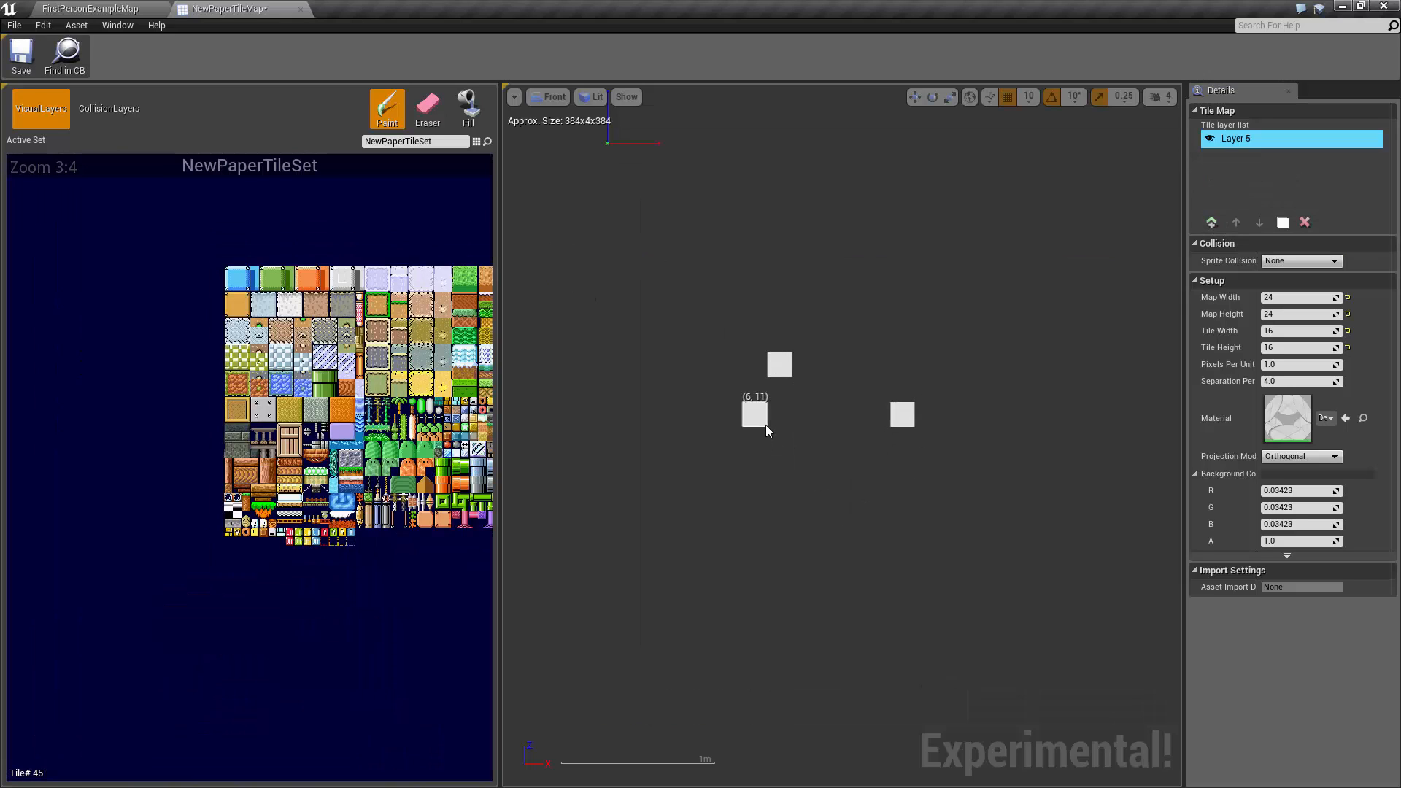
{"action": "left_click", "coordinate": [468, 107]}
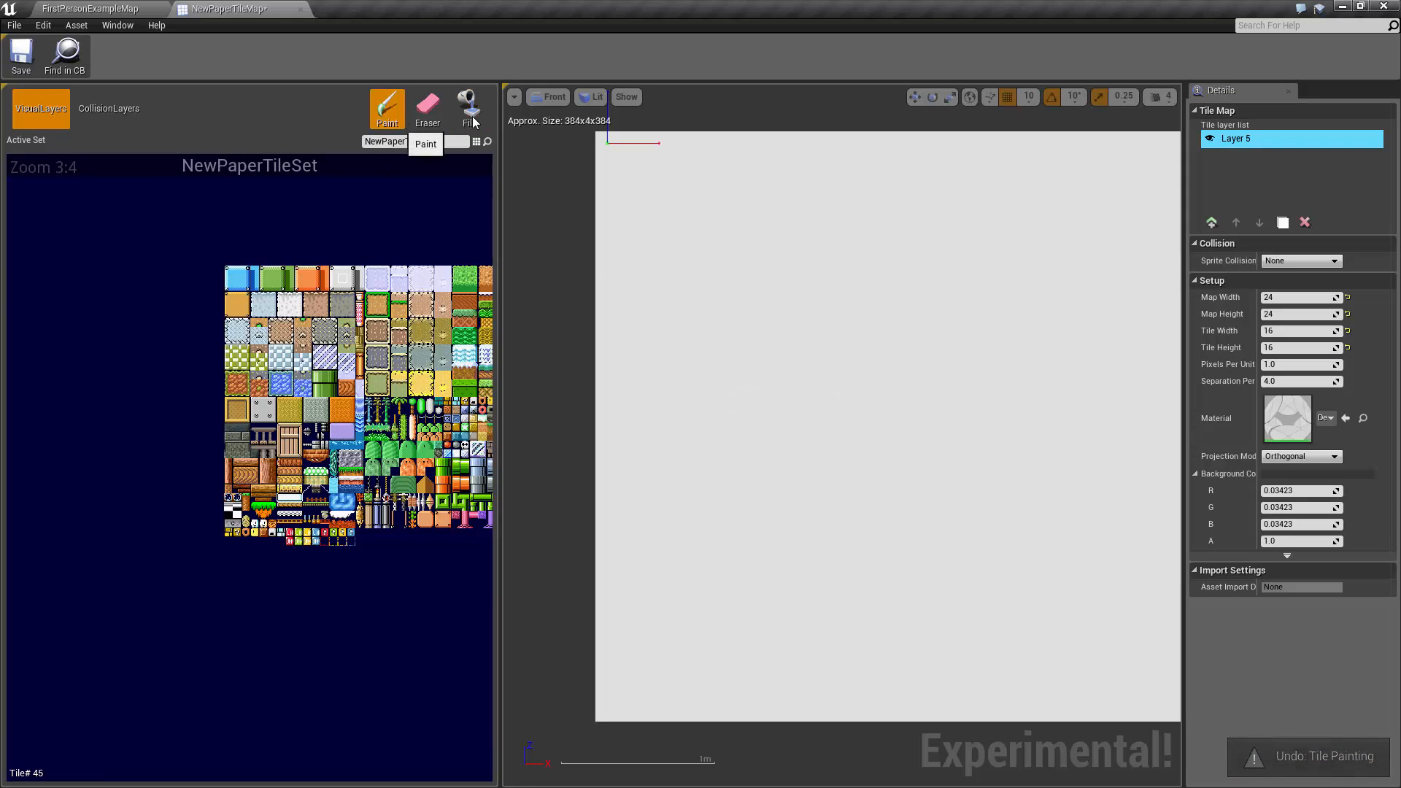
{"action": "left_click", "coordinate": [1211, 222]}
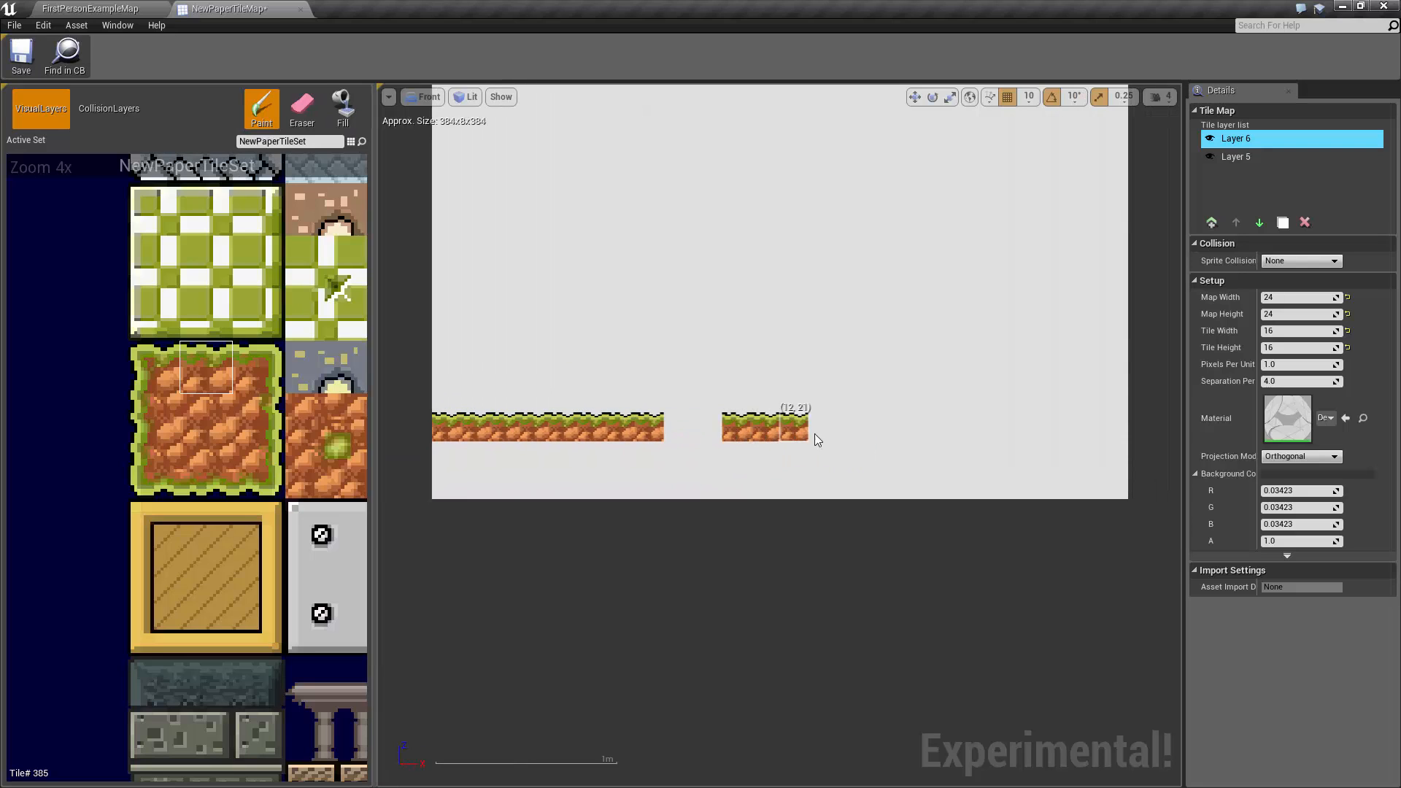
Paint ground strips to the right edge and cap each gap with grassy edge tiles.
{"action": "left_click_drag", "start_coordinate": [778, 426], "coordinate": [1108, 426]}
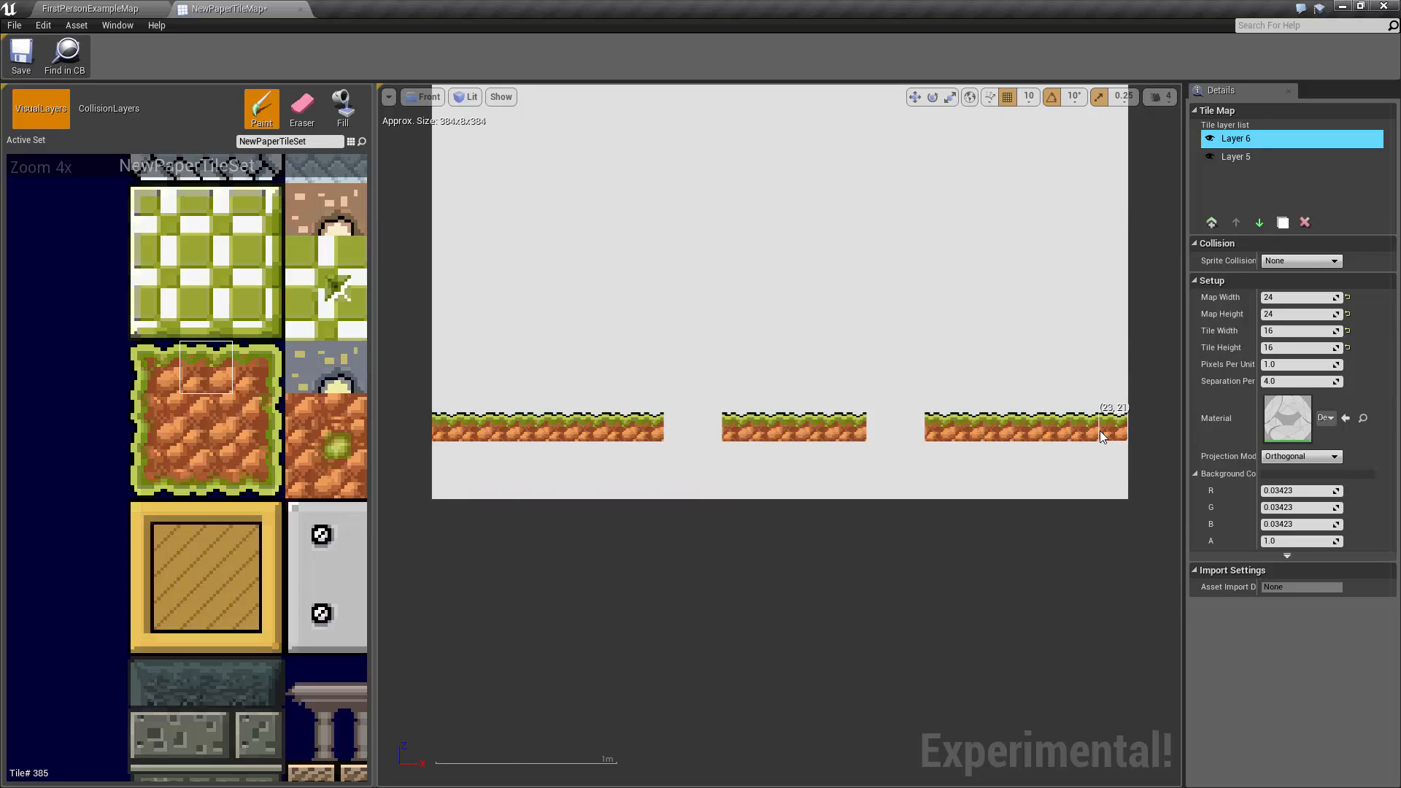
{"action": "left_click", "coordinate": [591, 426]}
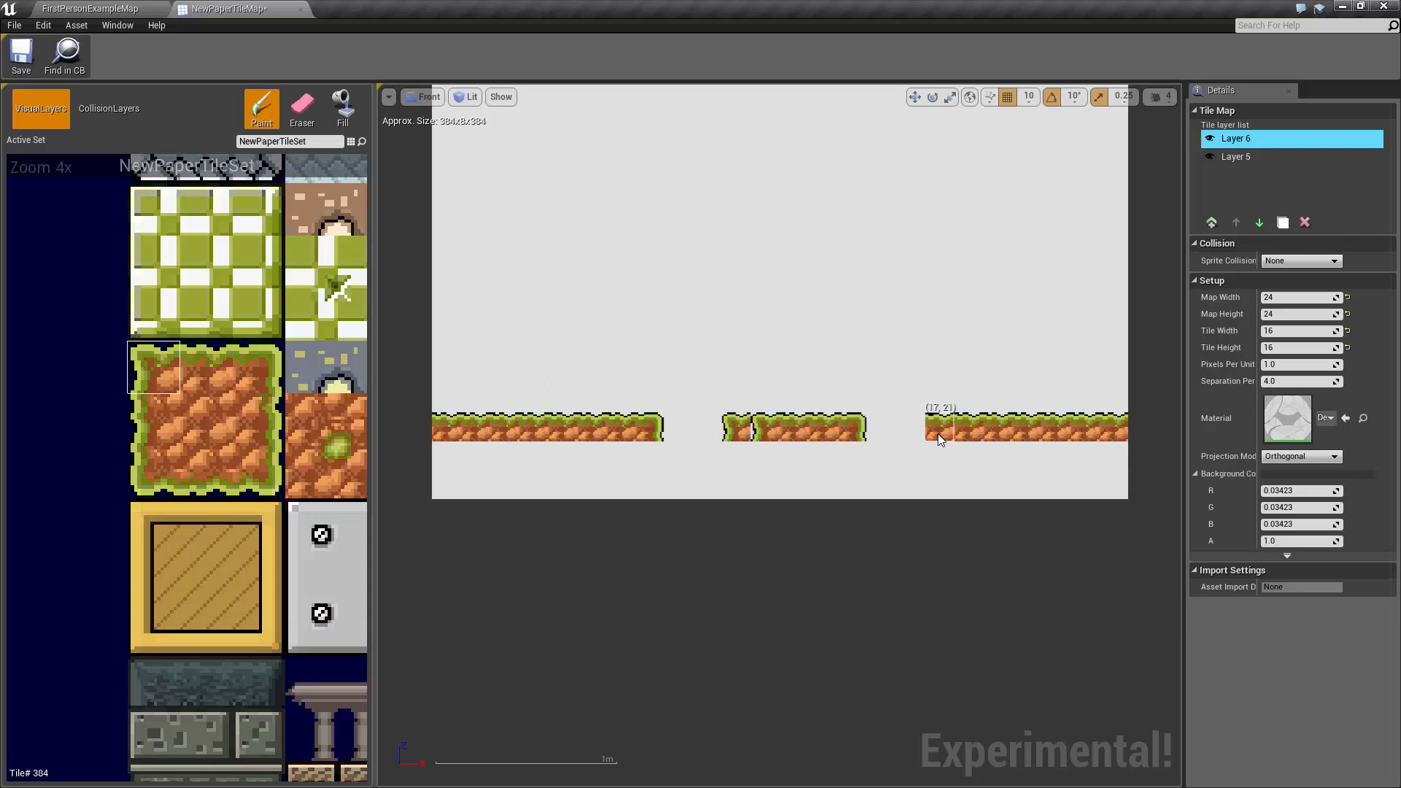
{"action": "left_click", "coordinate": [301, 108]}
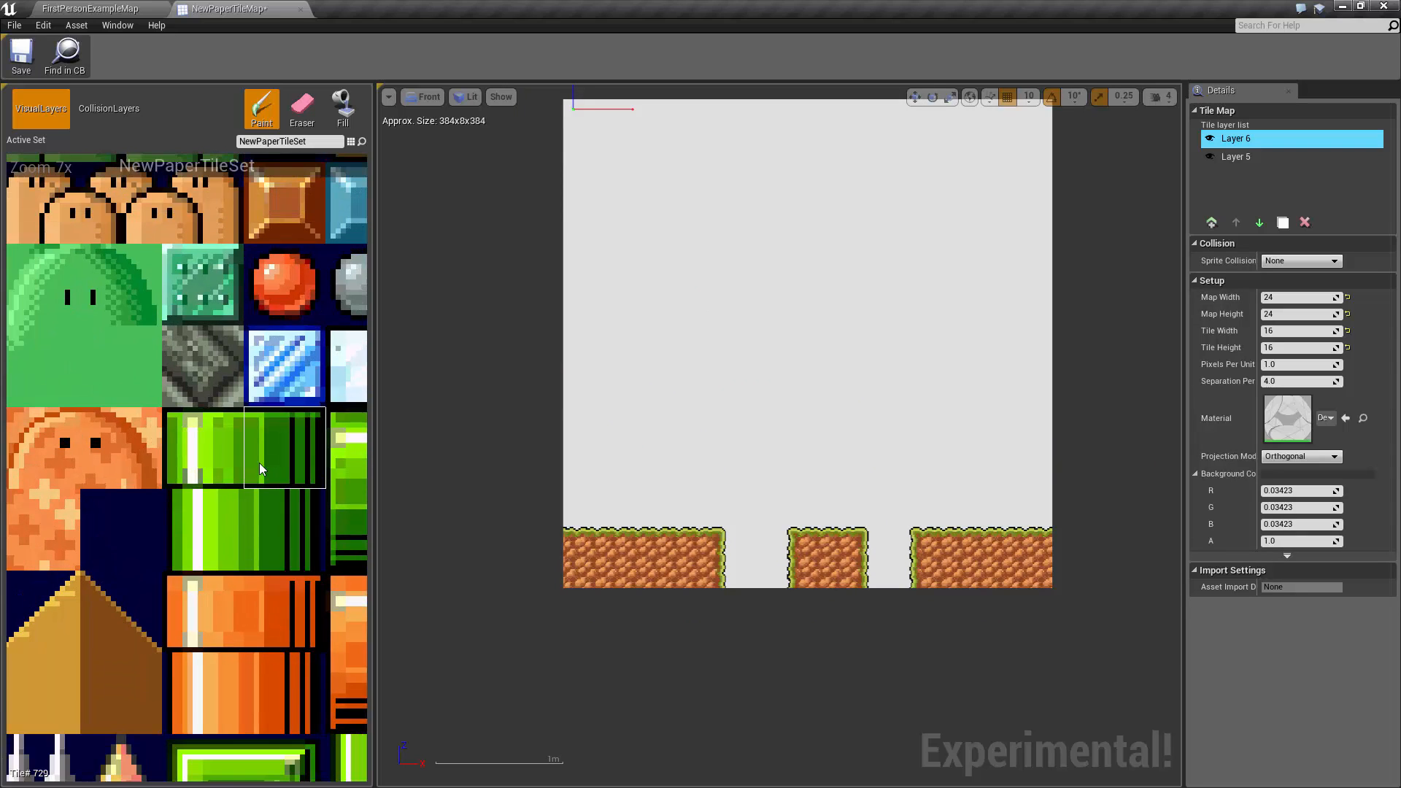
Paint green pipes on the ground blocks and waterfall tiles into the gaps.
{"action": "left_click", "coordinate": [664, 498]}
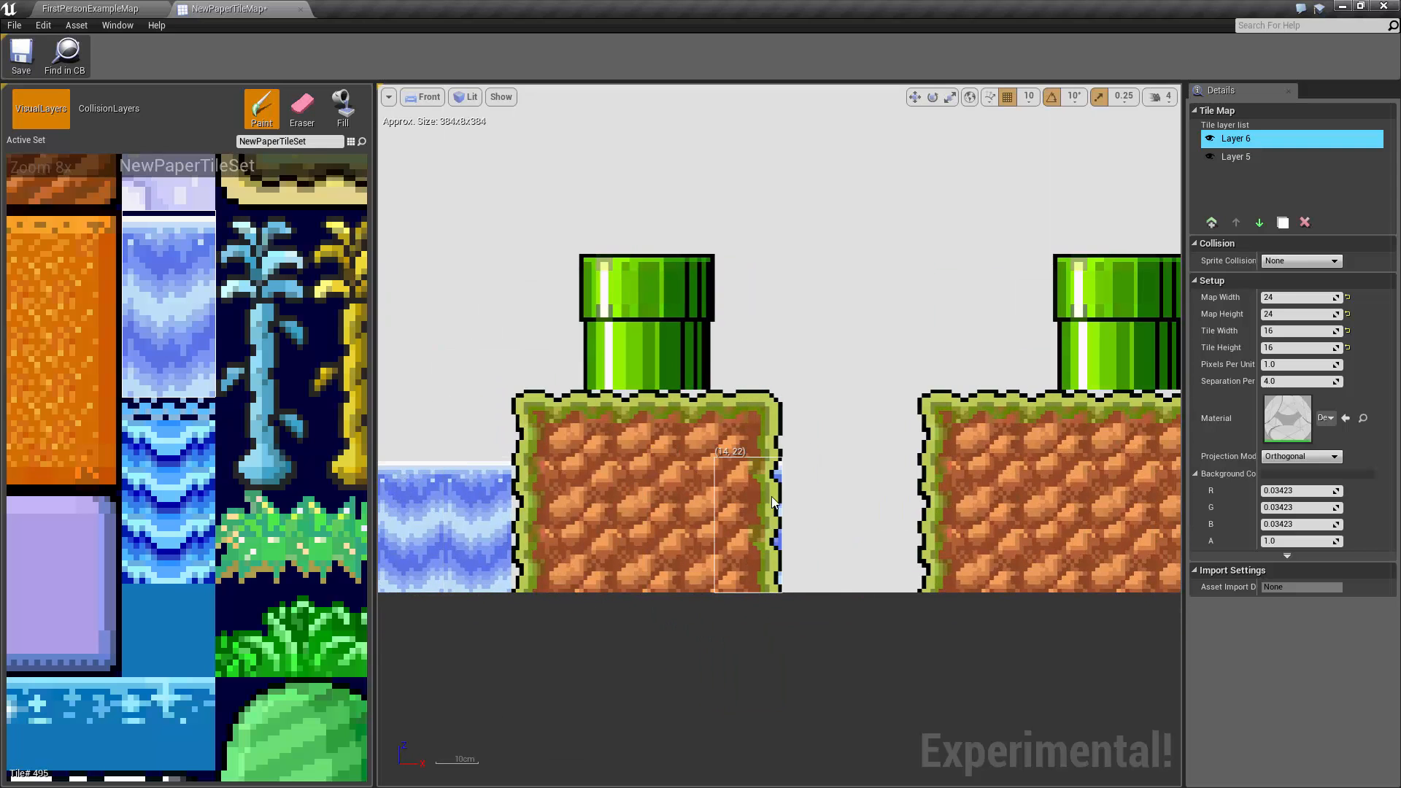
{"action": "scroll", "scroll_direction": "down", "scroll_amount": 3}
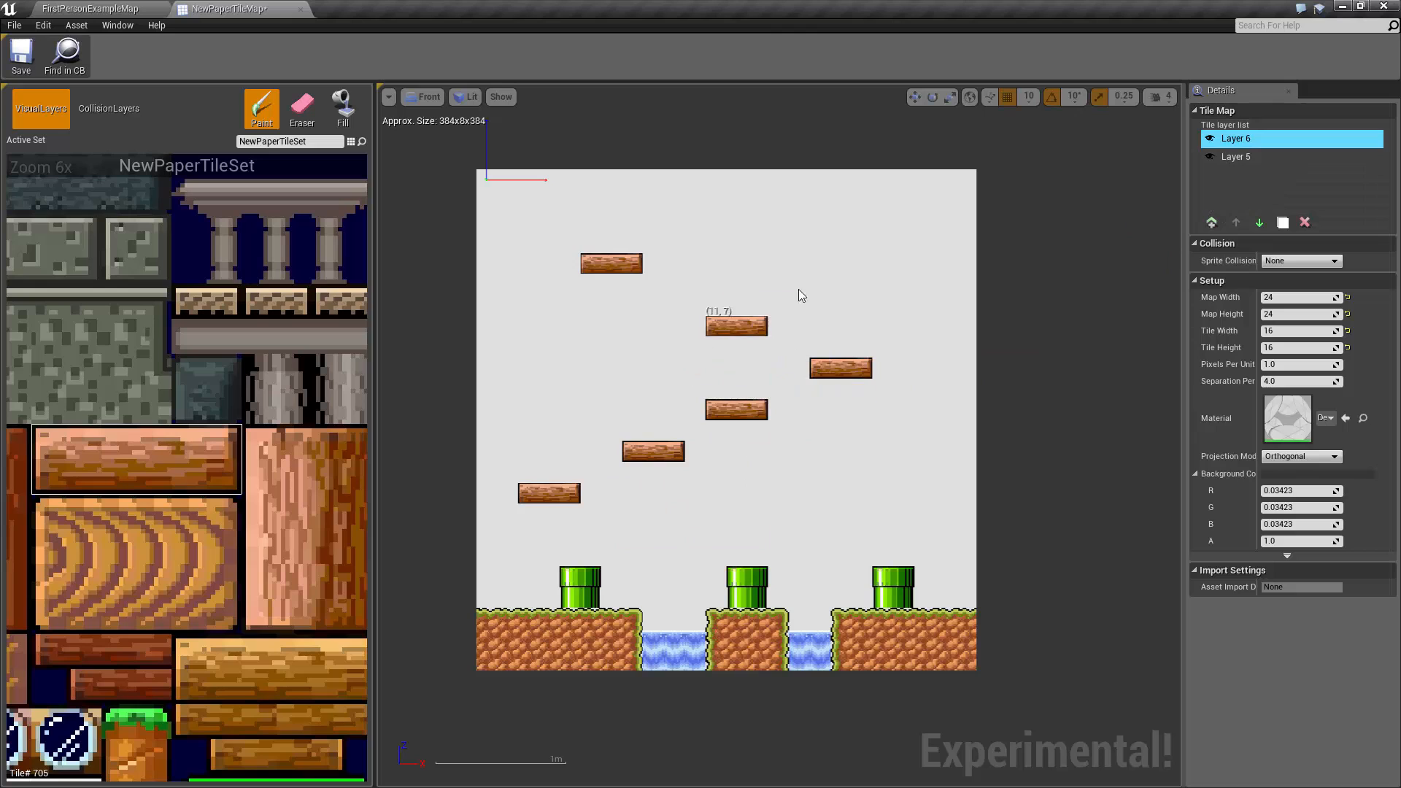
Paint wooden floating platforms above the pipes, then return to the level editor.
{"action": "left_click", "coordinate": [590, 616]}
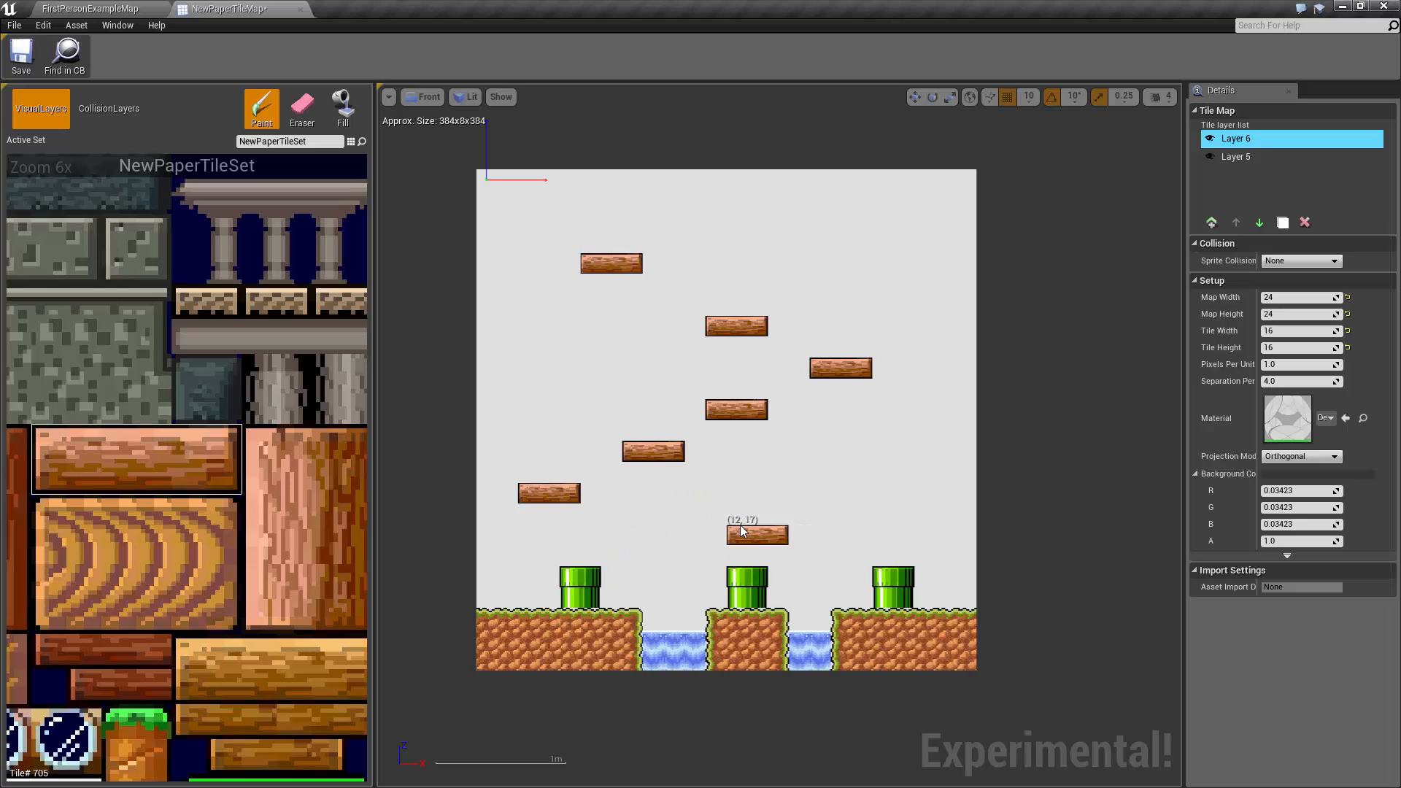
{"action": "mouse_move", "coordinate": [820, 473]}
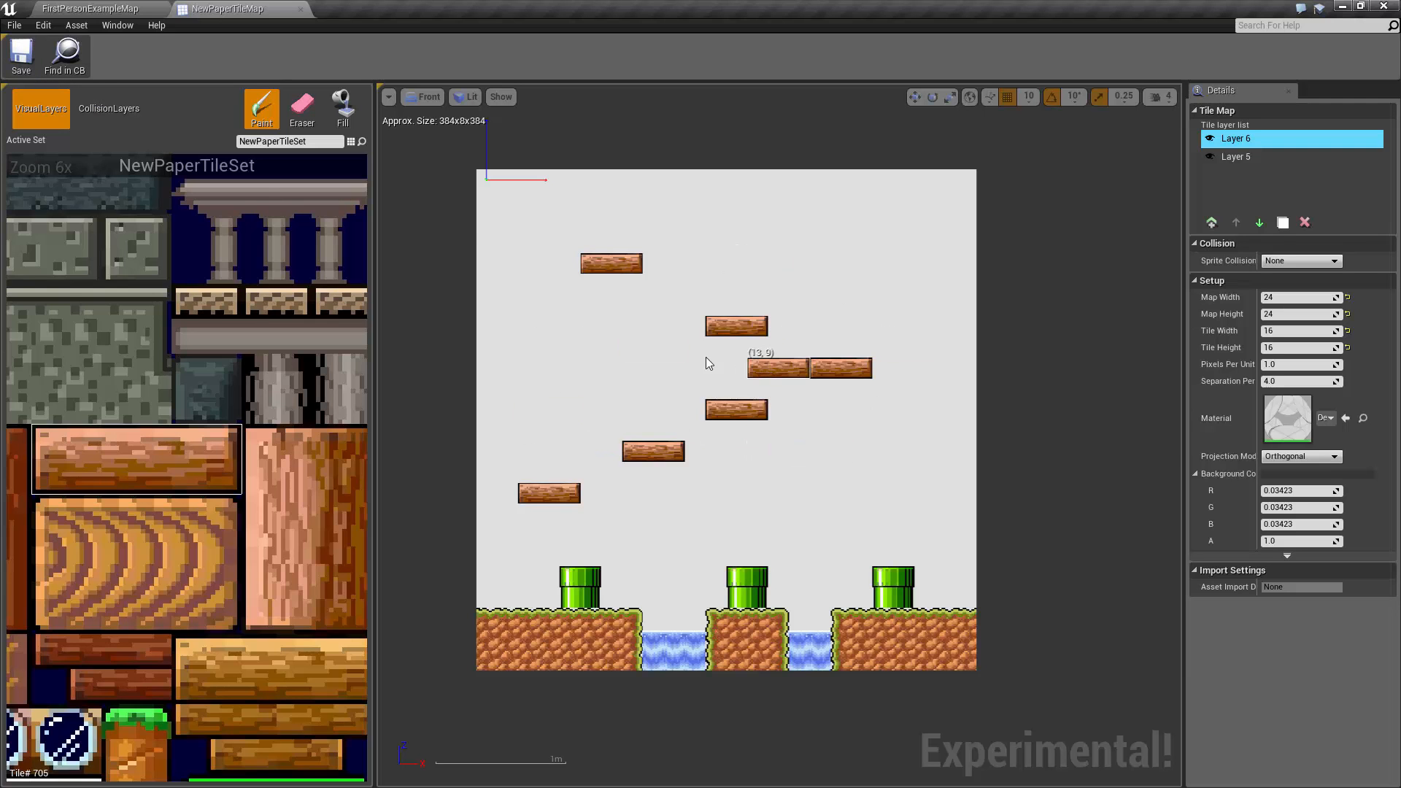
{"action": "left_click", "coordinate": [89, 8]}
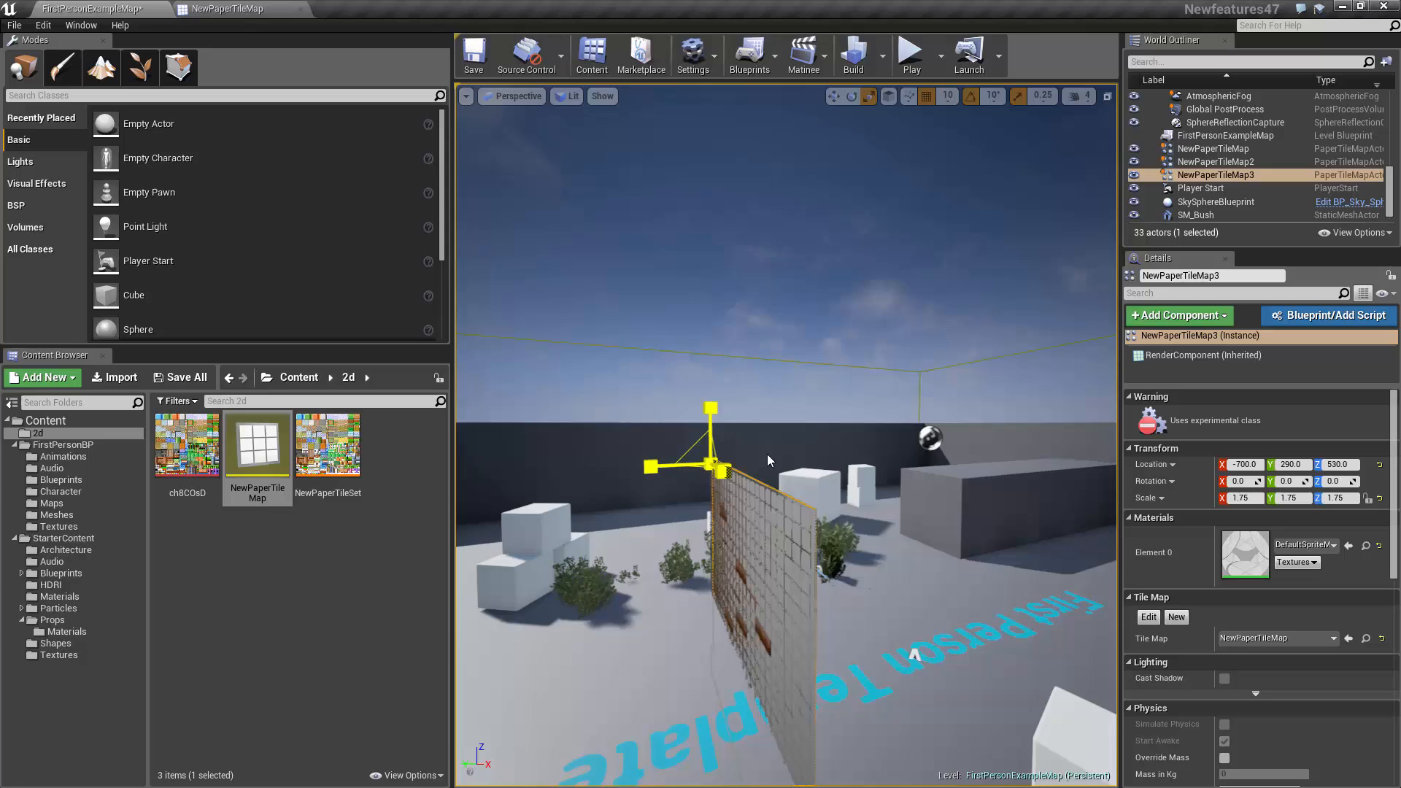
Place the tile map at scale 1.0 and height 500, test-play it, then go to the FirstPersonCharacter blueprint.
{"action": "key", "text": "ctrl+z"}
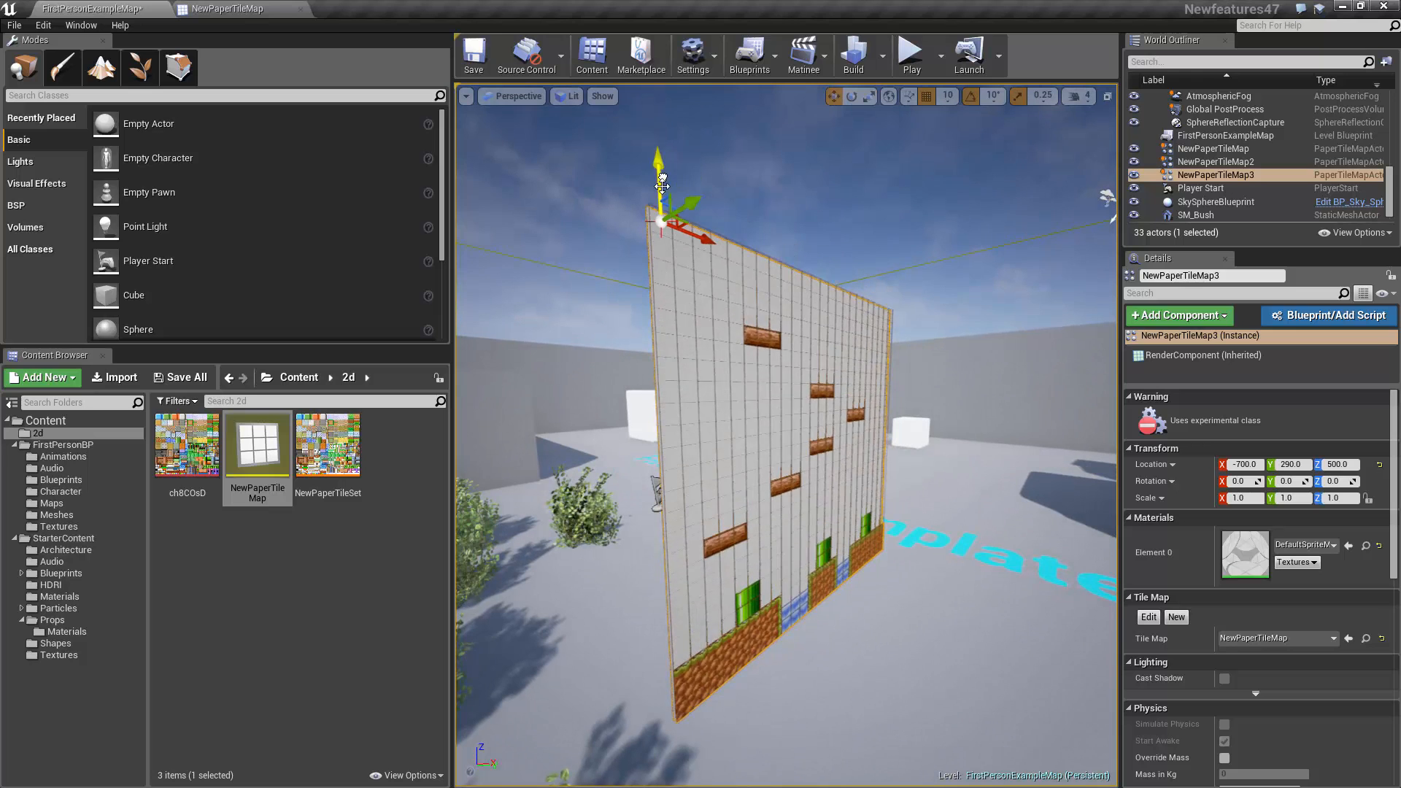
{"action": "left_click", "coordinate": [909, 54]}
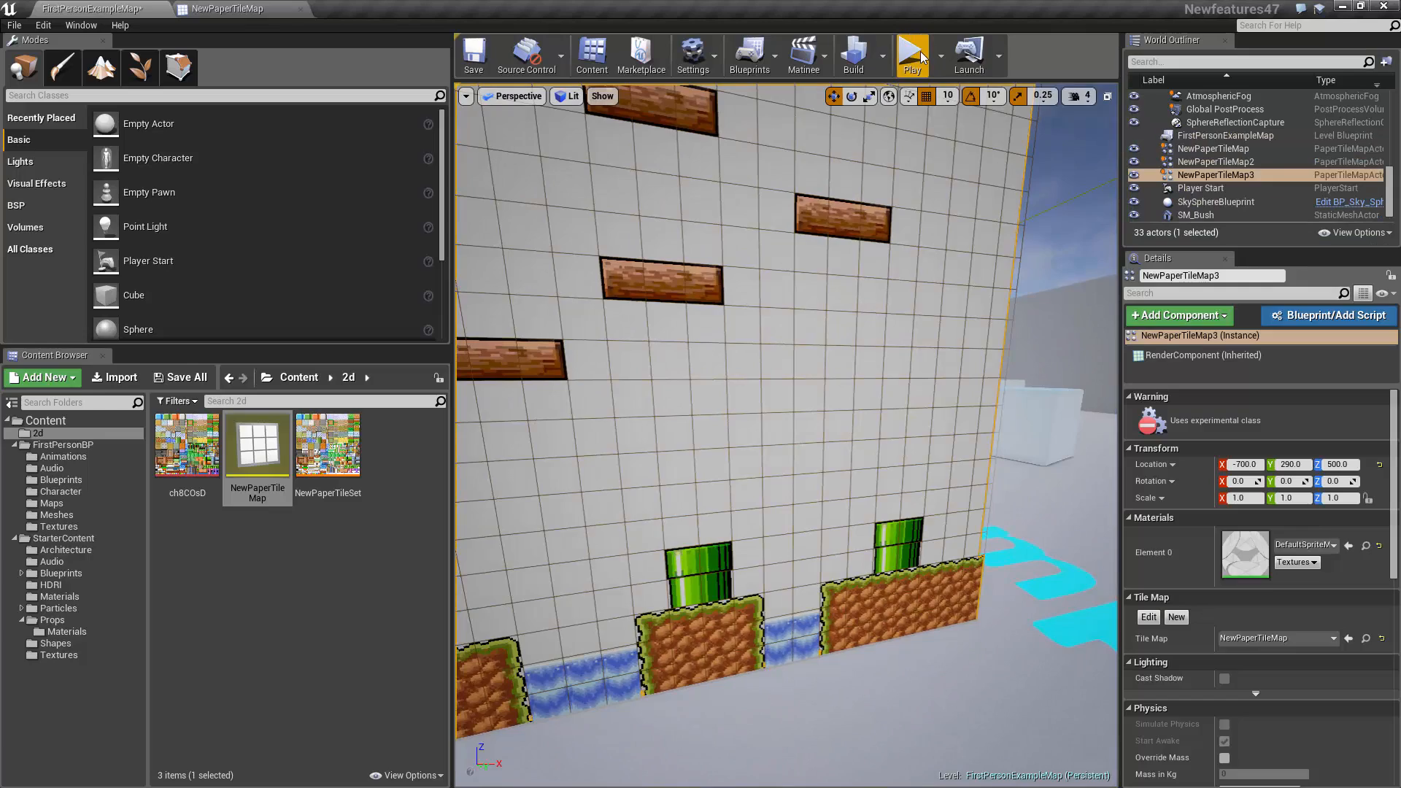
{"action": "left_click", "coordinate": [911, 53]}
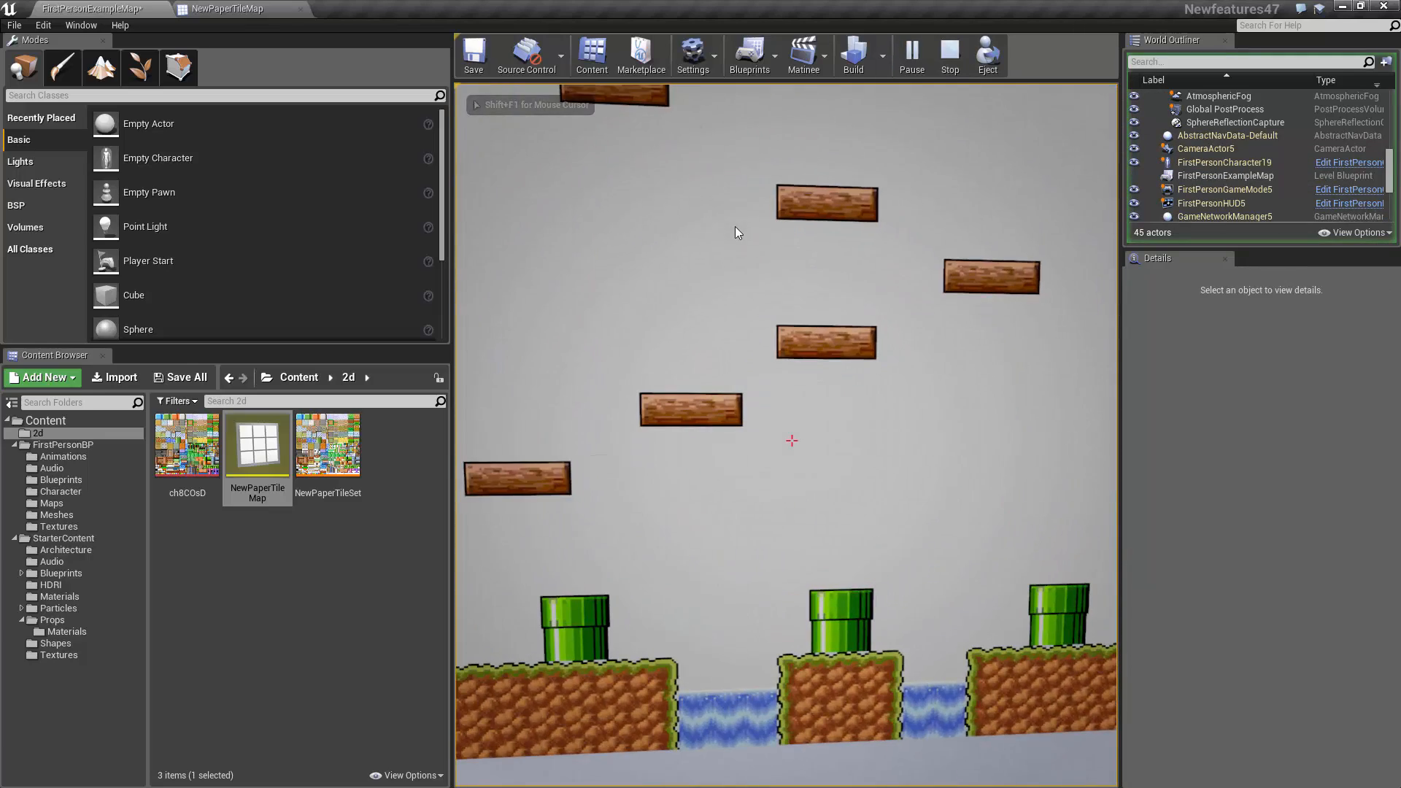
{"action": "left_click", "coordinate": [948, 54]}
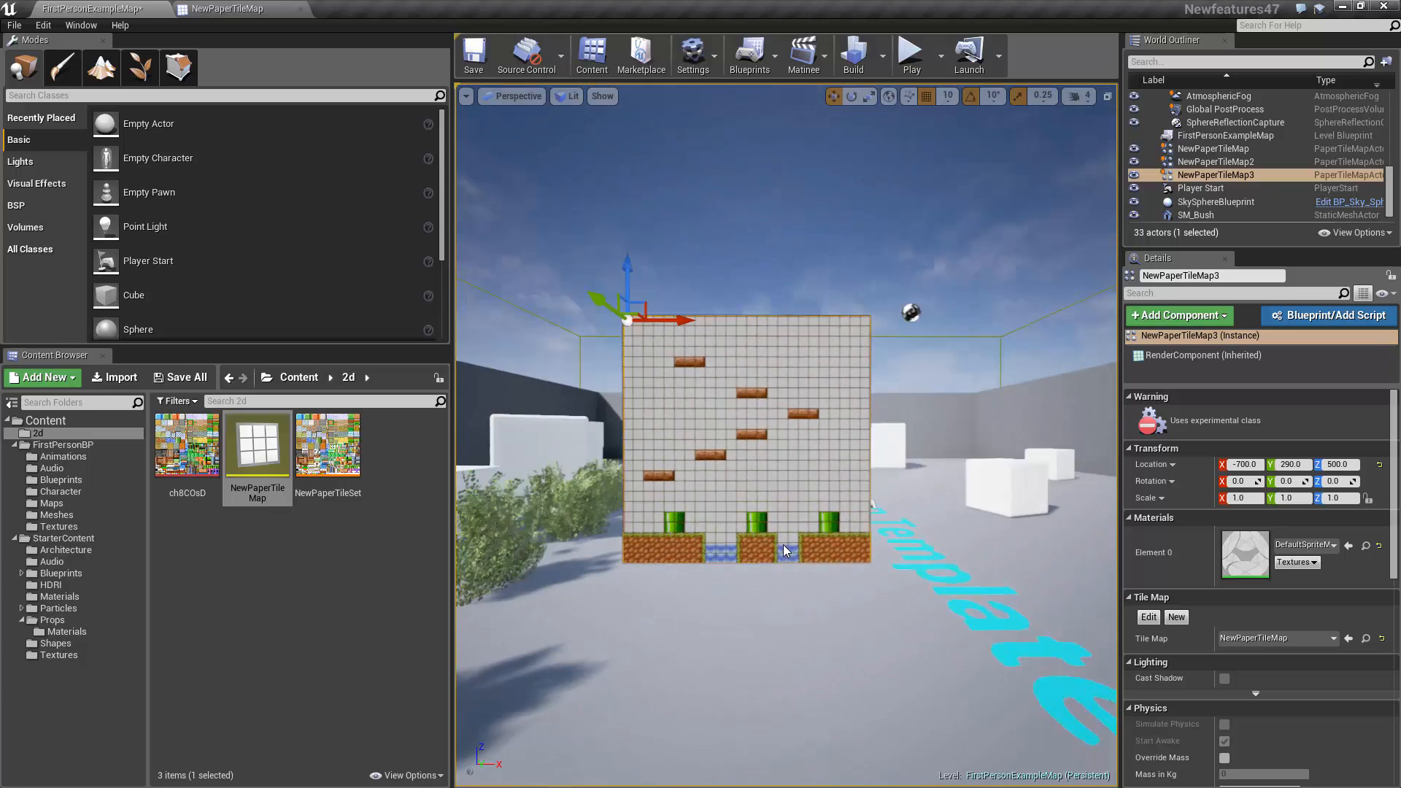
{"action": "left_click", "coordinate": [59, 504]}
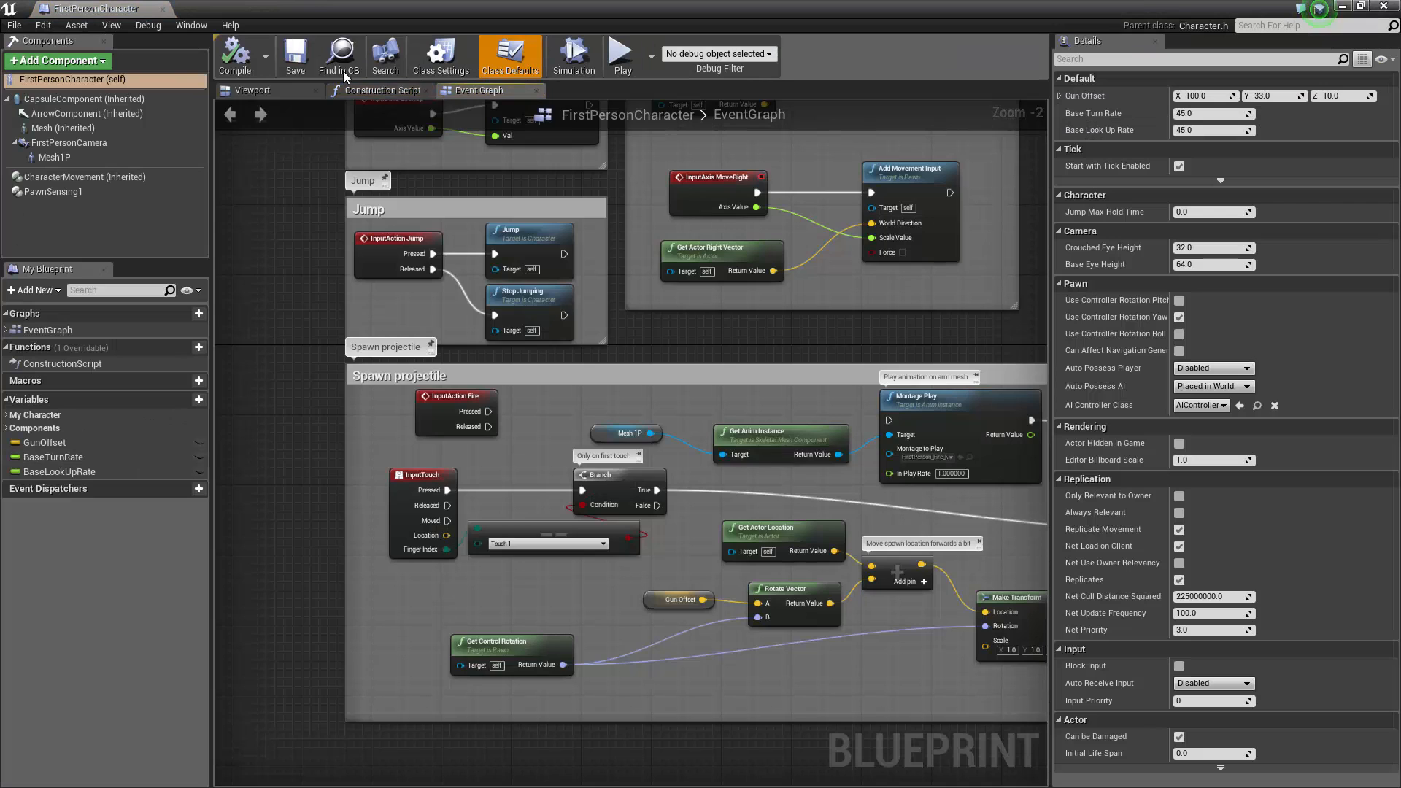
Rotate the tile map 90 degrees, move it to X -30, Y -130 and test-play the level.
{"action": "left_click", "coordinate": [253, 89]}
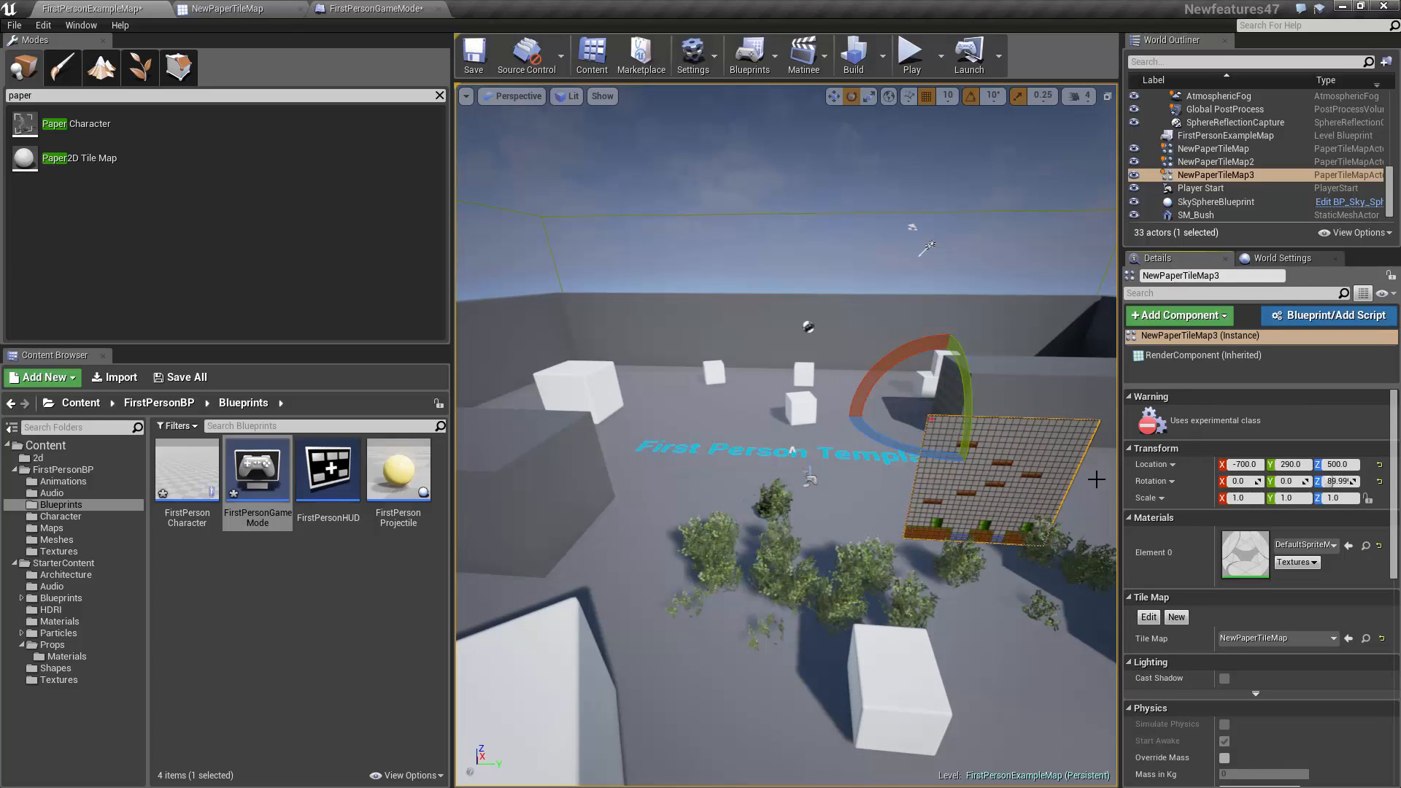
{"action": "left_click", "coordinate": [1336, 481]}
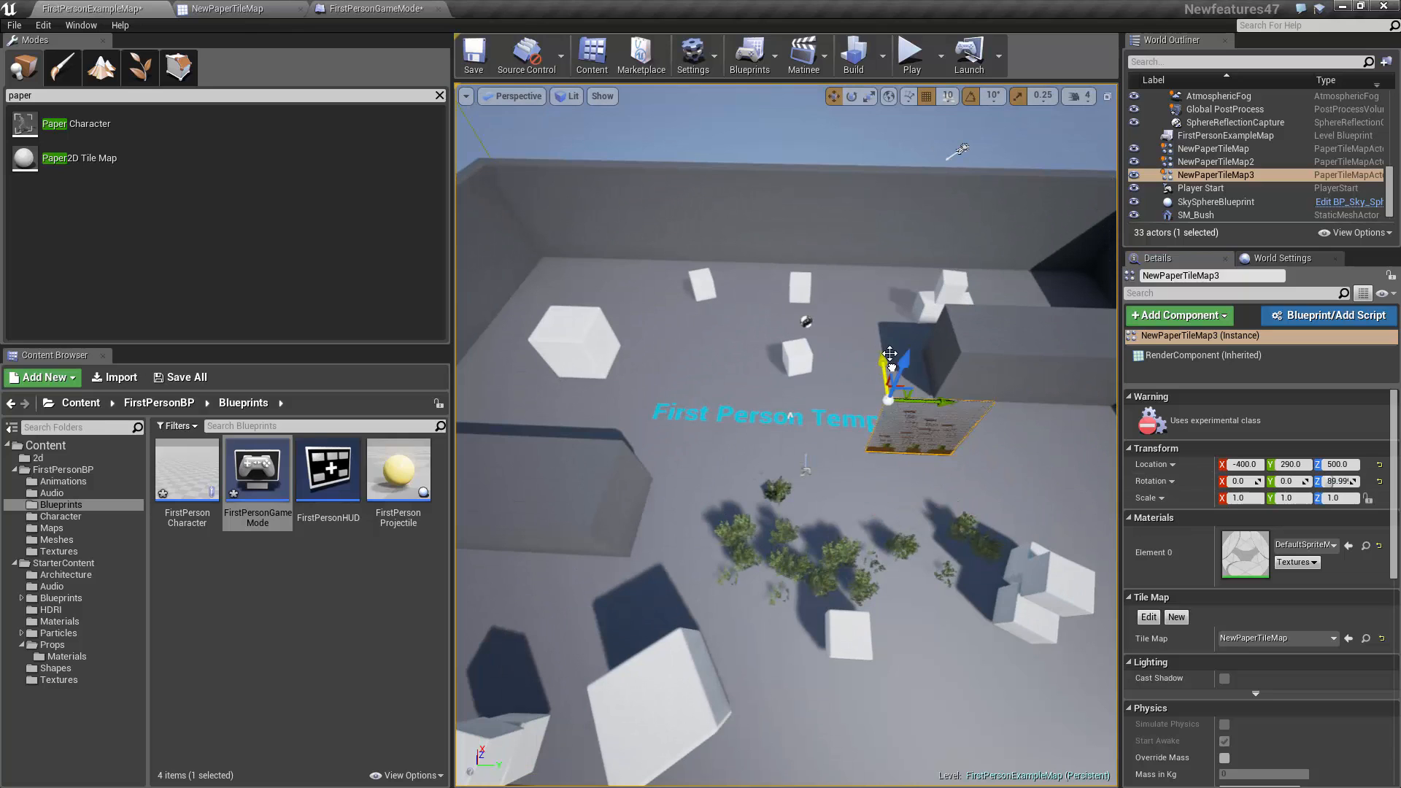
{"action": "left_click_drag", "start_coordinate": [888, 375], "coordinate": [777, 322]}
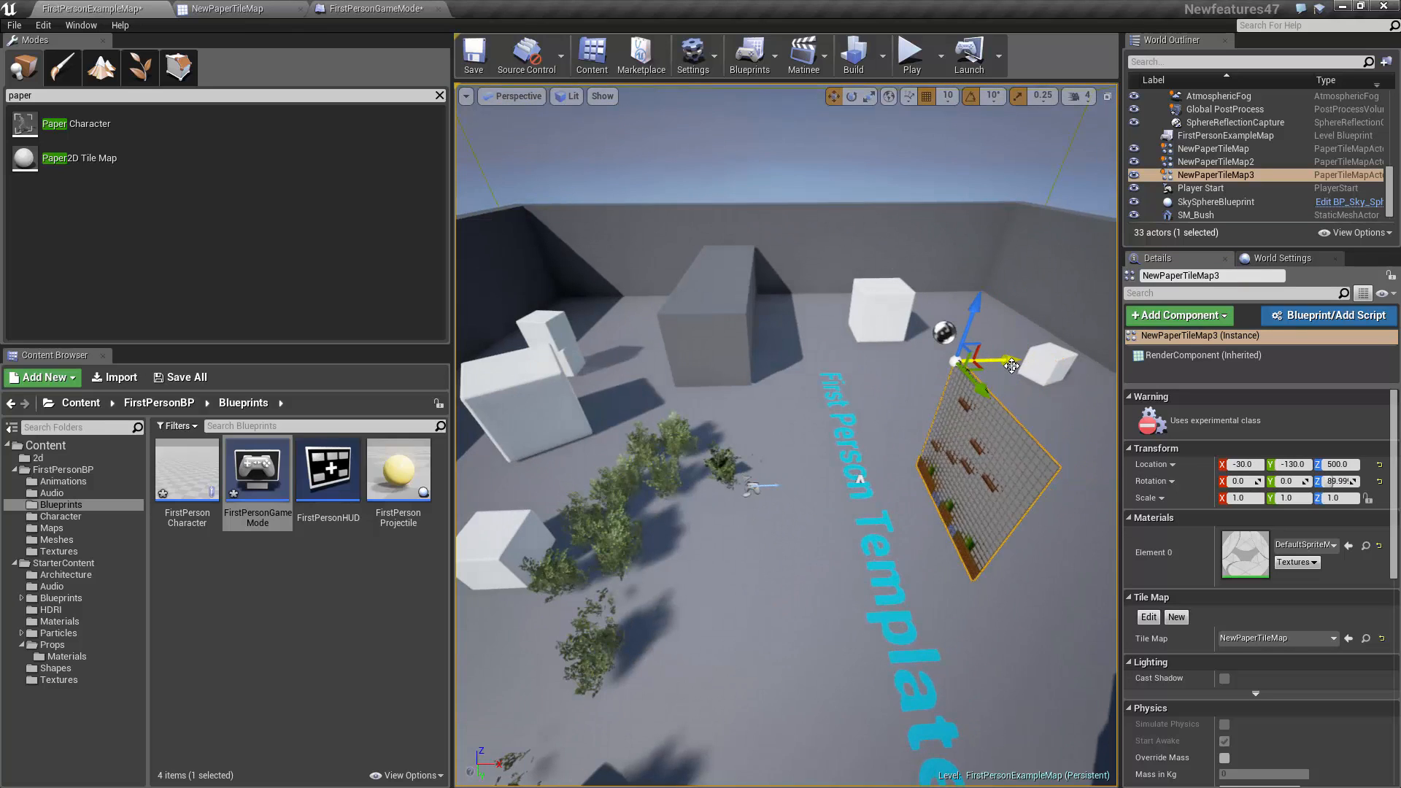
{"action": "left_click", "coordinate": [910, 54]}
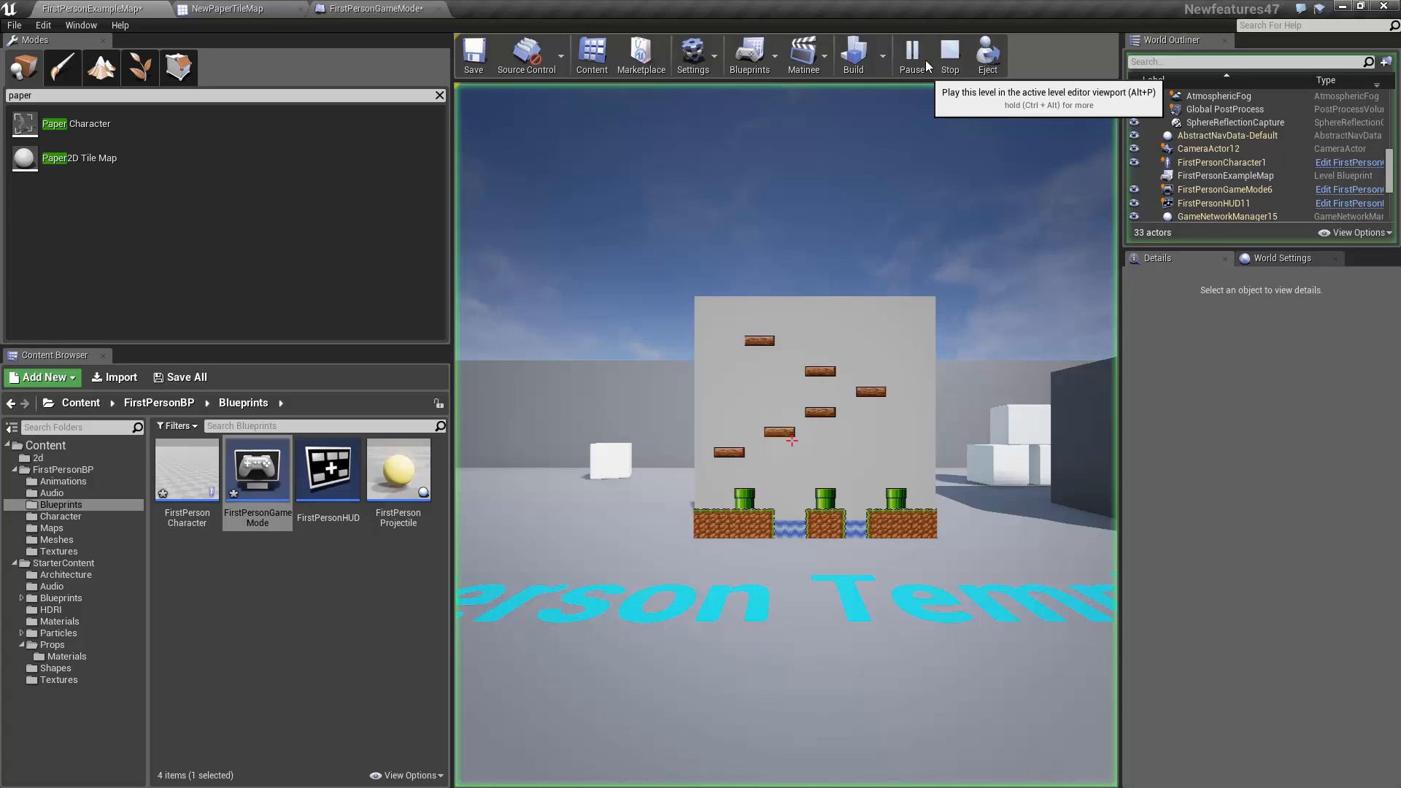
{"action": "left_click", "coordinate": [912, 55]}
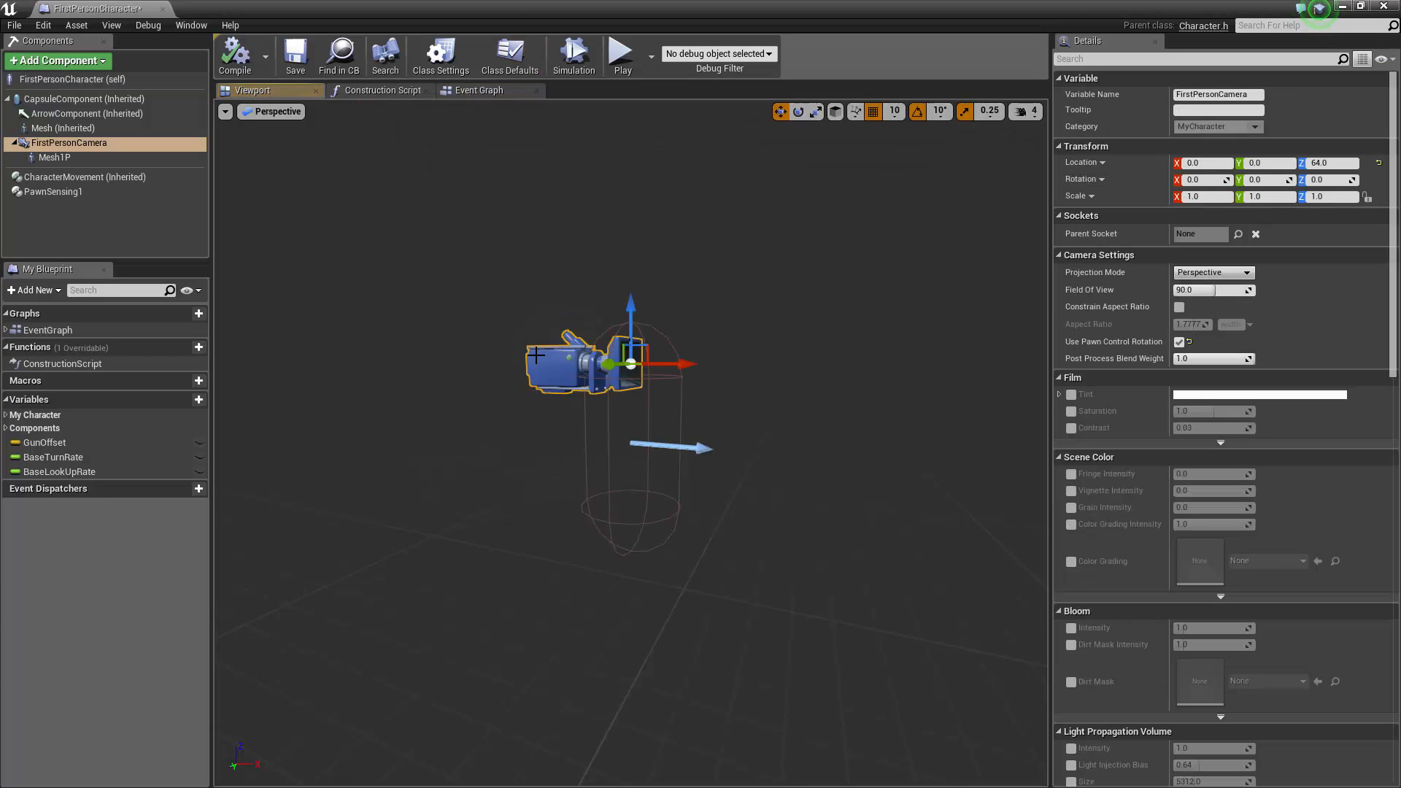
{"action": "mouse_move", "coordinate": [1213, 272]}
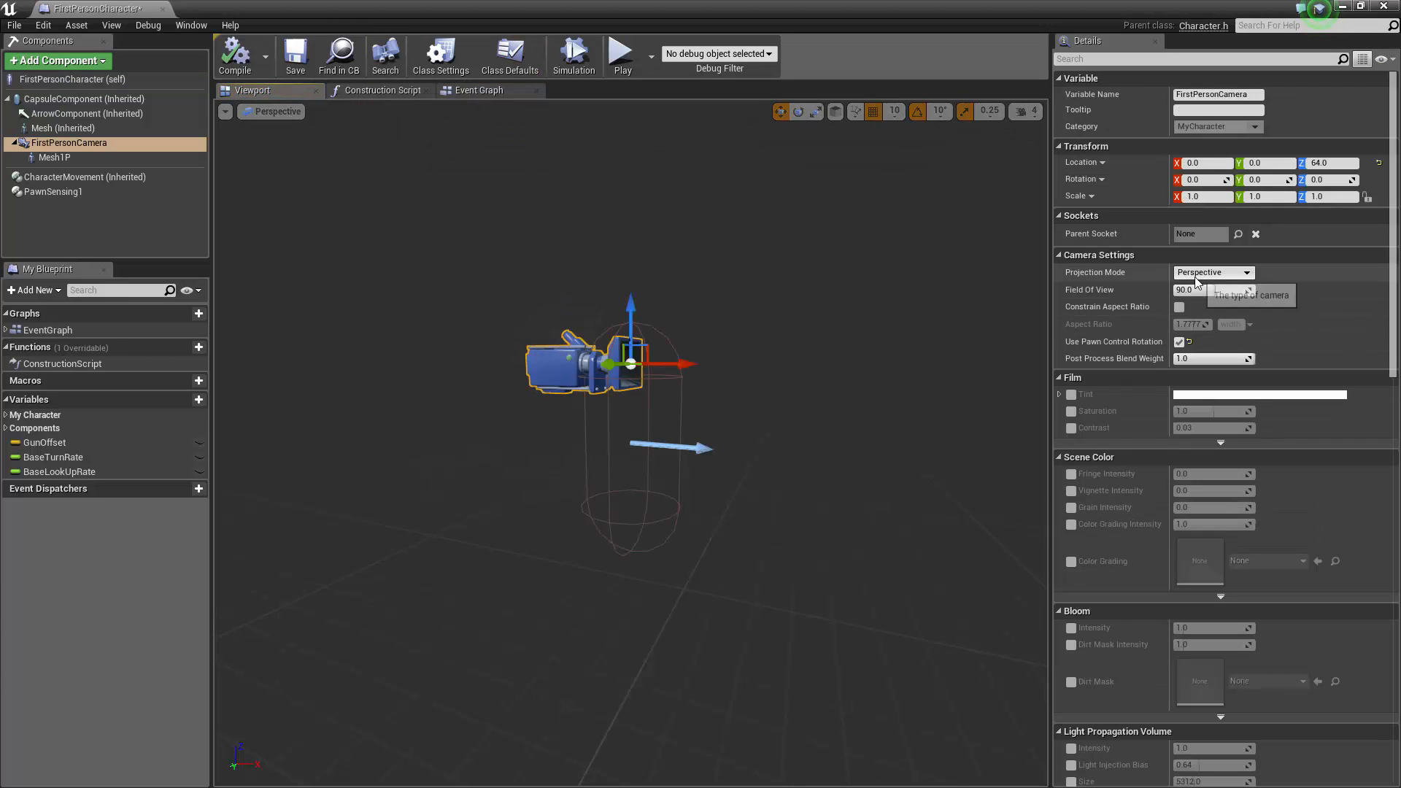
Set FirstPersonCamera to Orthographic projection with ortho width 512.
{"action": "left_click", "coordinate": [1213, 272]}
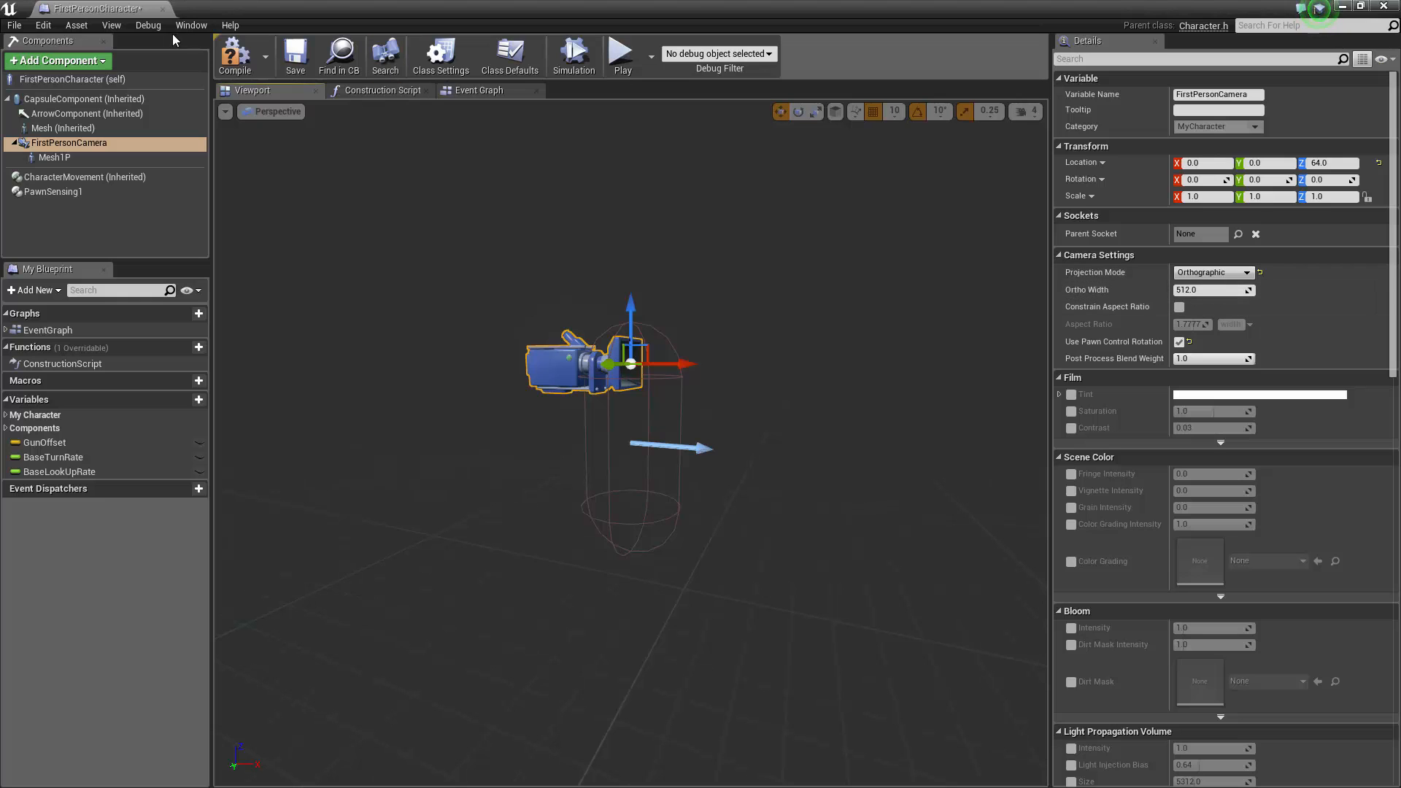
{"action": "left_click", "coordinate": [621, 53]}
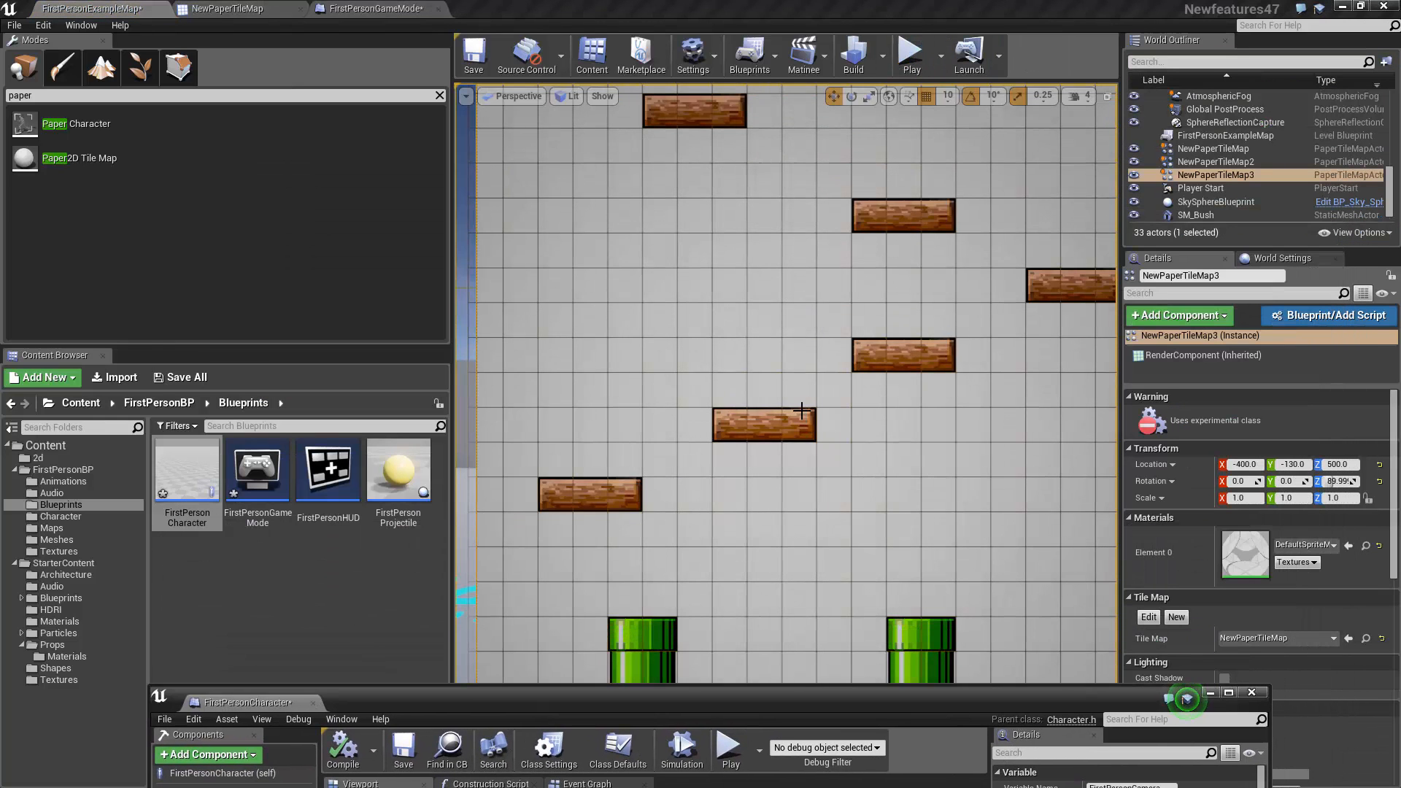
{"action": "left_click", "coordinate": [910, 53]}
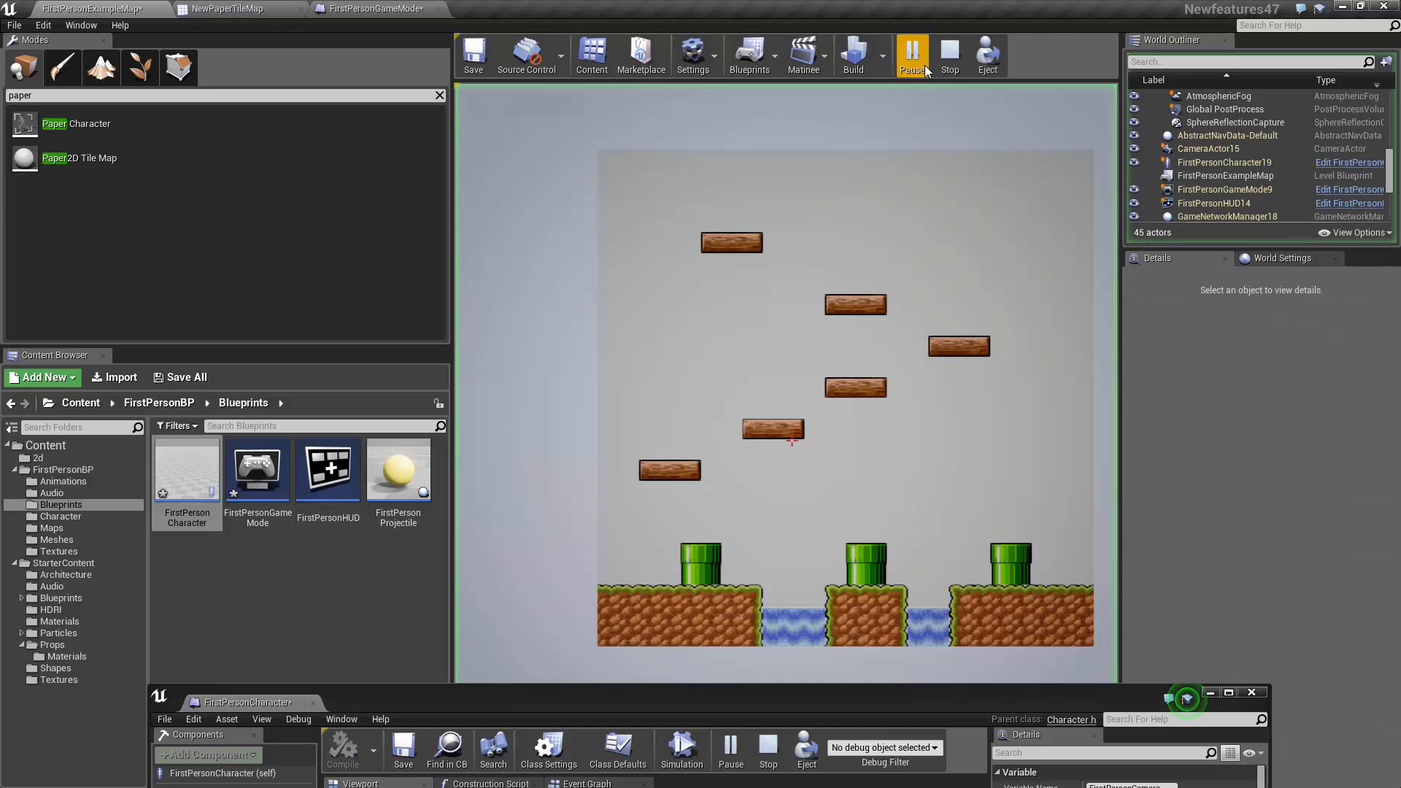
{"action": "left_click", "coordinate": [910, 53]}
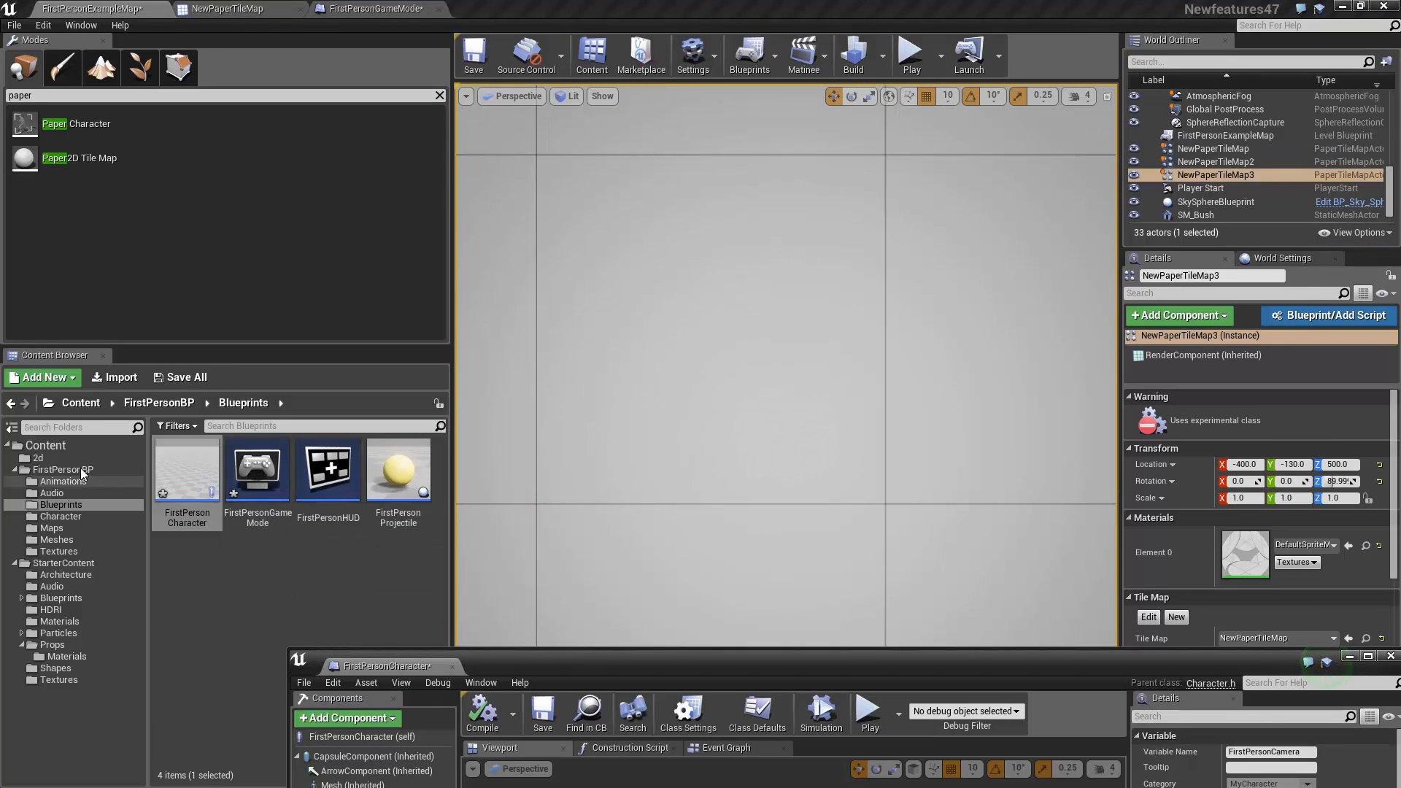
{"action": "mouse_move", "coordinate": [63, 470]}
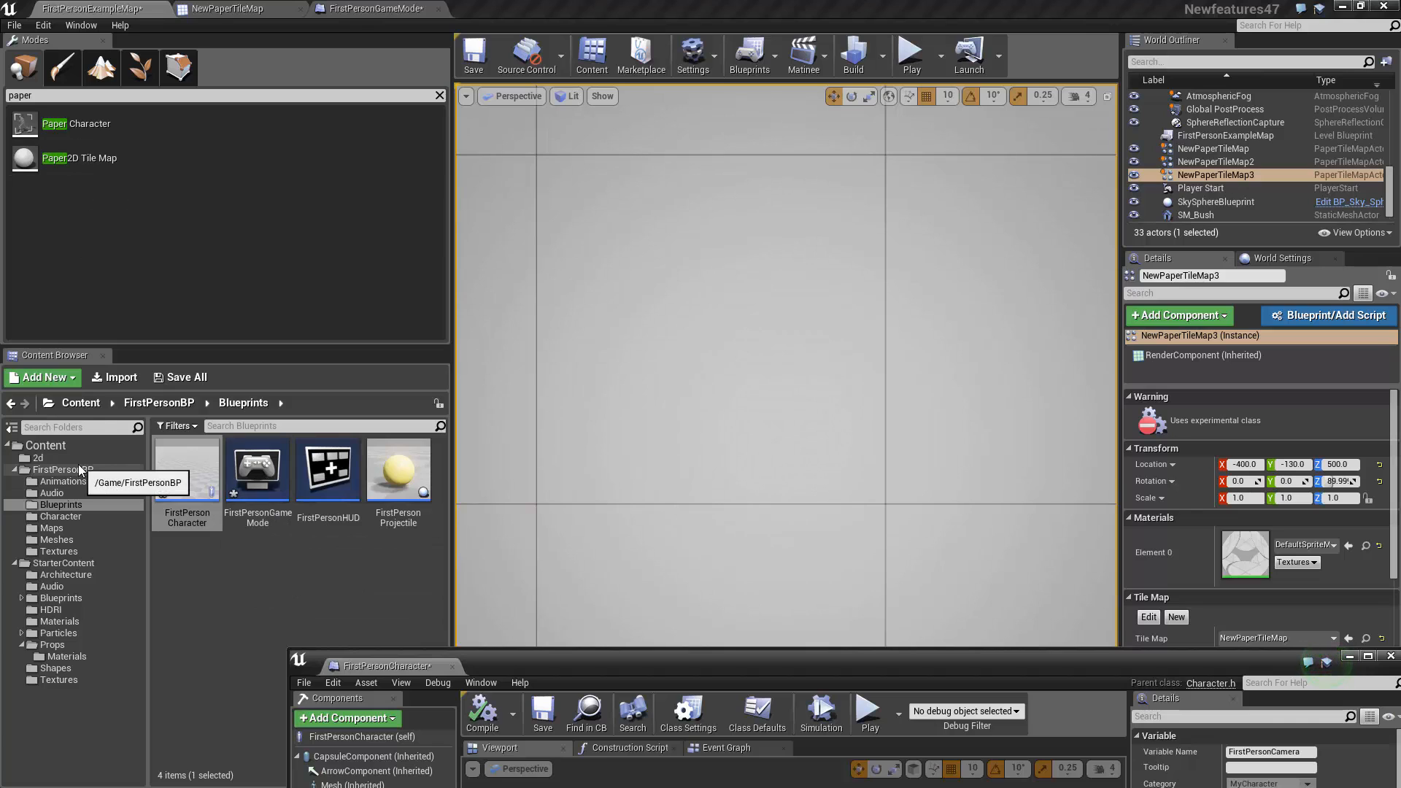